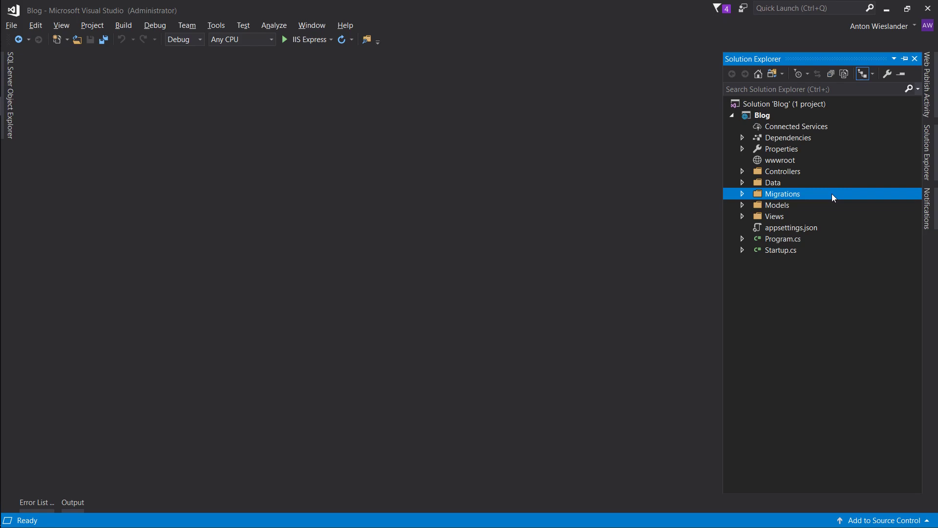
{"action": "mouse_move", "coordinate": [809, 179]}
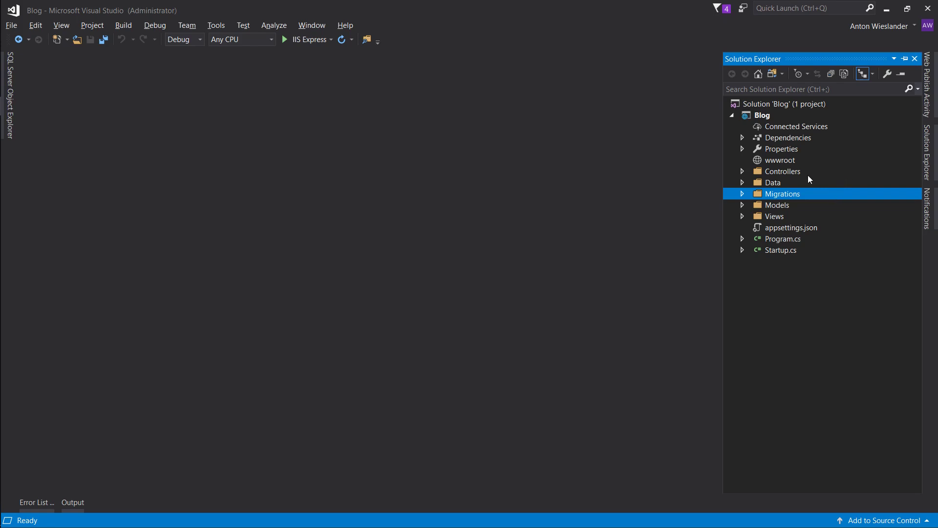
Open the Blog project's Startup.cs from Solution Explorer.
{"action": "double_click", "coordinate": [781, 250]}
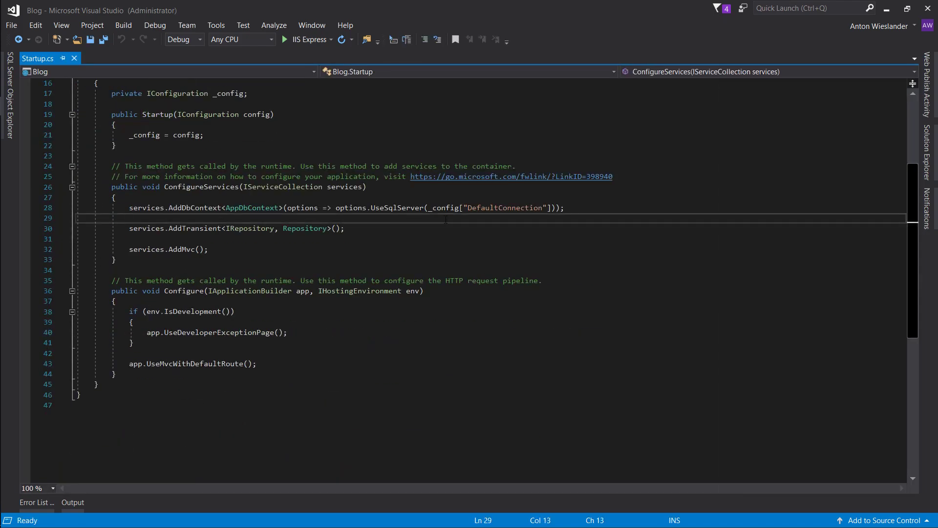
Add services.AddDefaultIdentity<IdentityUser>().AddRoles<IdentityRole>().AddEntityFrameworkStores<AppDbContext>() to ConfigureServices and save.
{"action": "type", "text": "services.AddDefaultIdentity<>"}
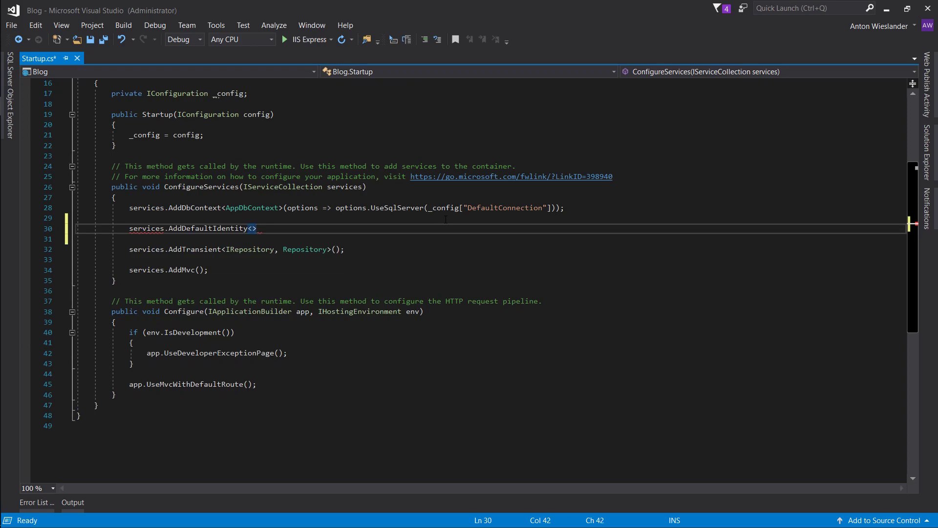
{"action": "type", "text": "Identity"}
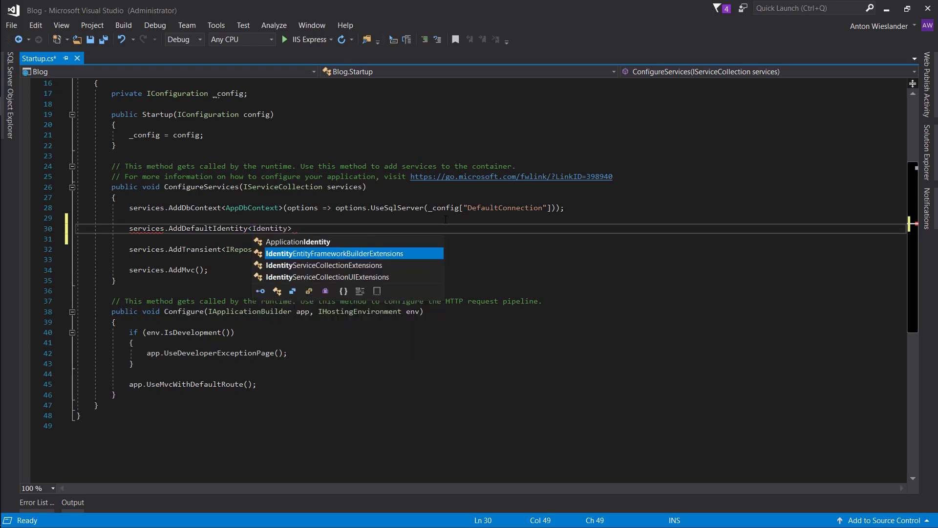
{"action": "type", "text": "User"}
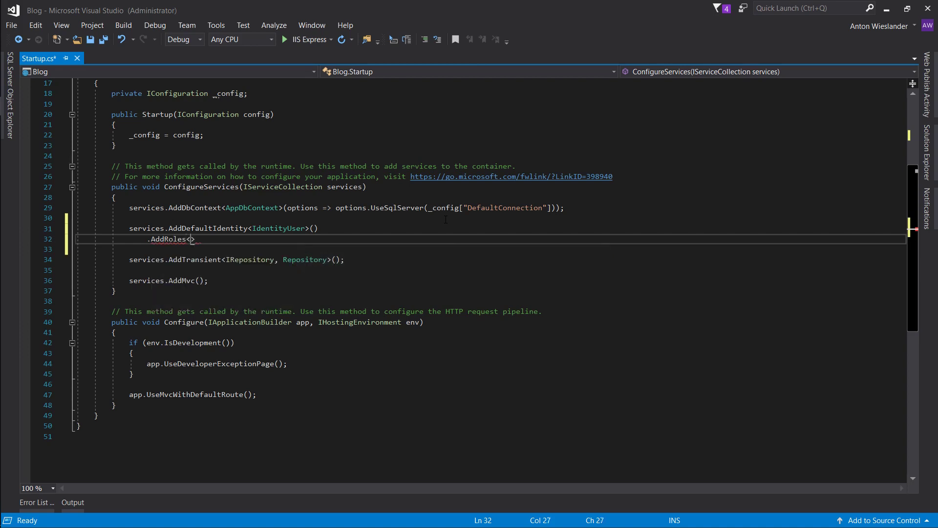
{"action": "type", "text": "Id"}
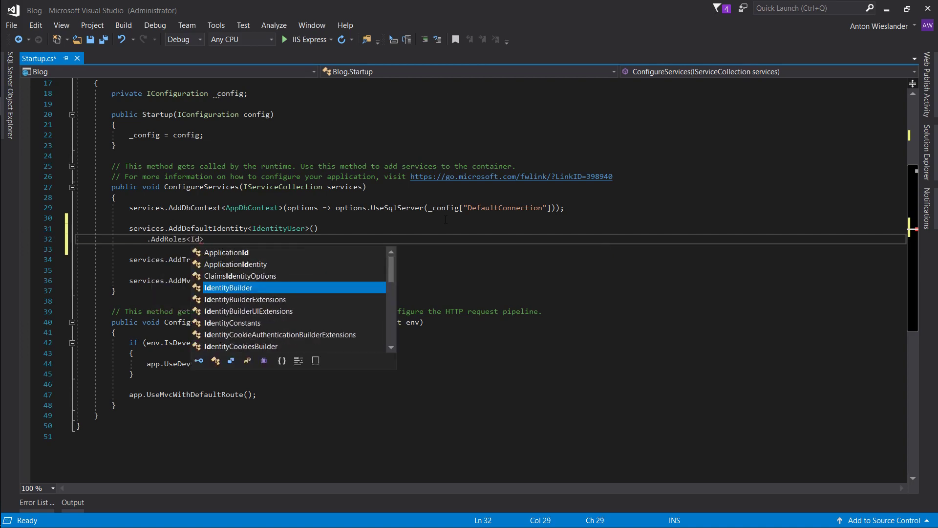
{"action": "type", "text": "IdentityRole"}
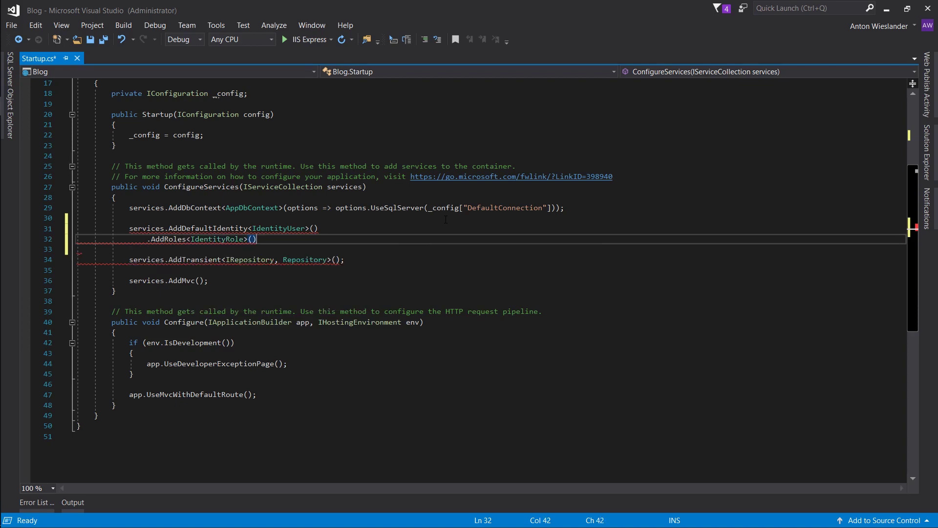
{"action": "type", "text": ".Add"}
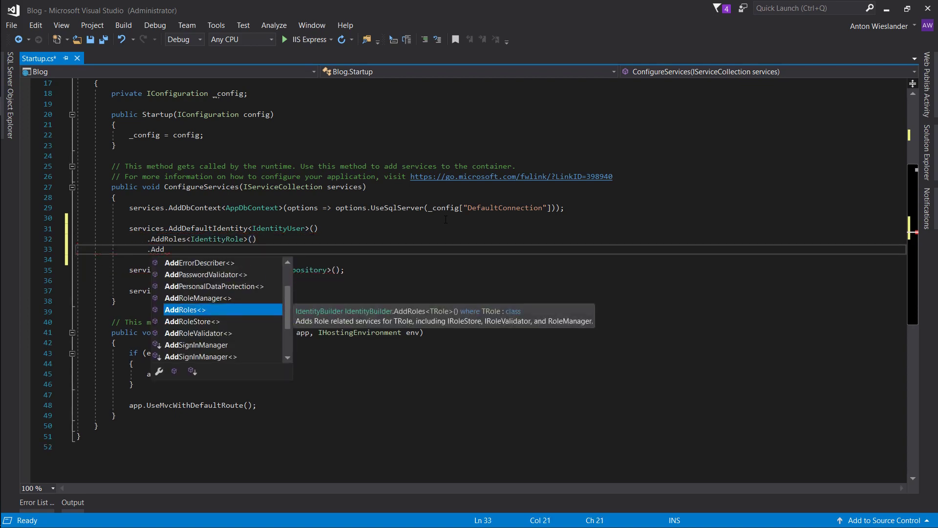
{"action": "type", "text": "EntityFrameworkStores<AppDbContext>();"}
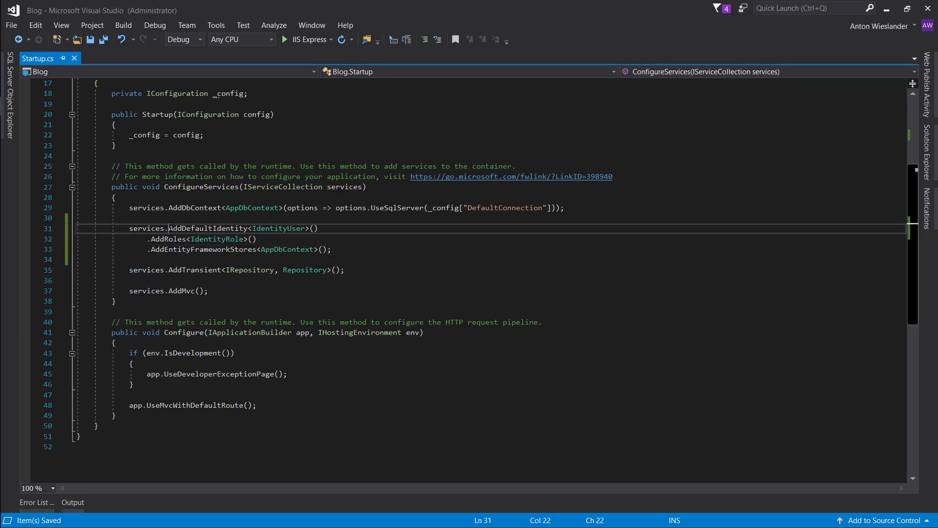
Select IdentityUser and view its definition metadata to inspect its properties.
{"action": "left_click_drag", "start_coordinate": [168, 229], "coordinate": [305, 228]}
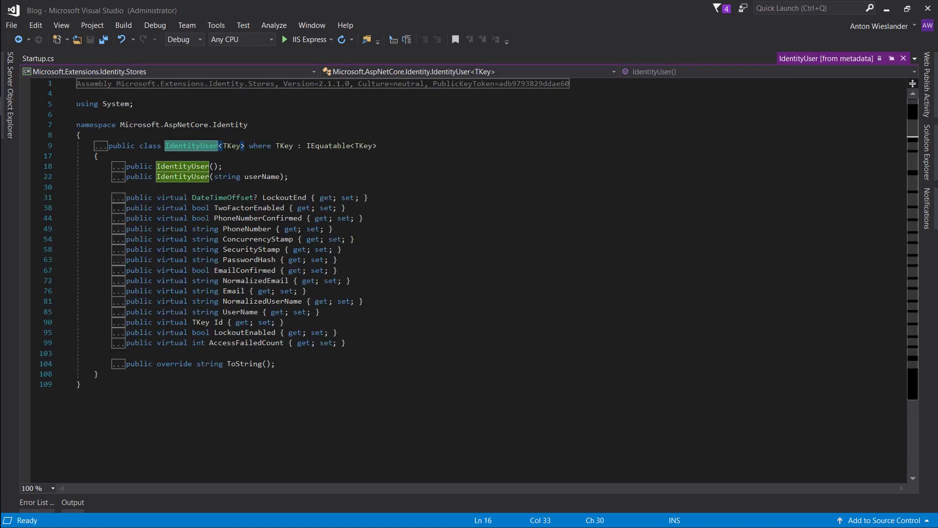
{"action": "left_click_drag", "start_coordinate": [208, 197], "coordinate": [346, 342]}
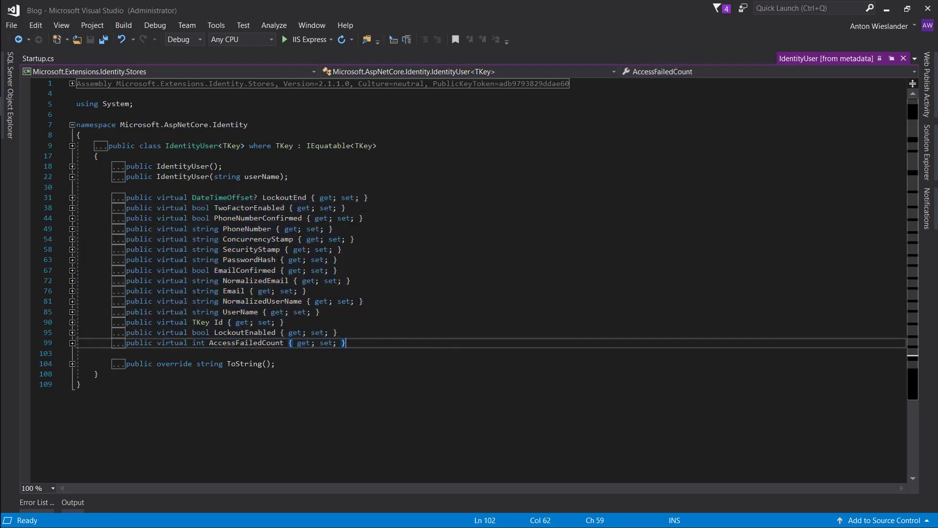
{"action": "left_click", "coordinate": [30, 57]}
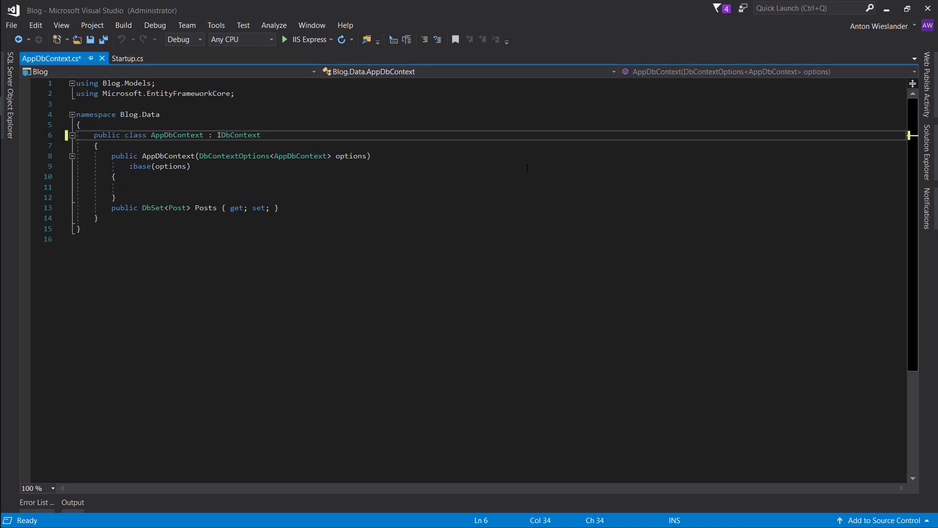
Change AppDbContext's base class to IdentityDbContext, cross-checking IdentityRole in Startup's services.
{"action": "type", "text": "dentity"}
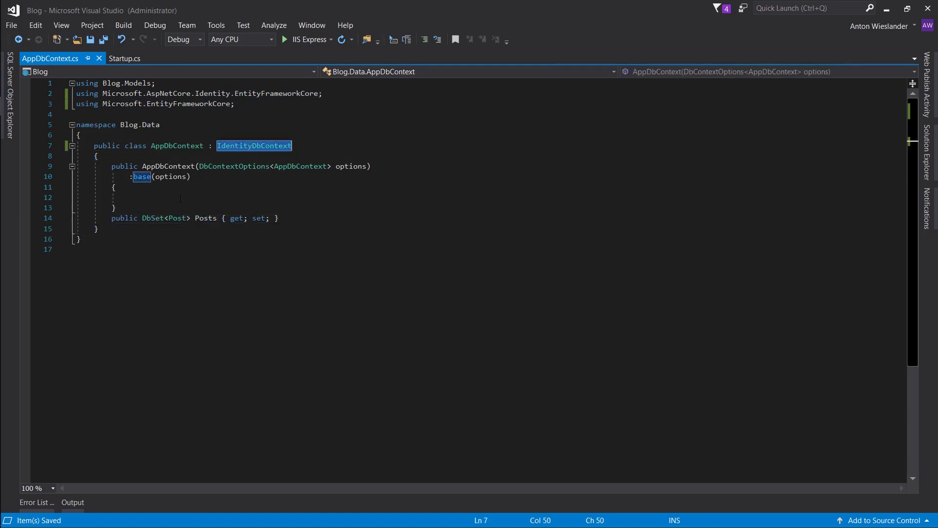
{"action": "left_click", "coordinate": [125, 58]}
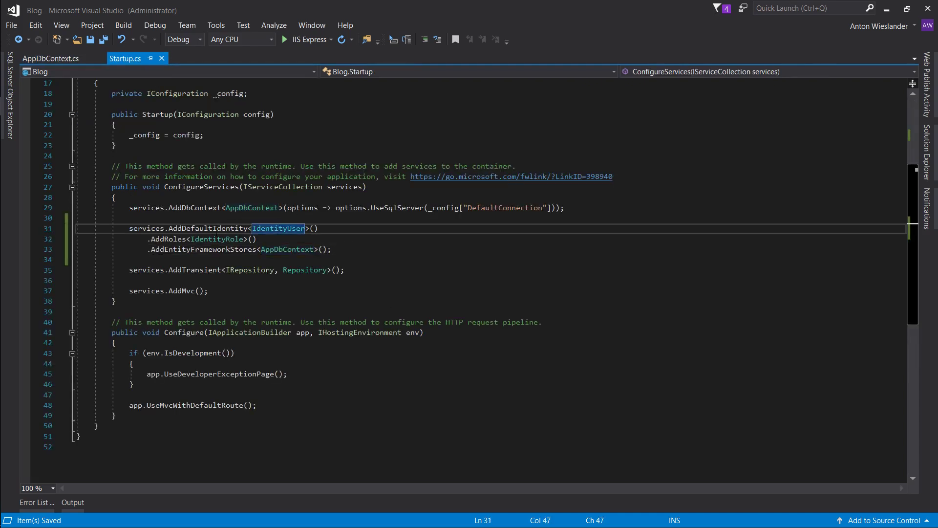
{"action": "double_click", "coordinate": [217, 239]}
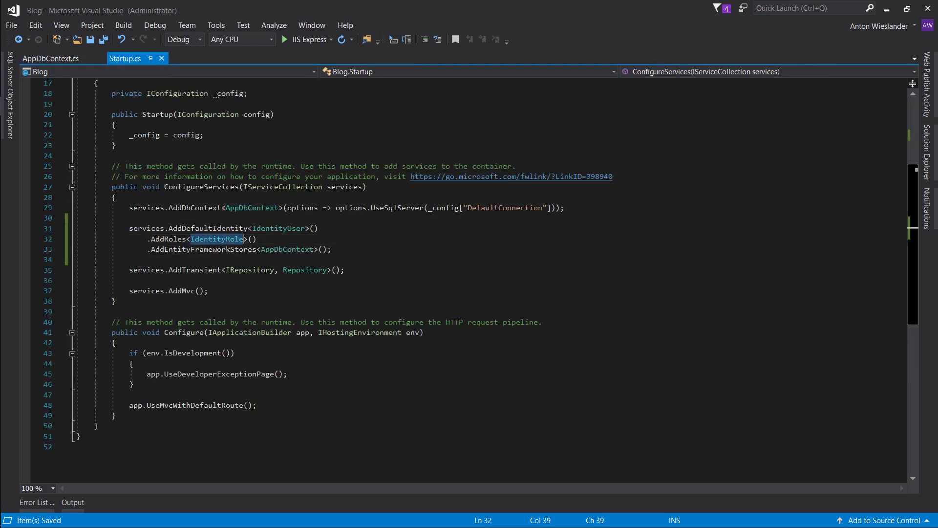
{"action": "left_click", "coordinate": [50, 58]}
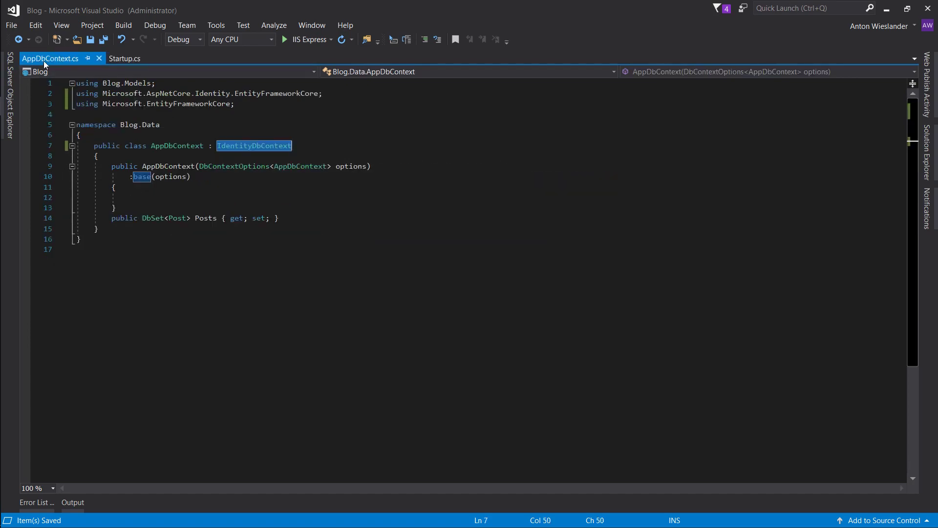
Add app.UseAuthentication() in Startup.Configure above app.UseMvcWithDefaultRoute().
{"action": "left_click", "coordinate": [125, 59]}
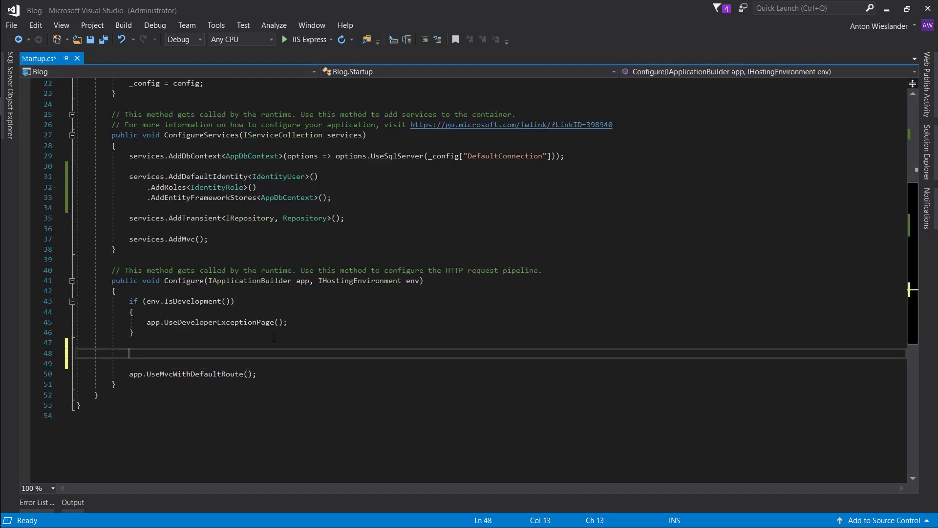
{"action": "type", "text": "app.UseI"}
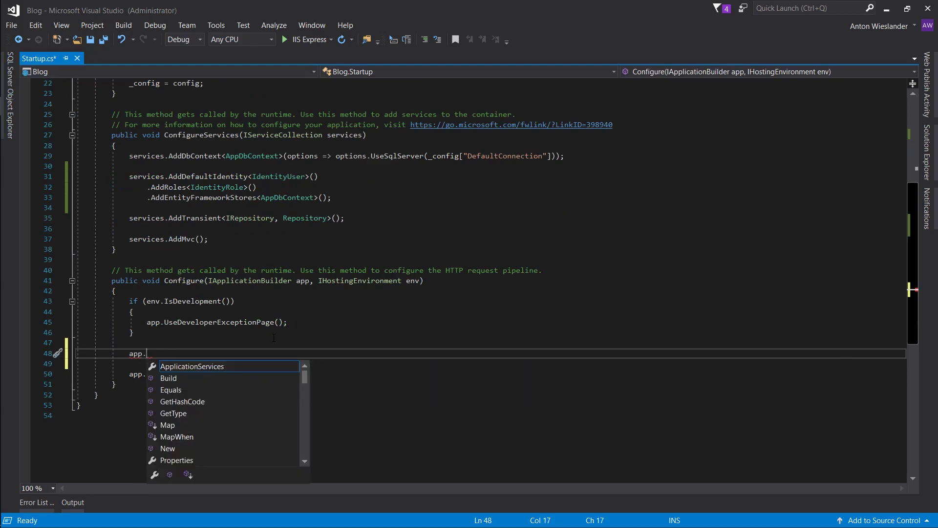
{"action": "type", "text": "UseAuthentication();"}
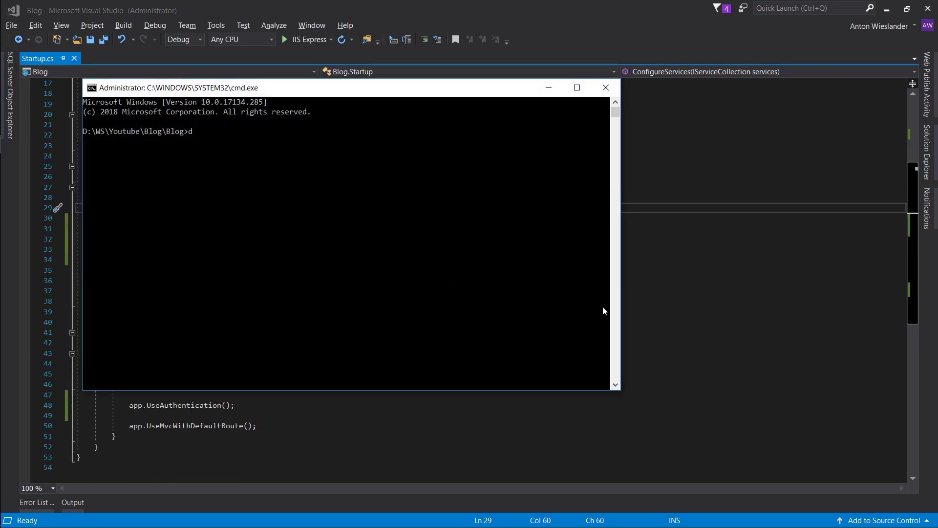
Run dotnet ef migrations add "Identity Tables", then begin typing dotnet ef database update.
{"action": "type", "text": "ot"}
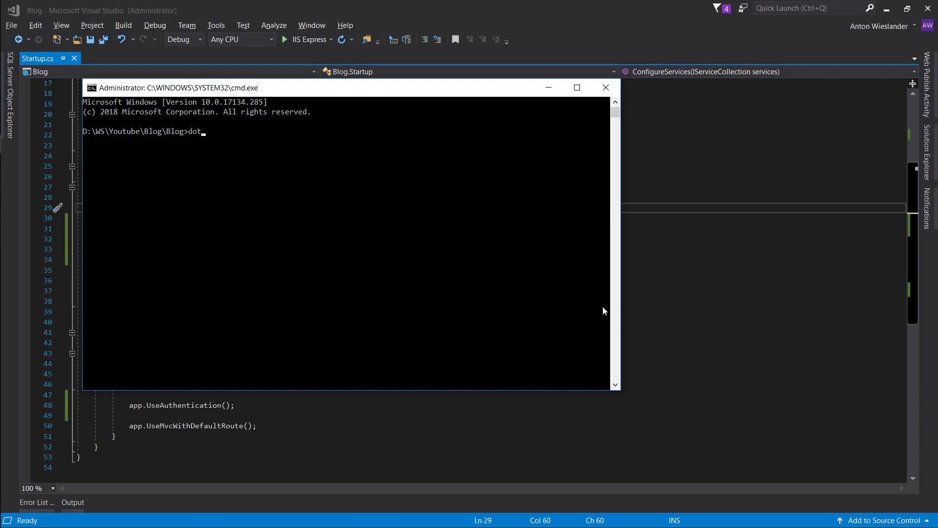
{"action": "type", "text": "net ef"}
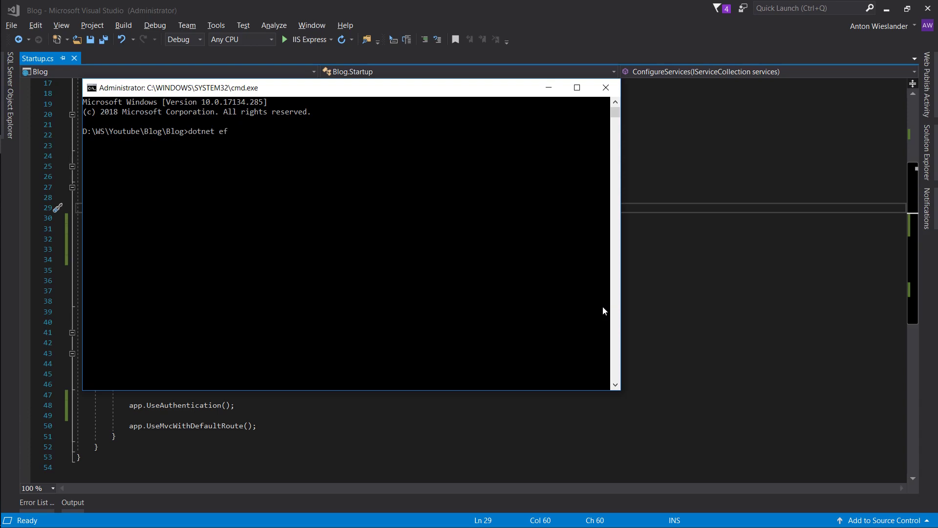
{"action": "type", "text": "migrations"}
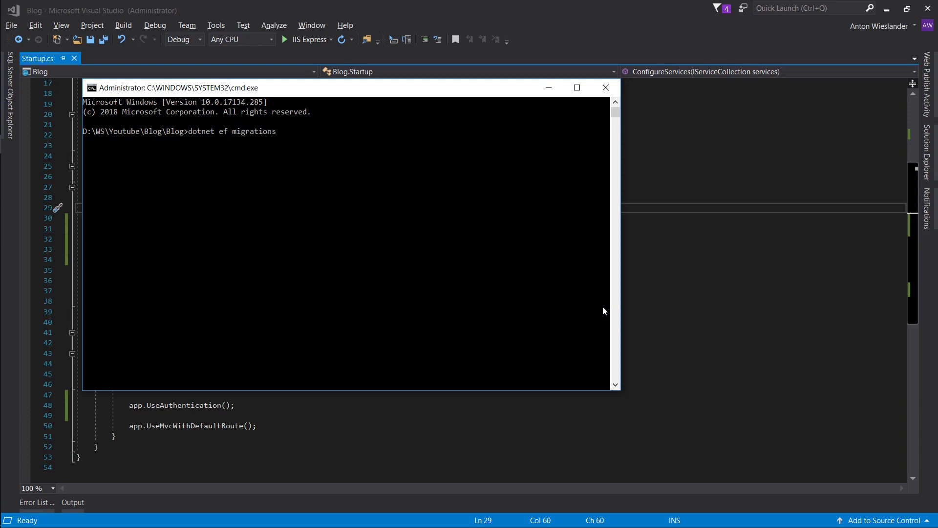
{"action": "type", "text": "add \"\""}
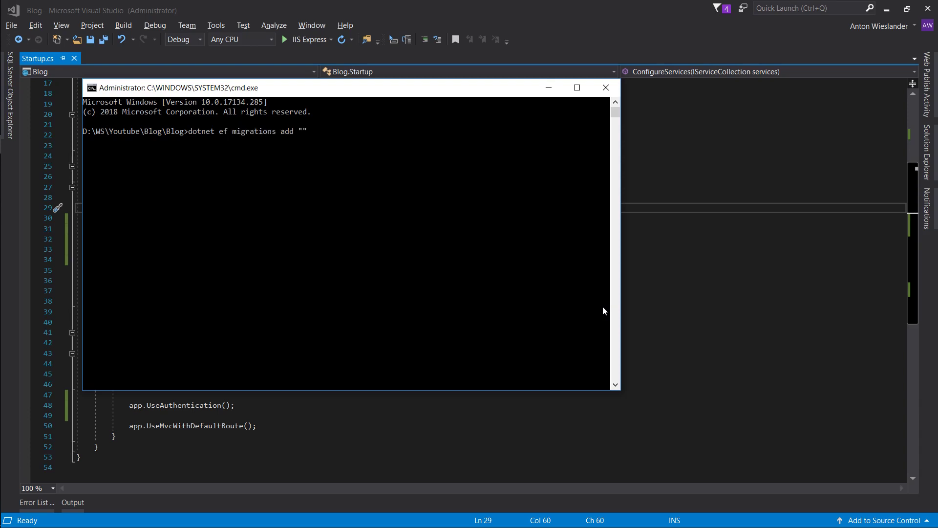
{"action": "type", "text": "Identity"}
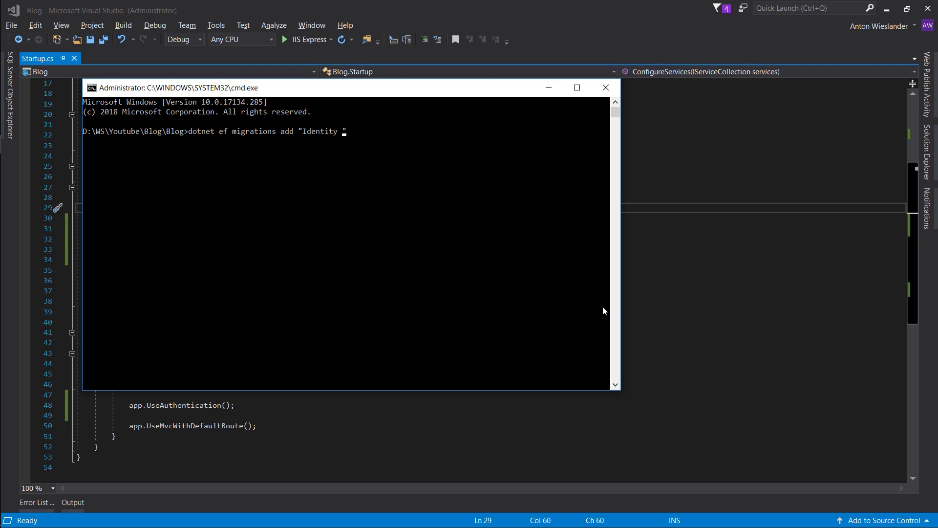
{"action": "type", "text": "Tables\""}
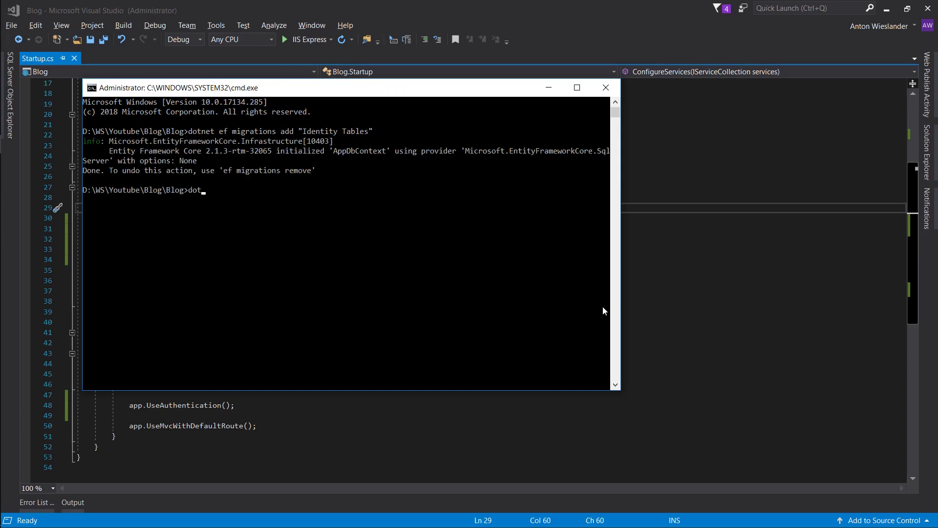
{"action": "type", "text": "net ef da"}
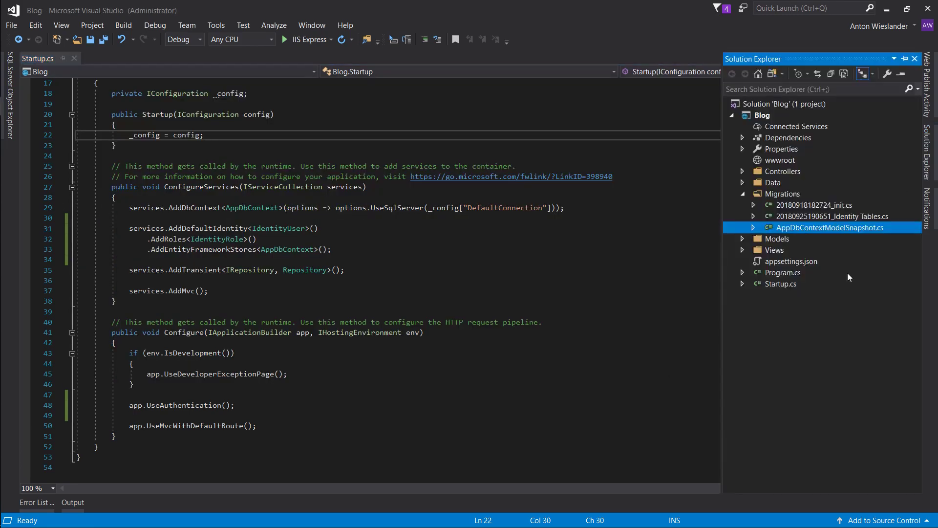
Refresh MyBlog's tables and select the AspNetRoles, AspNetUserClaims, AspNetUsers and other Identity tables.
{"action": "double_click", "coordinate": [833, 216]}
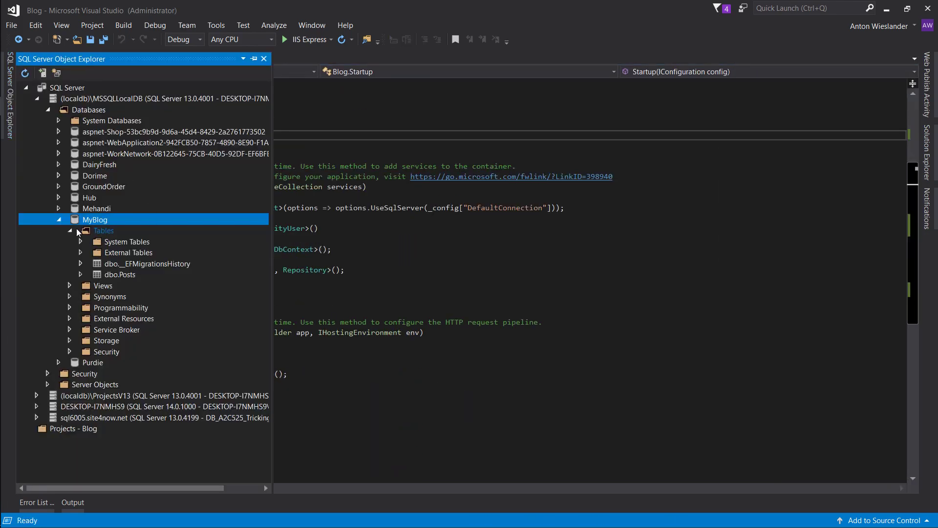
{"action": "left_click", "coordinate": [71, 230]}
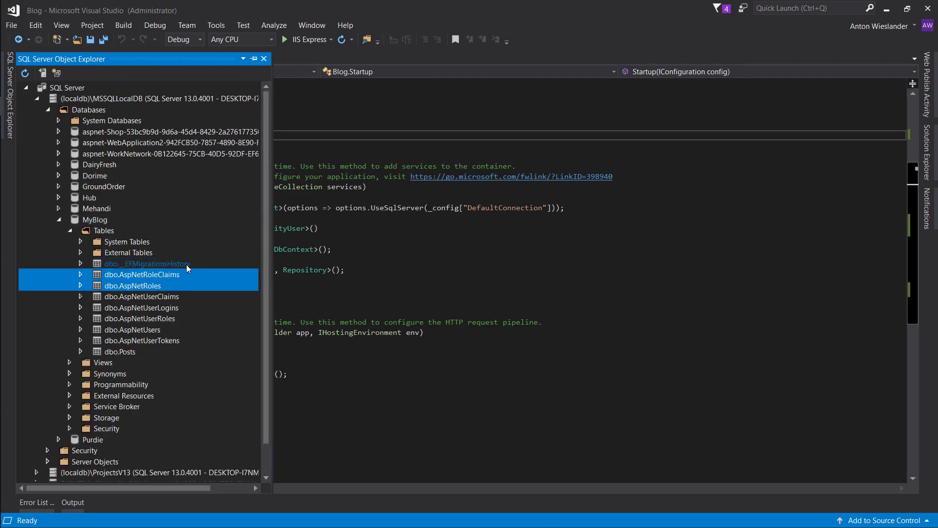
{"action": "left_click", "coordinate": [141, 307]}
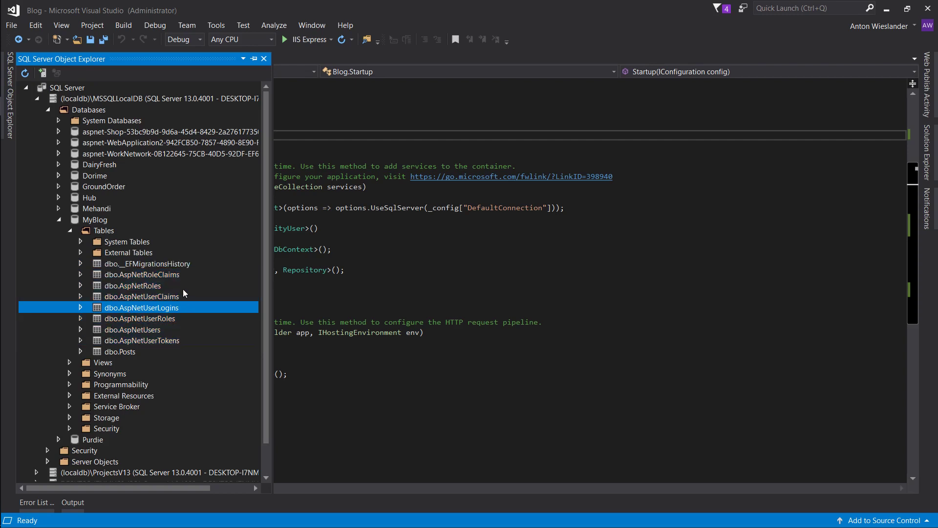
{"action": "left_click", "coordinate": [133, 285]}
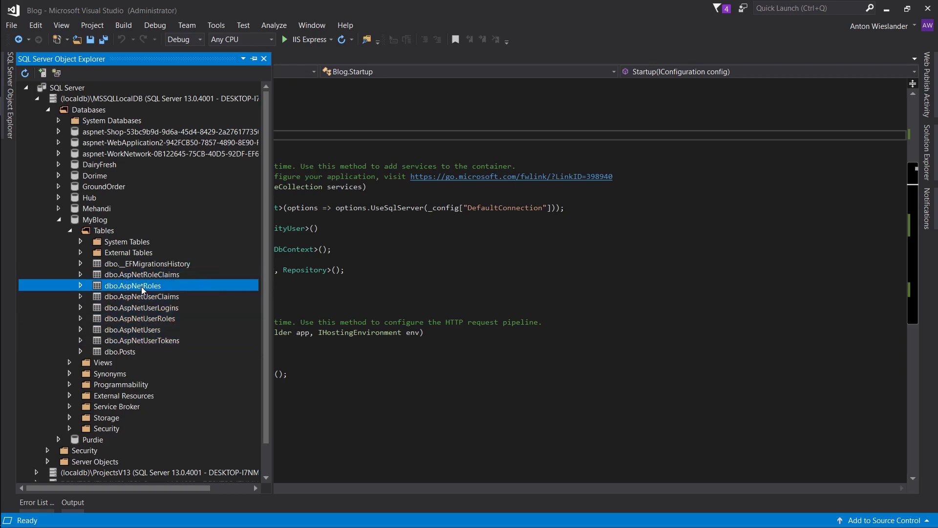
{"action": "left_click", "coordinate": [142, 296]}
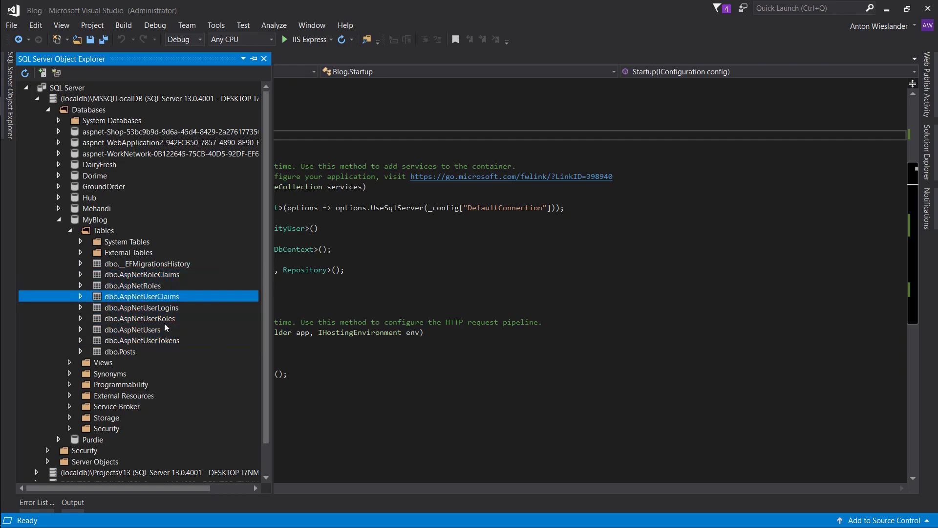
{"action": "left_click", "coordinate": [132, 329]}
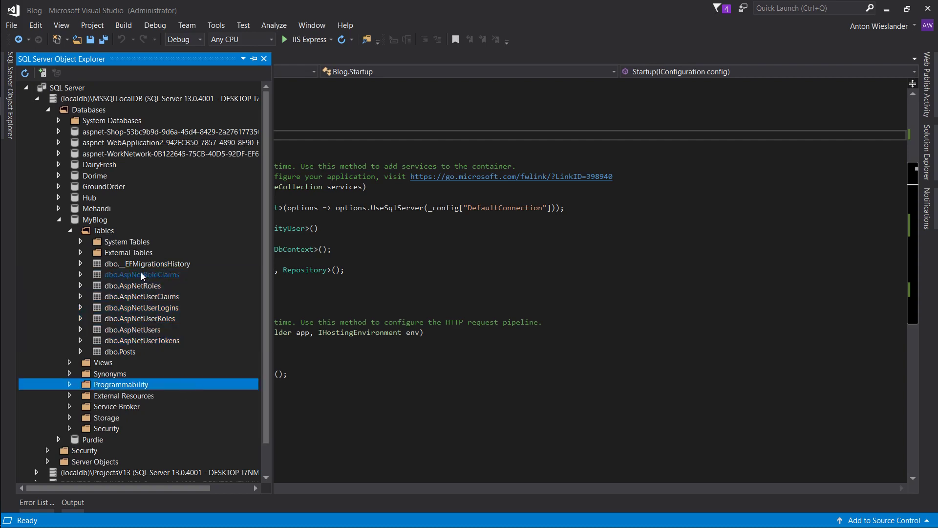
{"action": "mouse_move", "coordinate": [72, 89]}
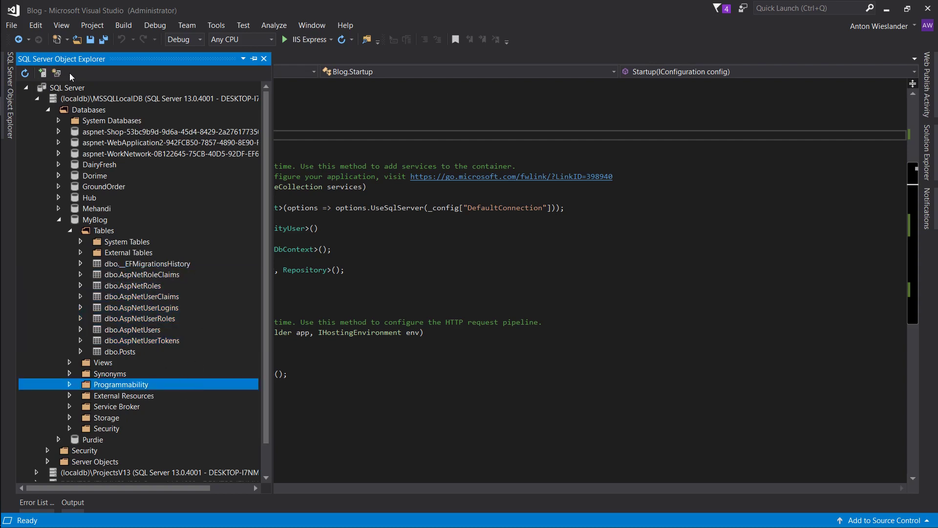
{"action": "mouse_move", "coordinate": [149, 96]}
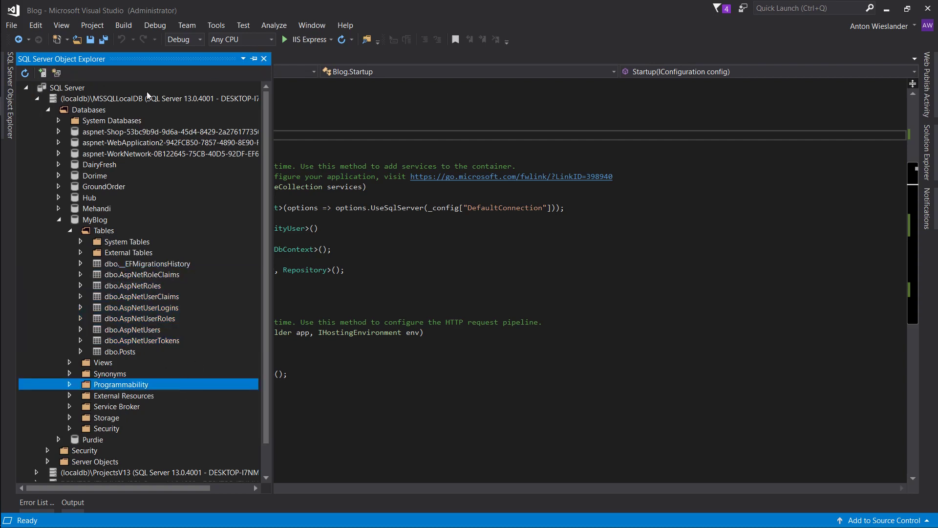
{"action": "left_click", "coordinate": [142, 275]}
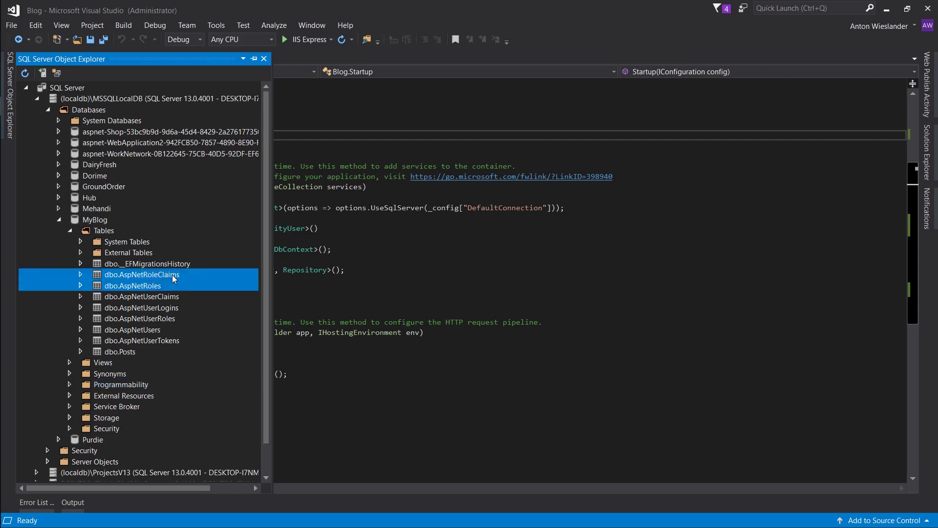
{"action": "left_click", "coordinate": [132, 329]}
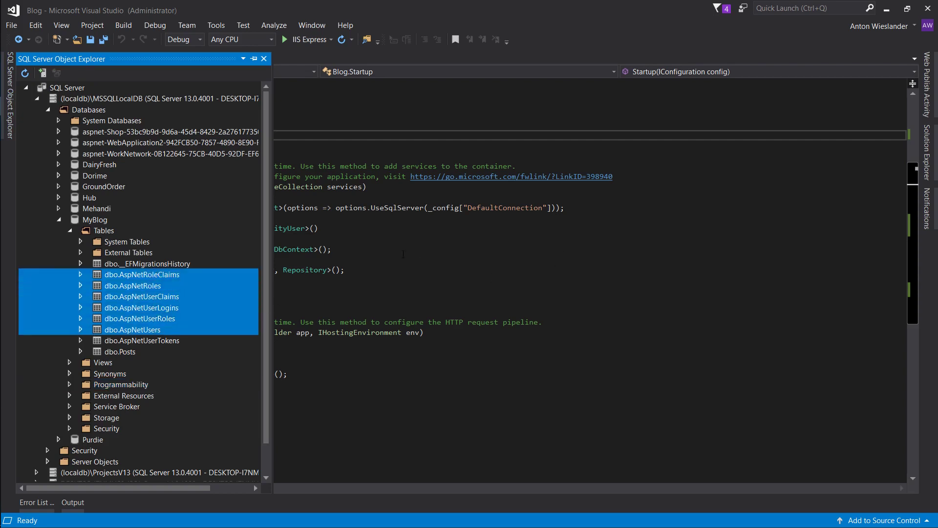
Collapse SQL Server Object Explorer and open Program.cs from Solution Explorer.
{"action": "left_click", "coordinate": [263, 58]}
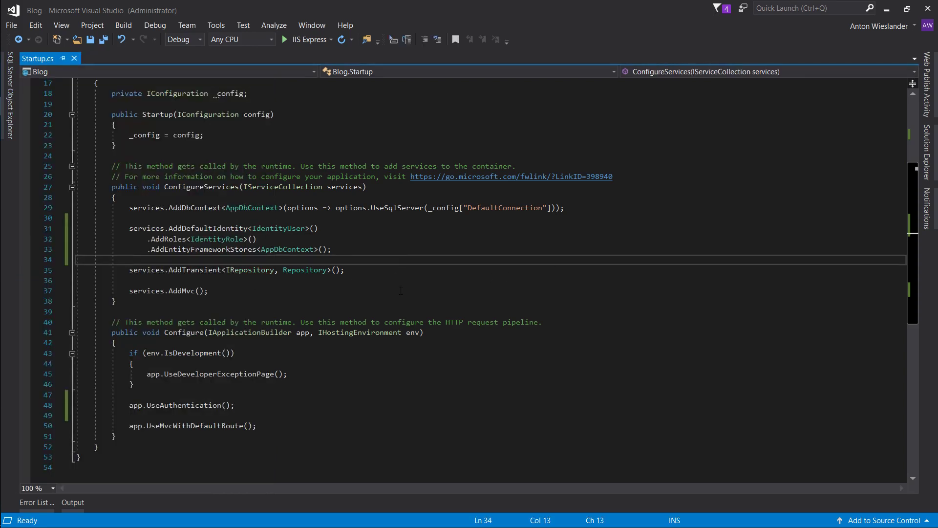
{"action": "left_click", "coordinate": [256, 426]}
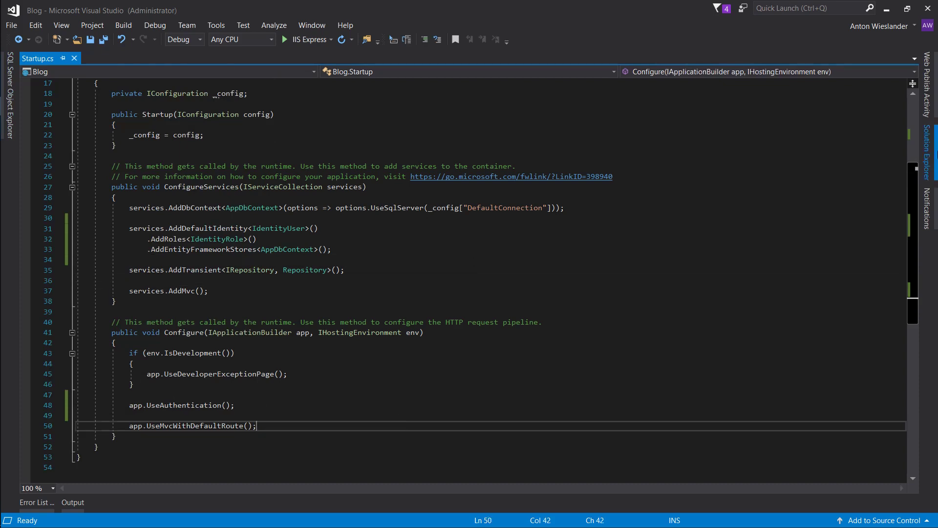
{"action": "mouse_move", "coordinate": [934, 164]}
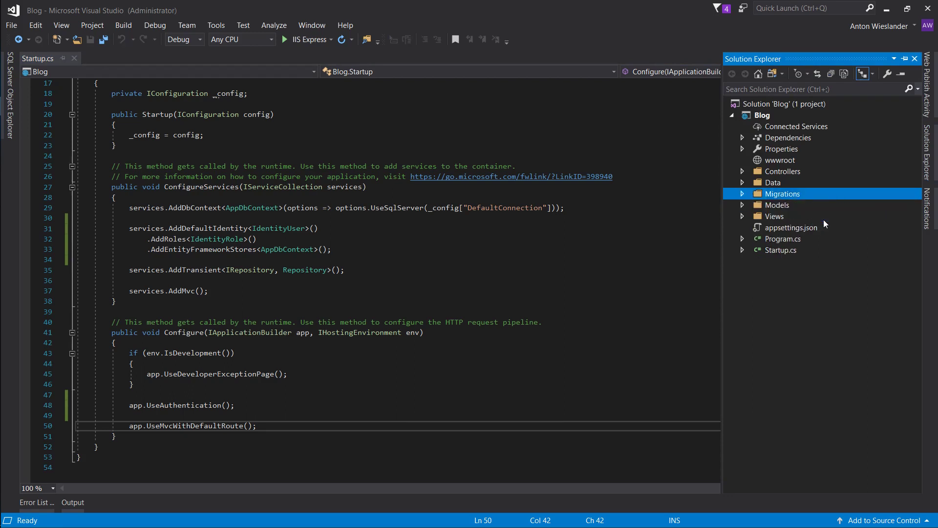
{"action": "left_click", "coordinate": [783, 239]}
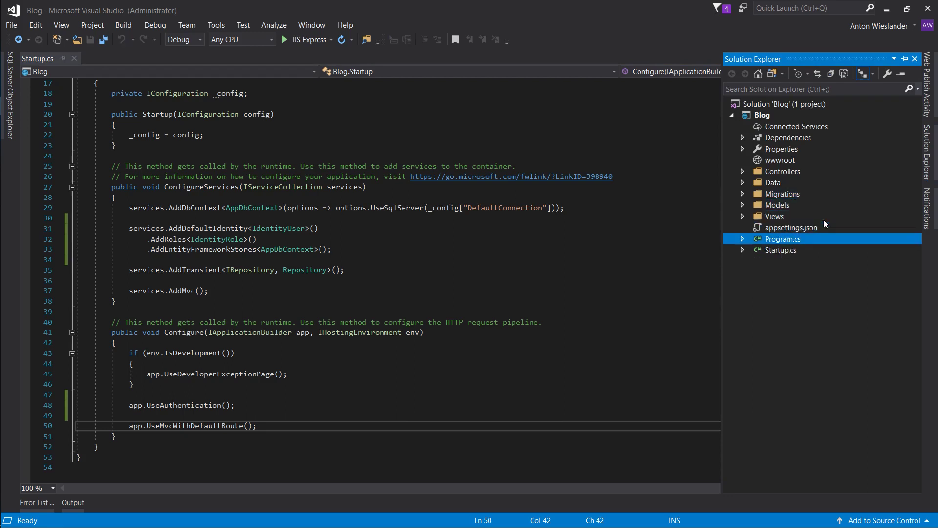
{"action": "double_click", "coordinate": [783, 238]}
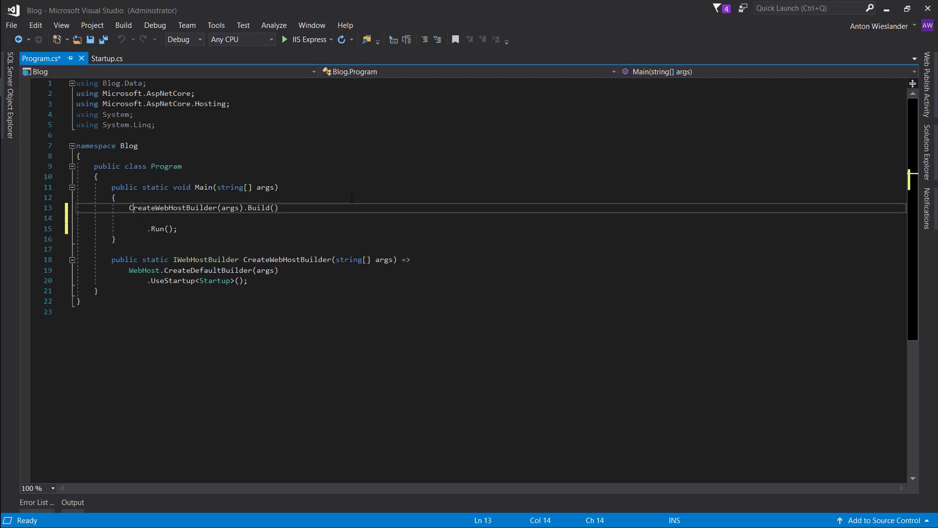
Store CreateWebHostBuilder(args).Build() in var host and call host.Run() separately.
{"action": "type", "text": "var"}
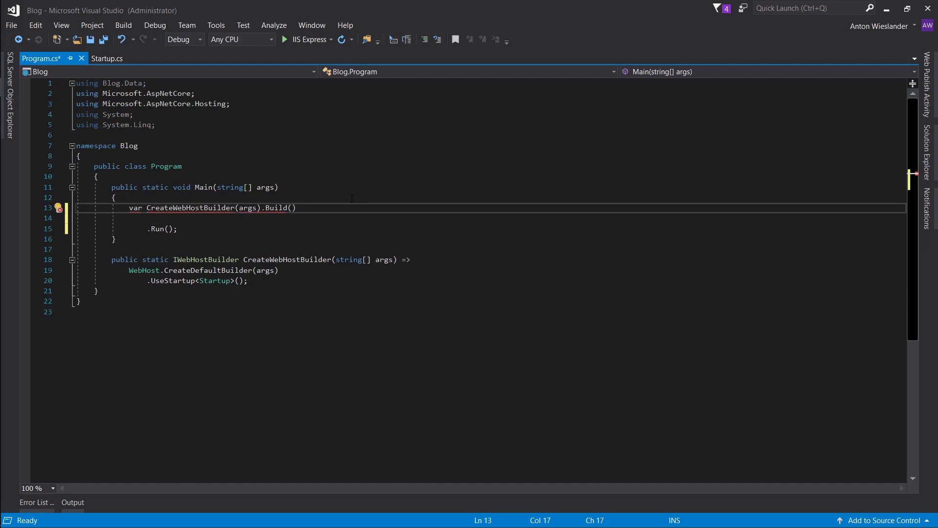
{"action": "type", "text": "host"}
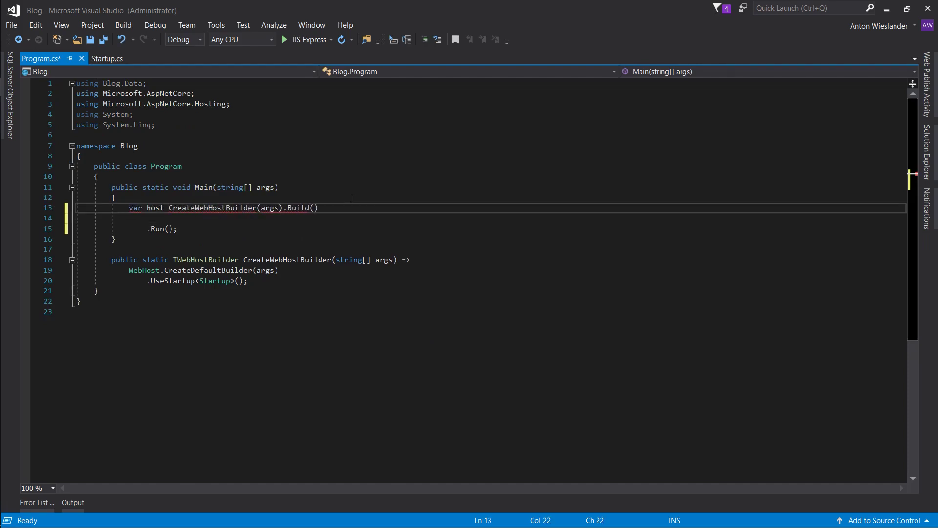
{"action": "type", "text": "="}
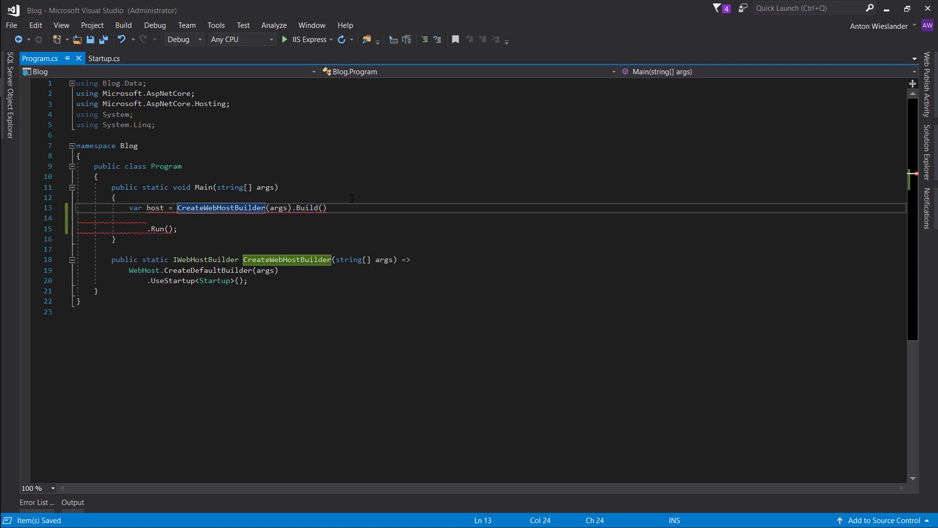
{"action": "type", "text": ";"}
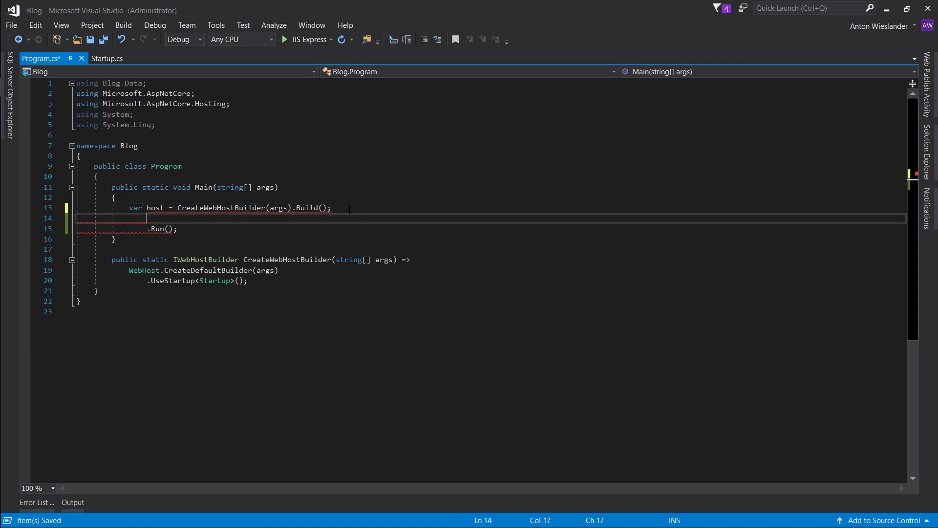
{"action": "type", "text": "host"}
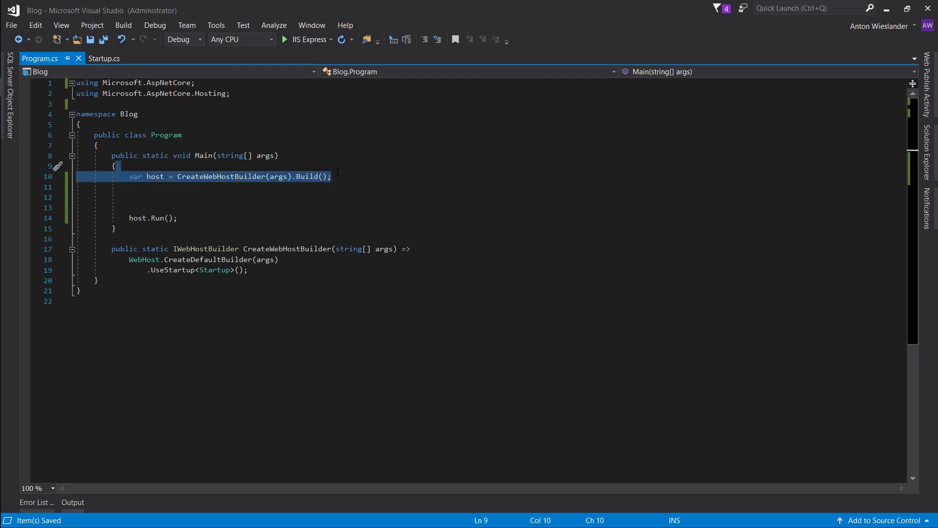
{"action": "mouse_move", "coordinate": [357, 201]}
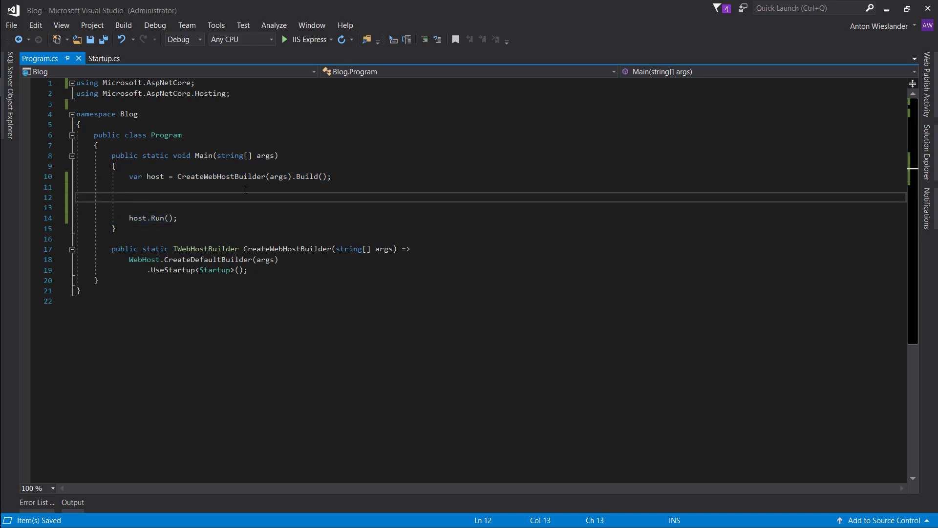
Add host.Services.CreateScope() in Main, checking Startup's registered services along the way.
{"action": "type", "text": "host"}
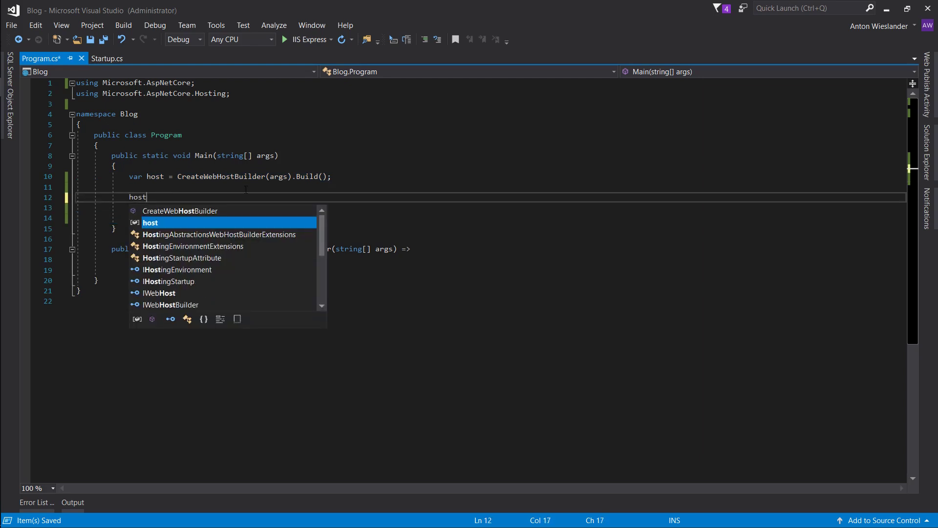
{"action": "type", "text": "."}
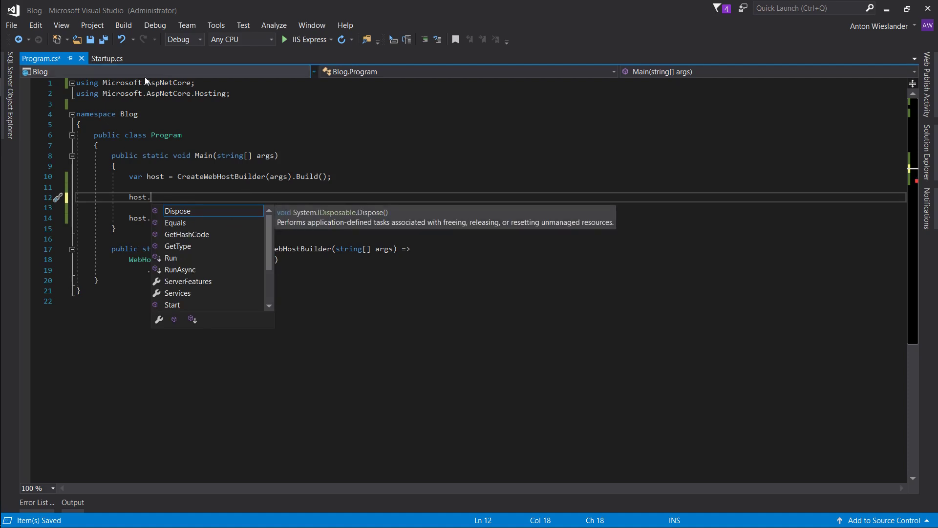
{"action": "left_click", "coordinate": [107, 58]}
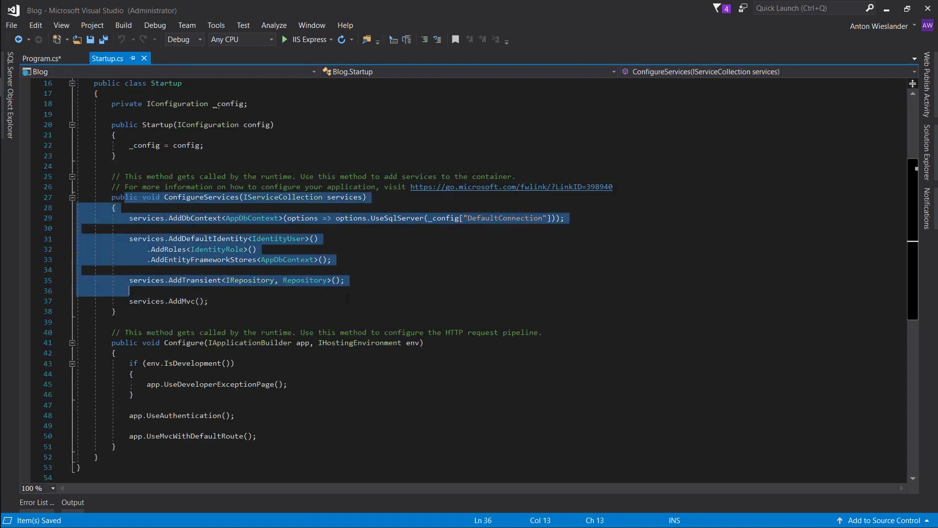
{"action": "left_click", "coordinate": [36, 71]}
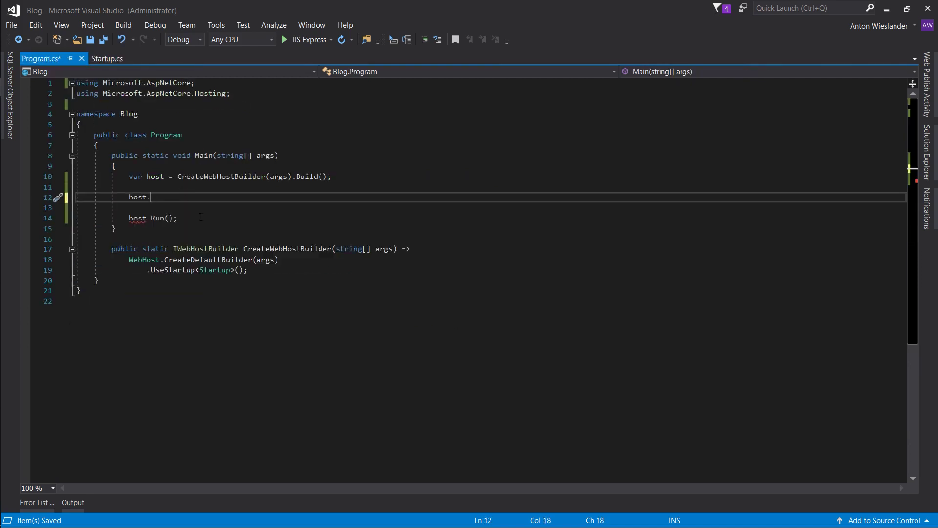
{"action": "type", "text": "Se"}
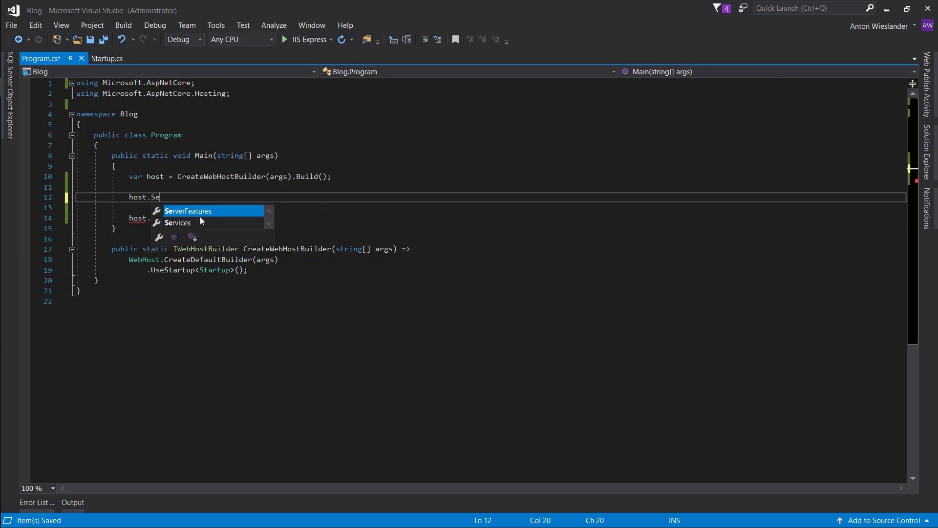
{"action": "type", "text": "rvices."}
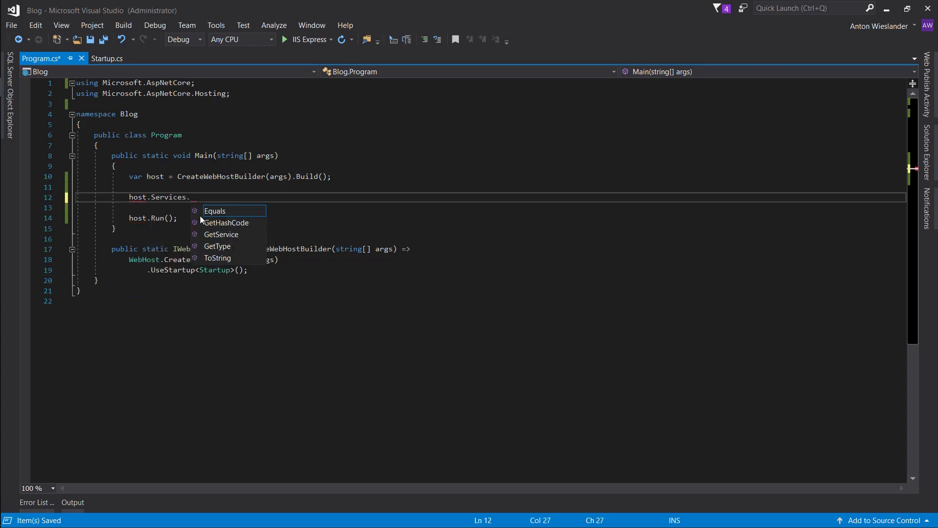
{"action": "type", "text": "CreateScoped"}
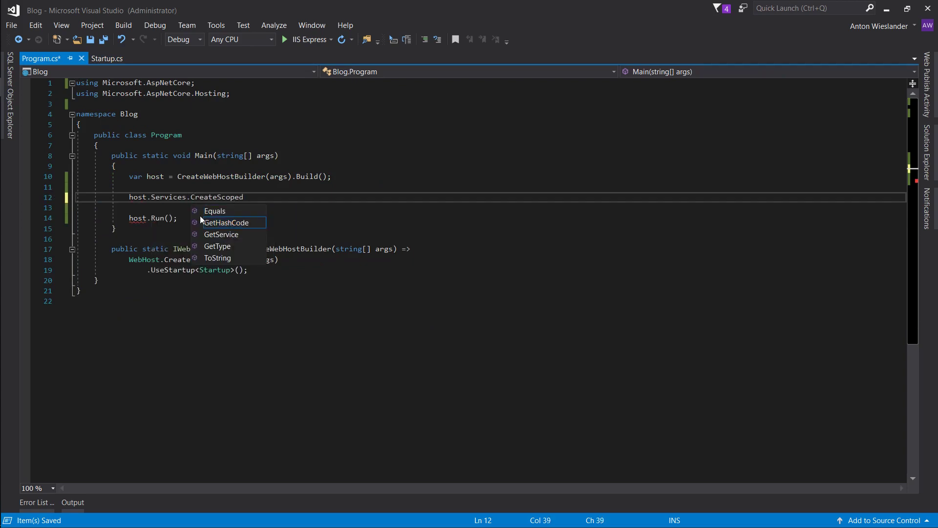
{"action": "type", "text": "();"}
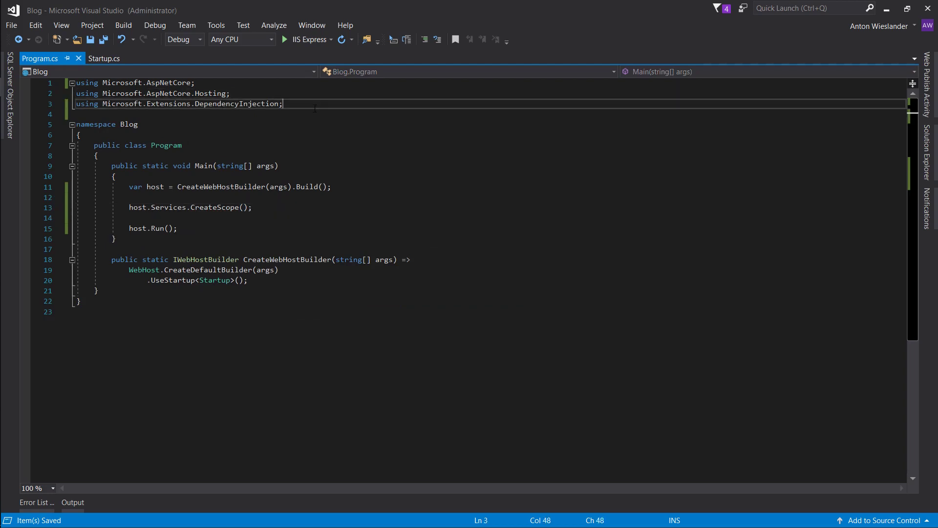
Import Microsoft.Extensions.DependencyInjection and review Main against Startup's Identity services.
{"action": "double_click", "coordinate": [121, 104]}
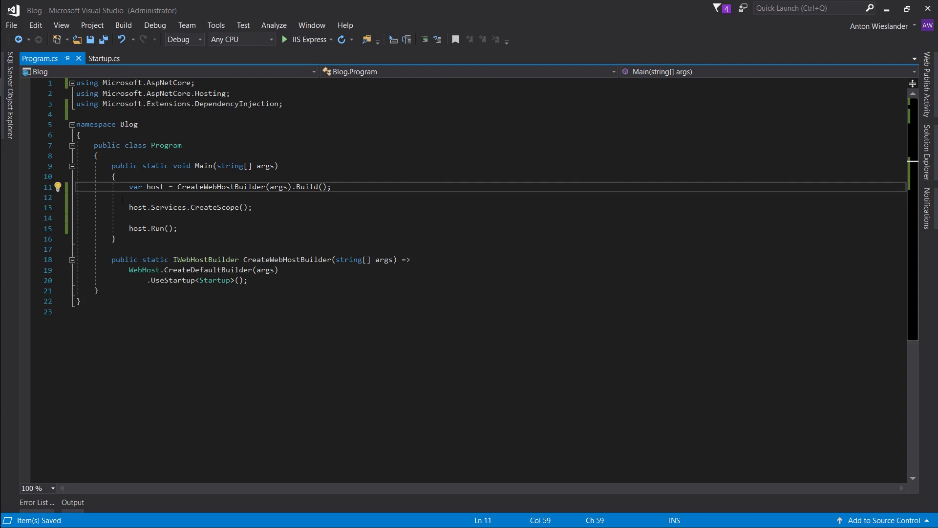
{"action": "left_click_drag", "start_coordinate": [111, 166], "coordinate": [114, 238]}
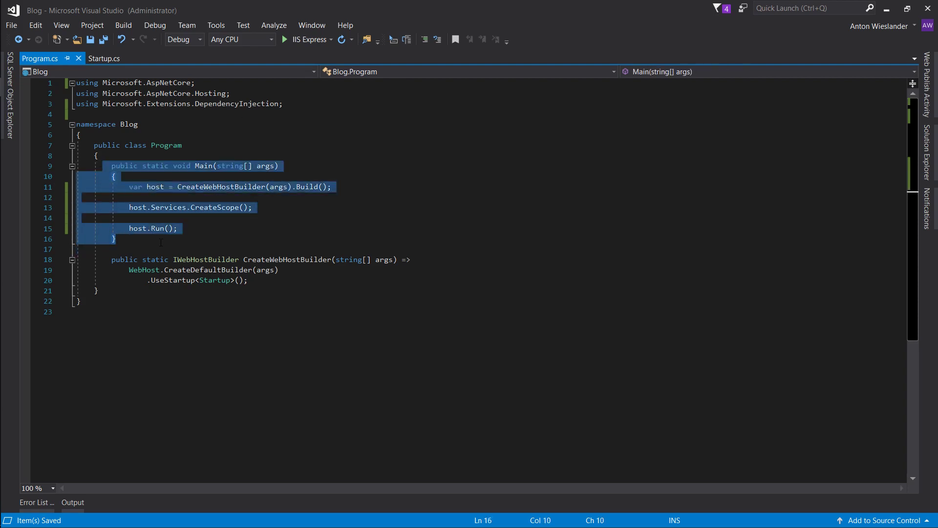
{"action": "left_click", "coordinate": [104, 58]}
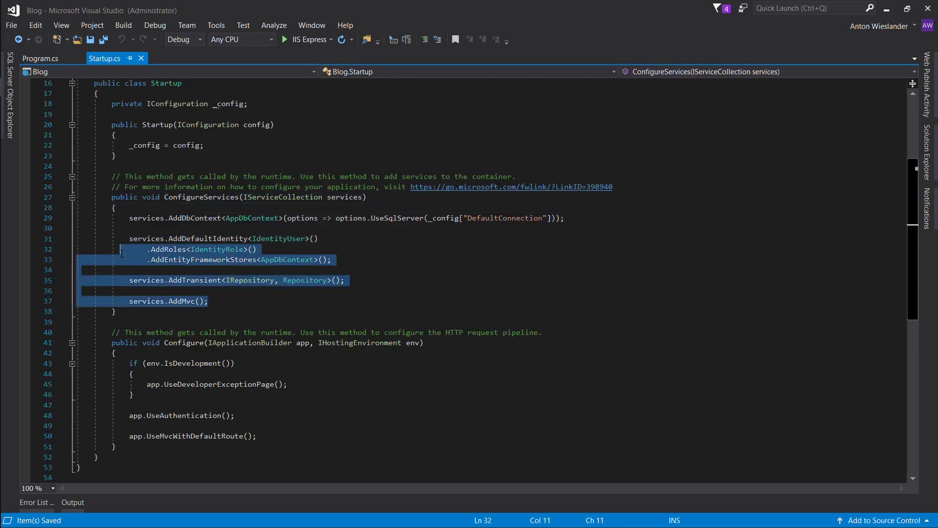
{"action": "left_click", "coordinate": [41, 58]}
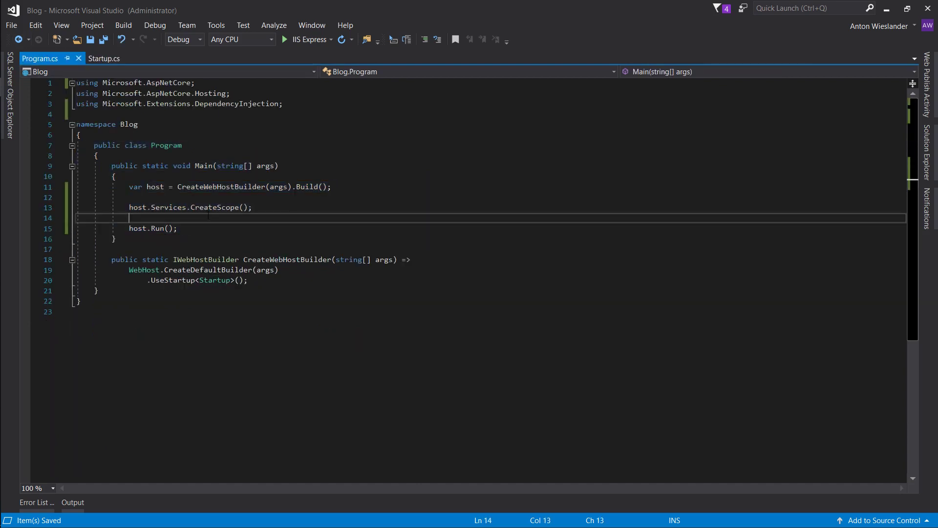
Add var ctx = scope.ServiceProvider.GetRequiredService<AppDbContext>(); to Main, importing Blog.Data.
{"action": "type", "text": "var scope ="}
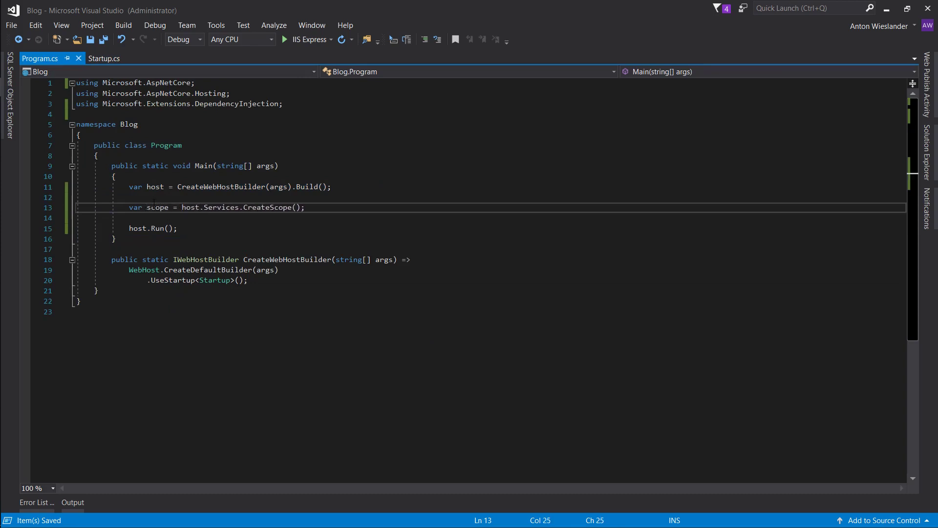
{"action": "key", "text": "Enter"}
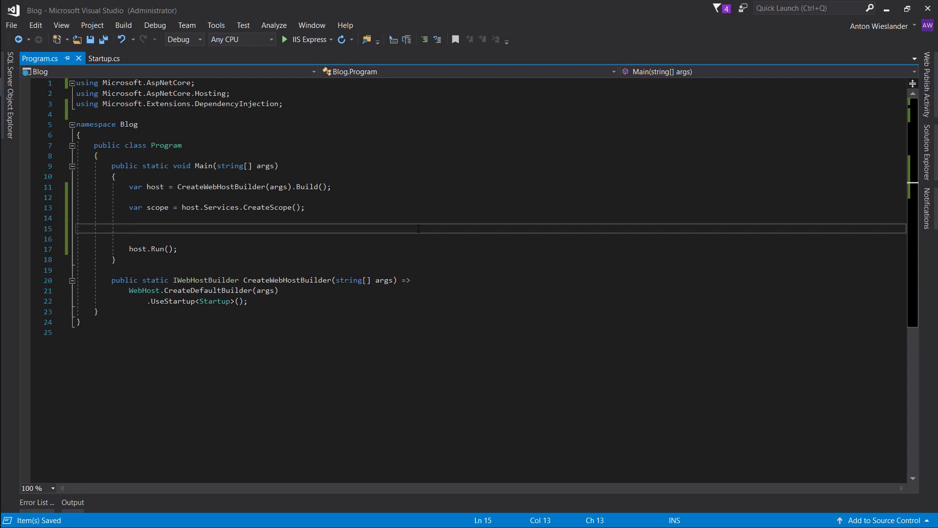
{"action": "type", "text": "var c"}
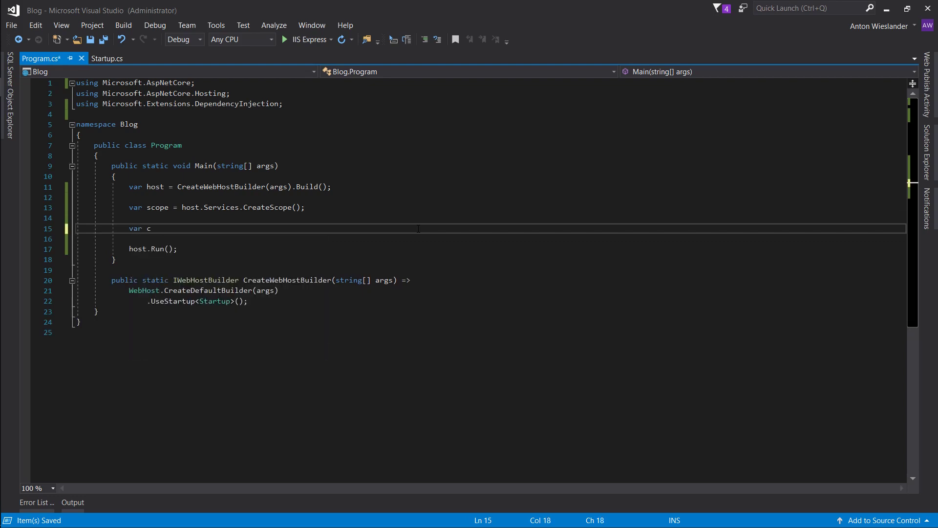
{"action": "type", "text": "a"}
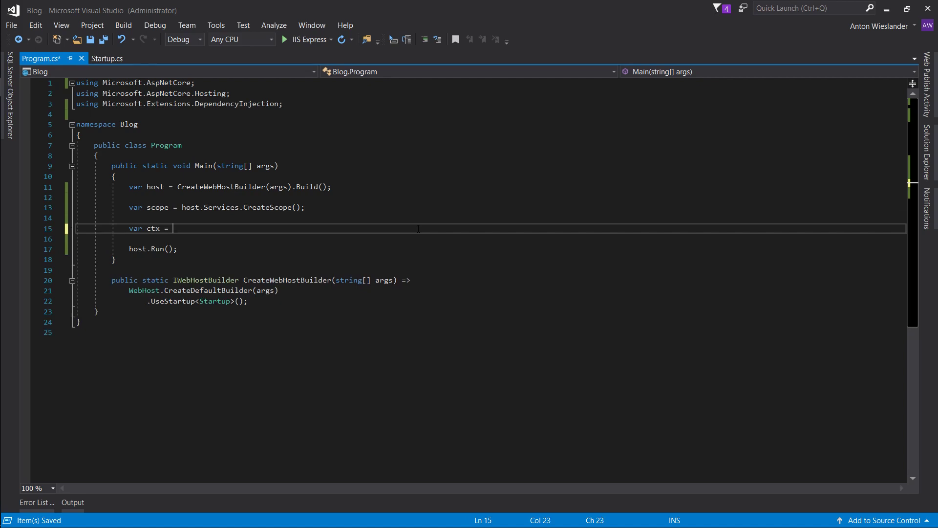
{"action": "type", "text": "s"}
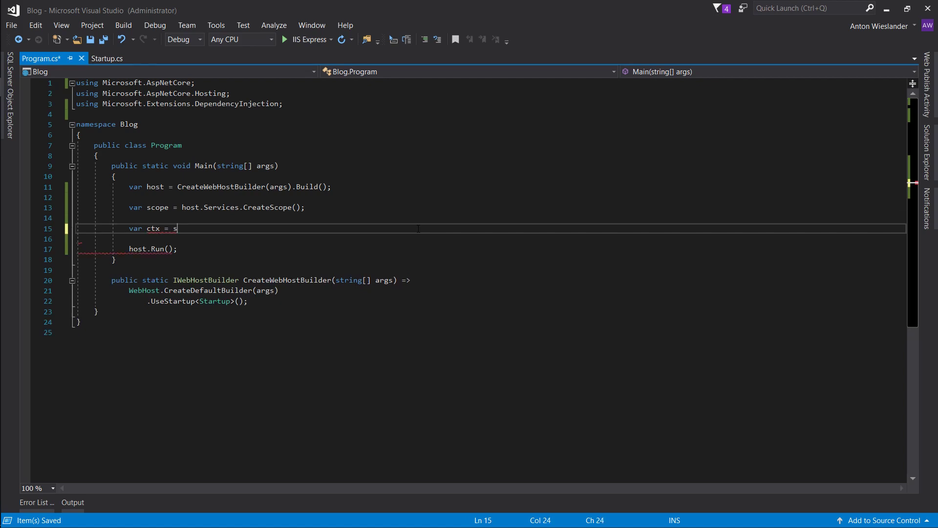
{"action": "type", "text": "cope."}
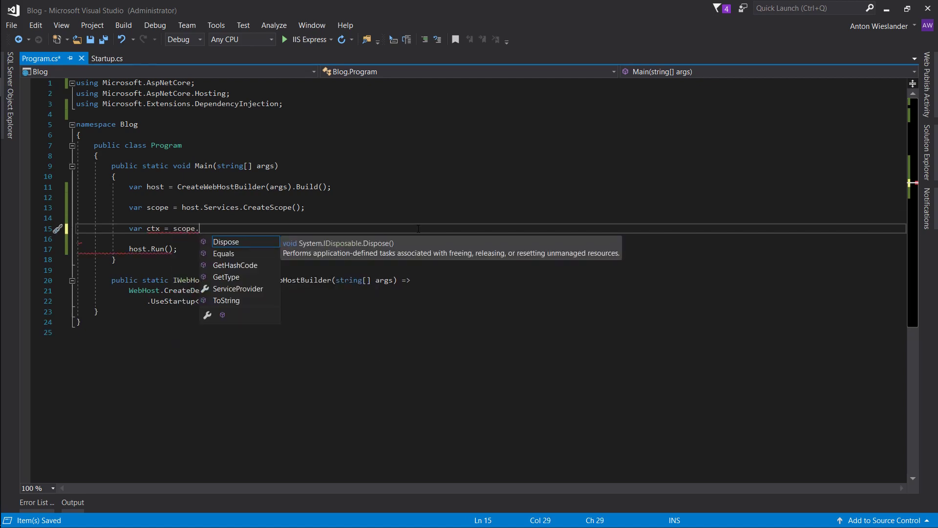
{"action": "type", "text": "ServiceProvider"}
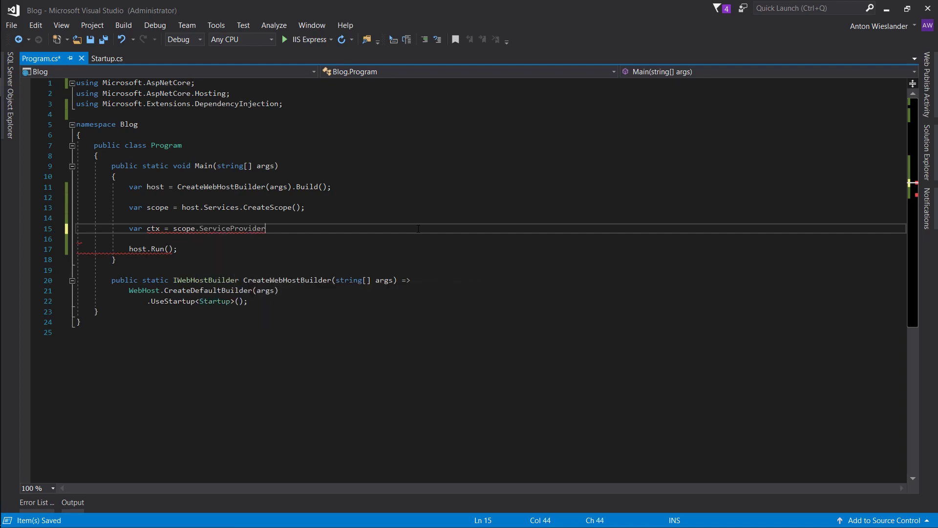
{"action": "type", "text": "."}
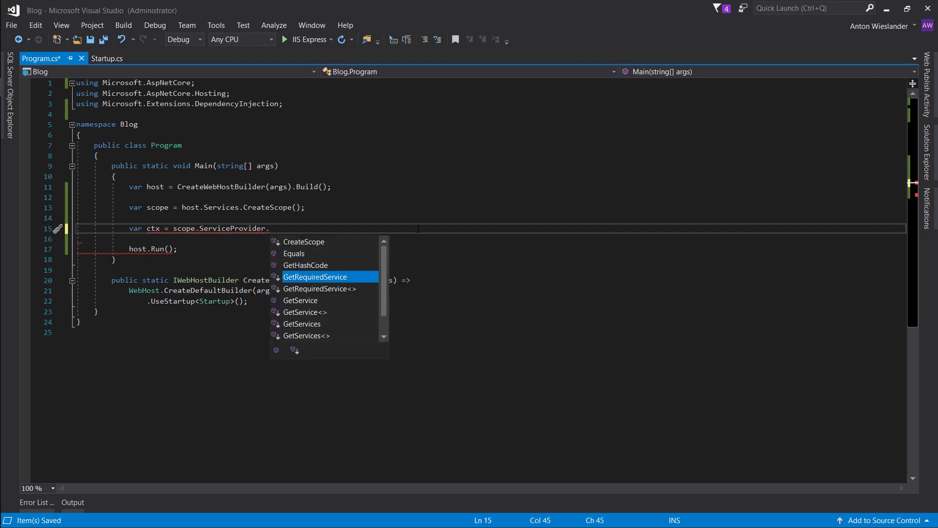
{"action": "key", "text": "Tab"}
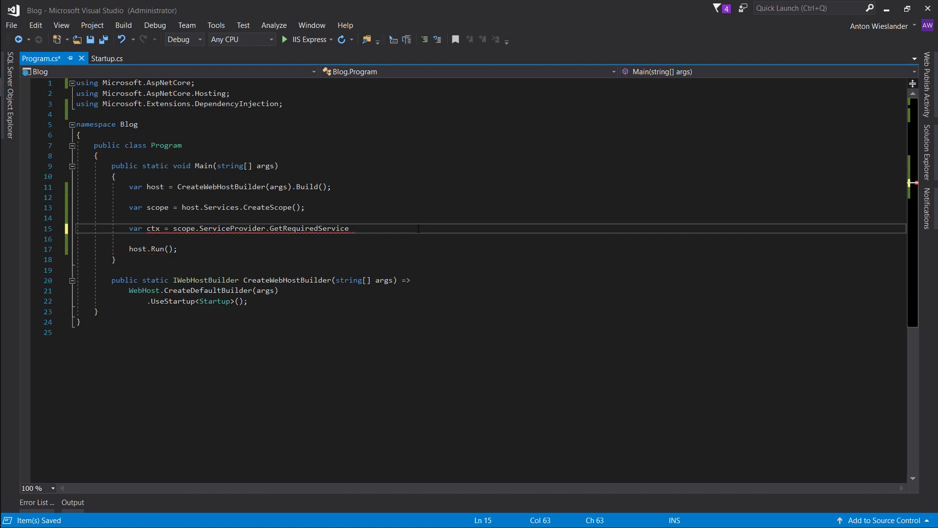
{"action": "type", "text": "<>"}
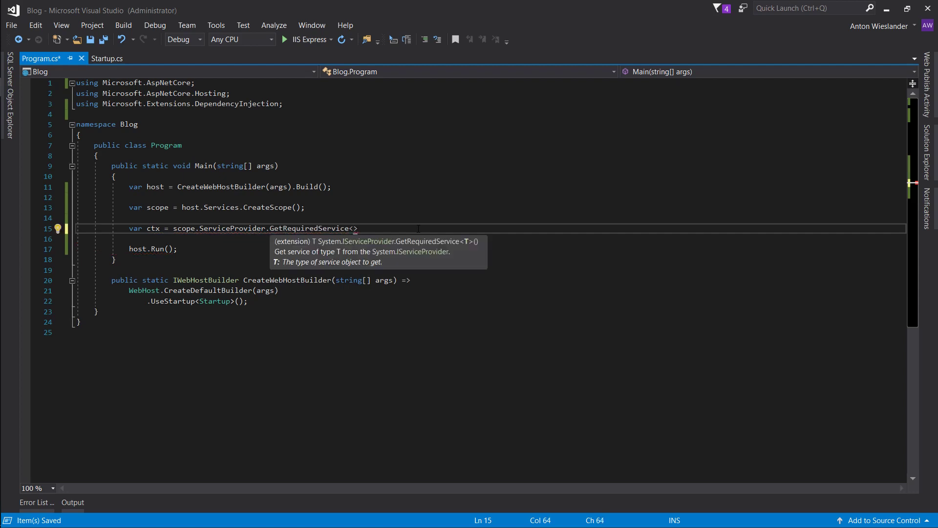
{"action": "type", "text": "AppDbContext"}
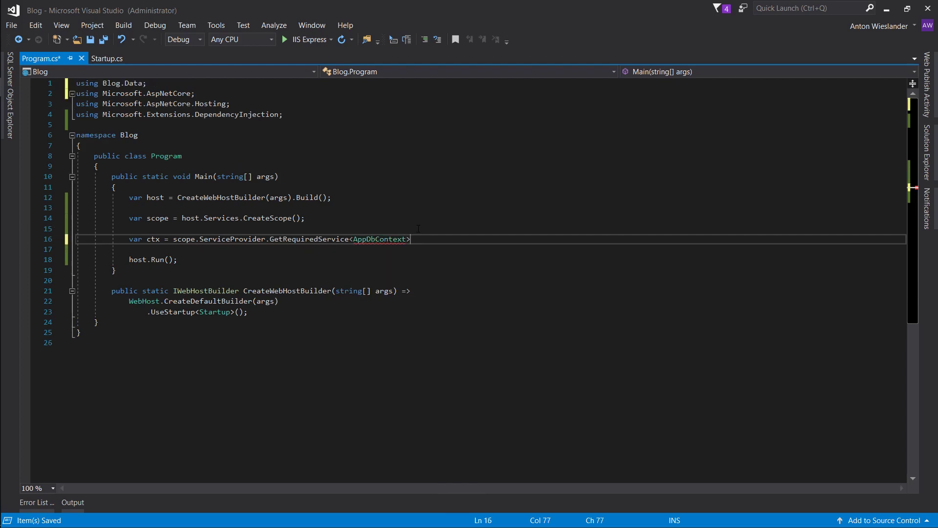
{"action": "type", "text": "();"}
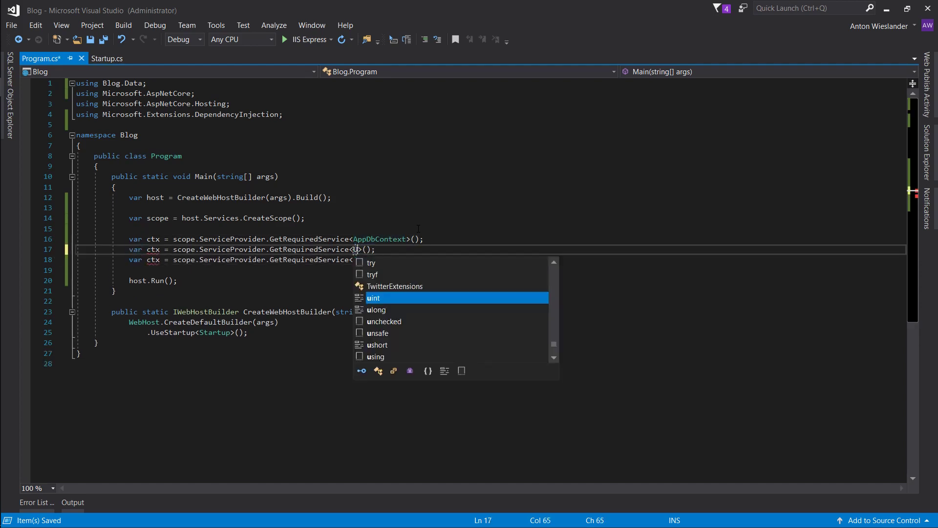
Make the first copied line resolve UserManager<IdentityUser> as userMgr, checking Startup.cs's identity setup.
{"action": "type", "text": "UserManager"}
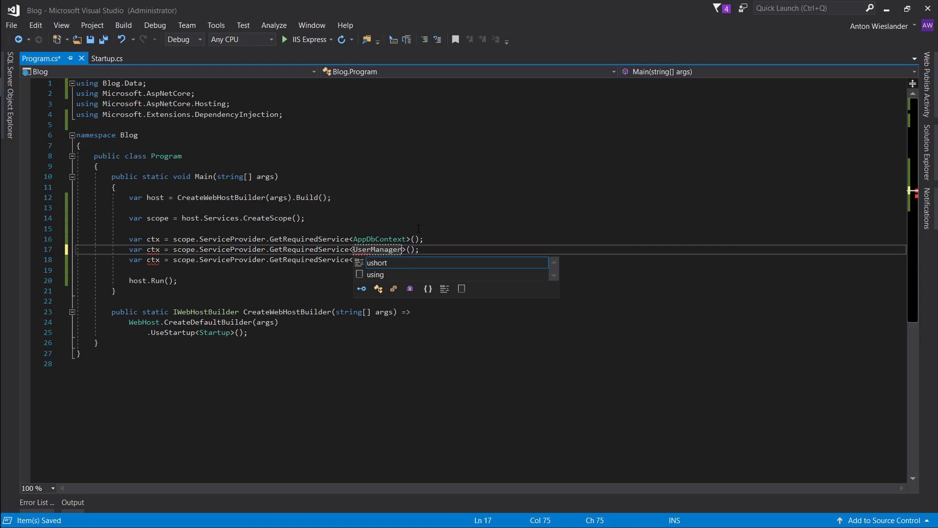
{"action": "type", "text": "<>"}
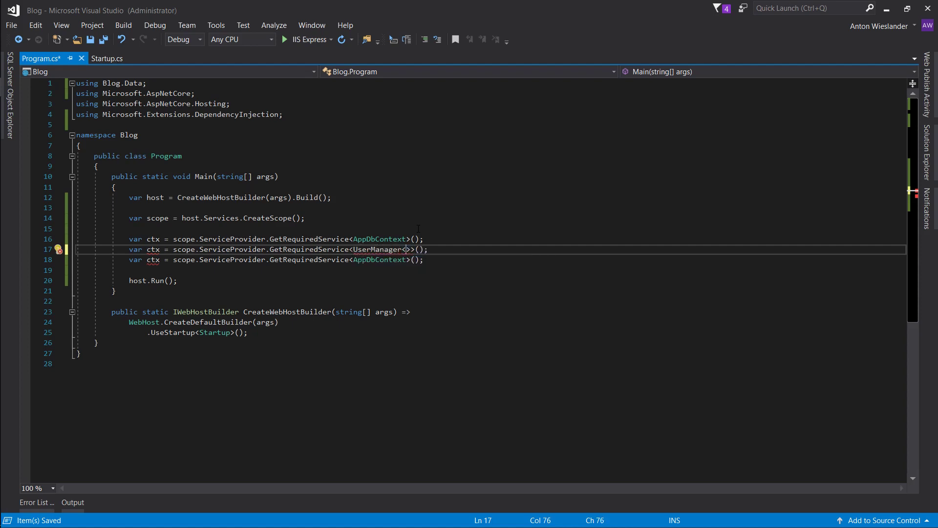
{"action": "type", "text": "Identity"}
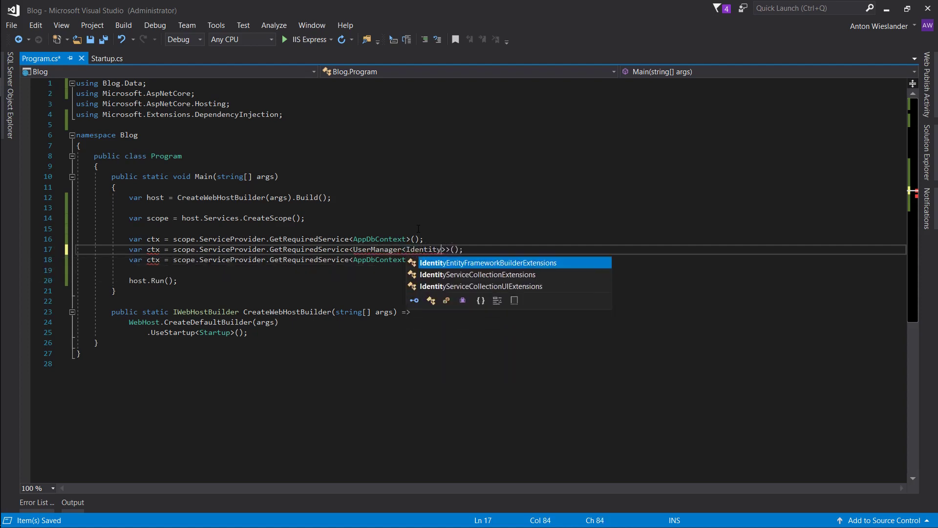
{"action": "type", "text": "User"}
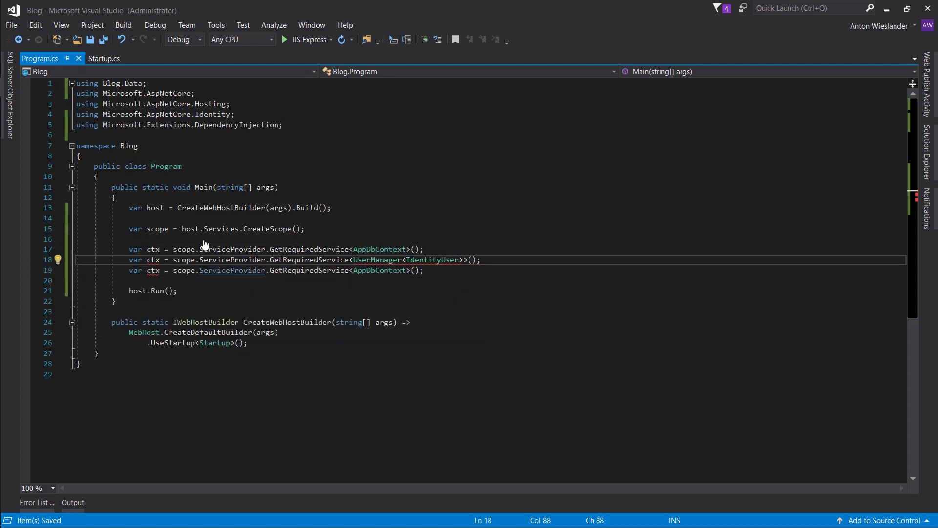
{"action": "left_click", "coordinate": [105, 58]}
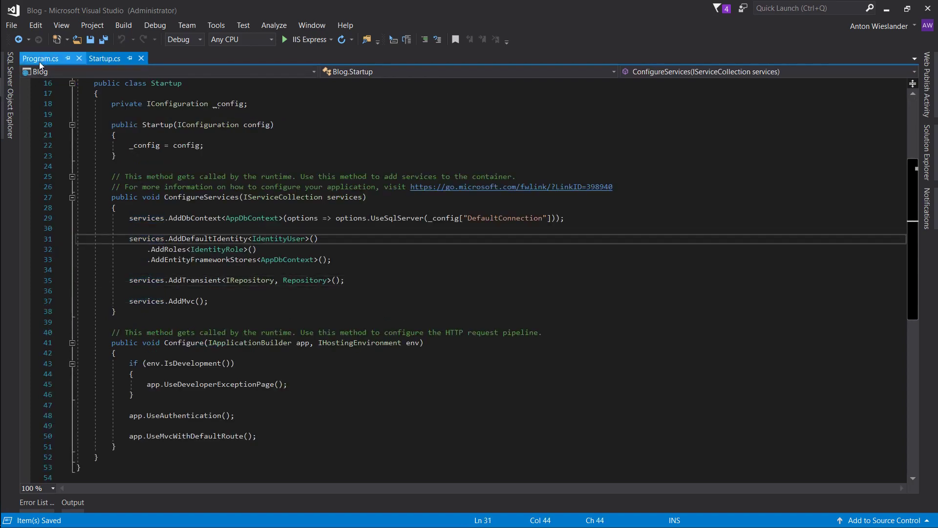
{"action": "left_click", "coordinate": [41, 58]}
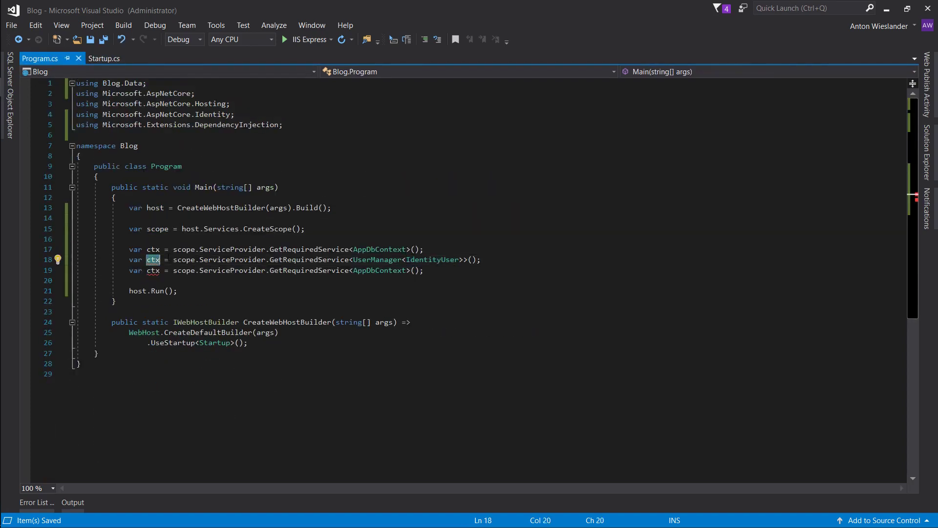
{"action": "type", "text": "userMgr"}
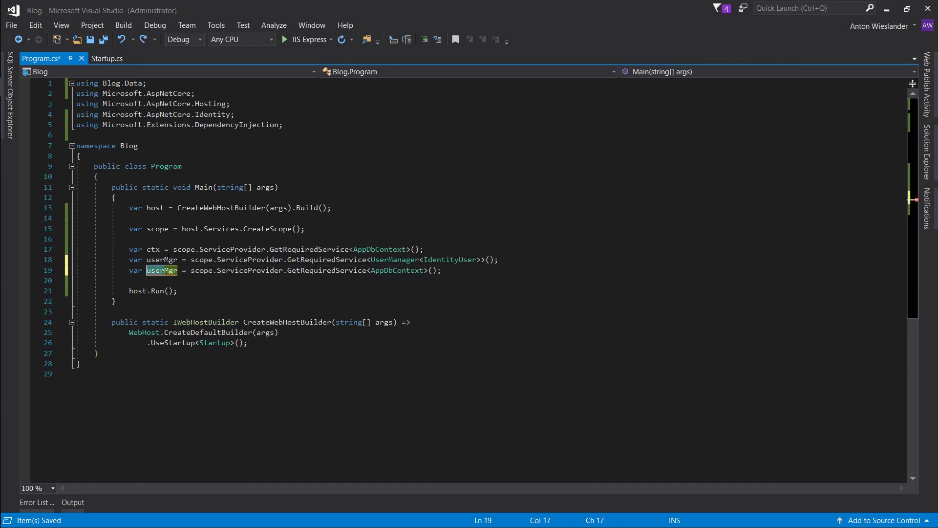
Make the second copied line resolve RoleManager<IdentityRole> as roleMgr.
{"action": "type", "text": "roleMgr"}
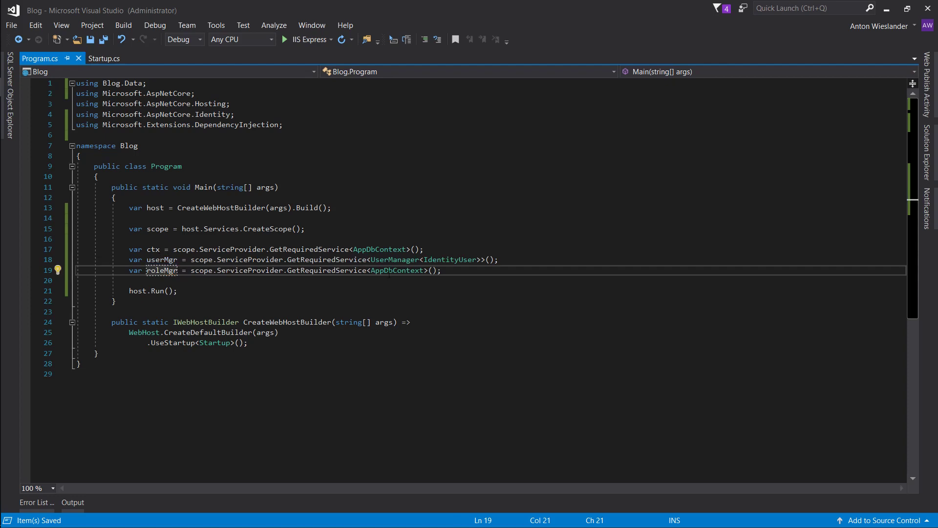
{"action": "double_click", "coordinate": [397, 270]}
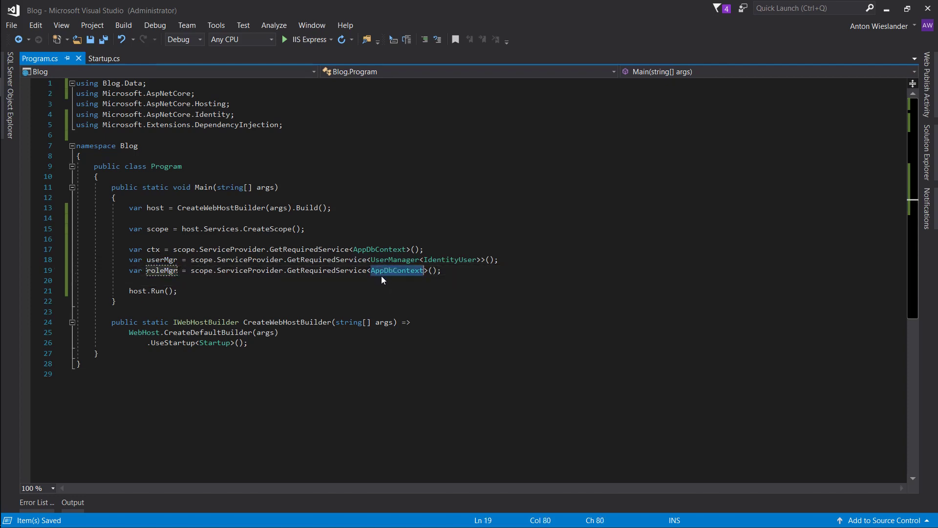
{"action": "type", "text": "RoleManager"}
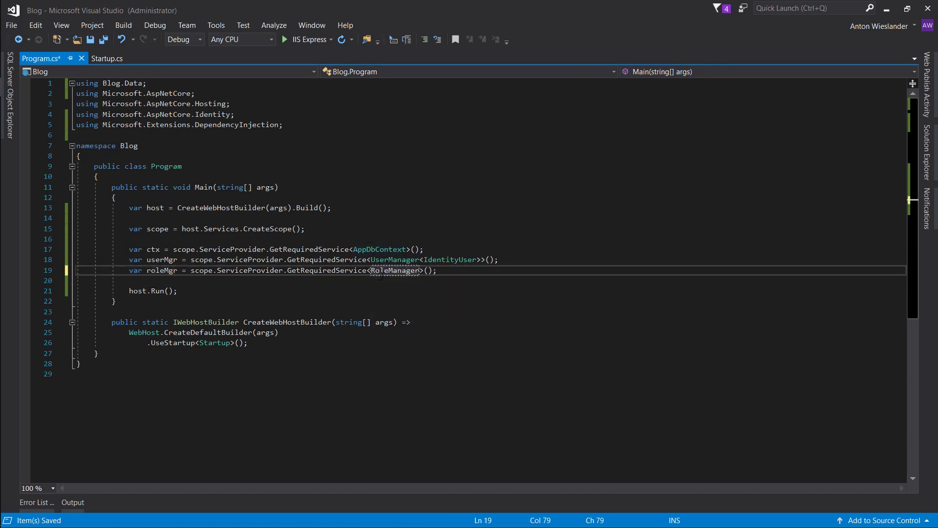
{"action": "type", "text": "IdentityRole>"}
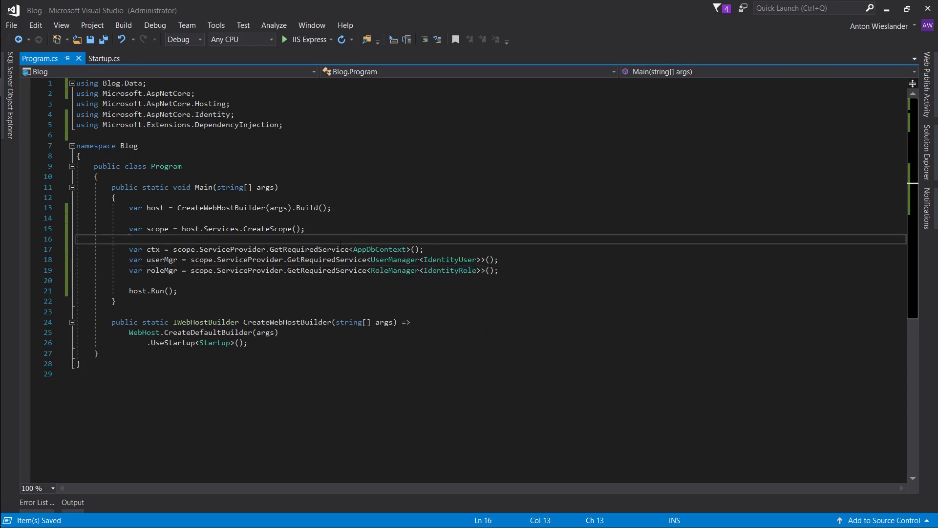
{"action": "left_click", "coordinate": [423, 249]}
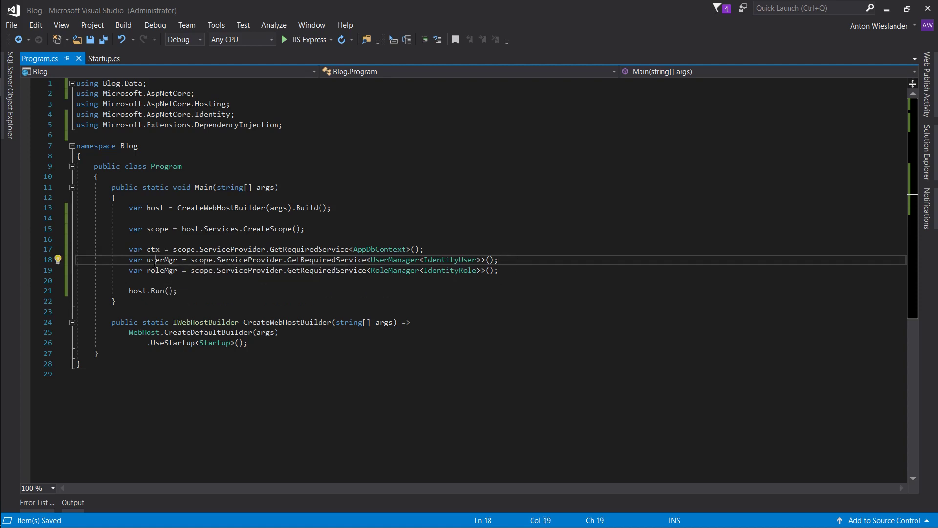
{"action": "double_click", "coordinate": [161, 260]}
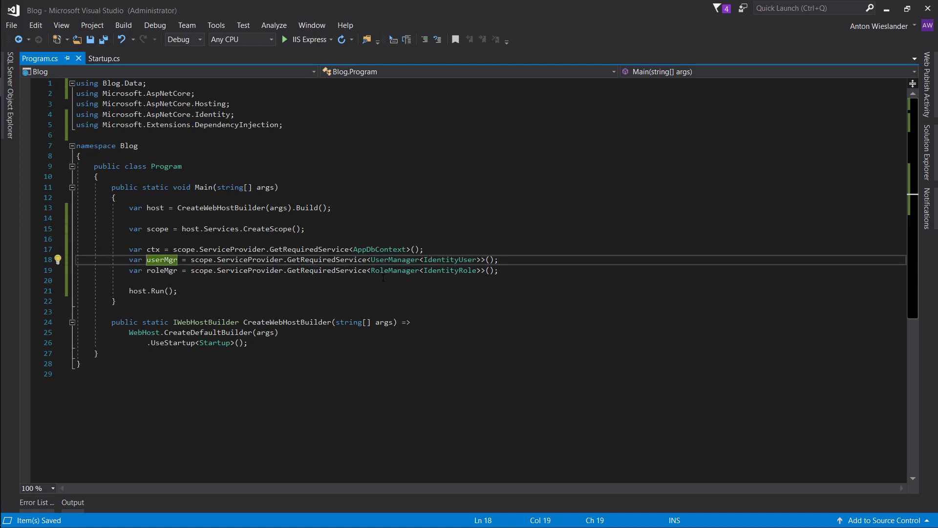
{"action": "left_click", "coordinate": [162, 270]}
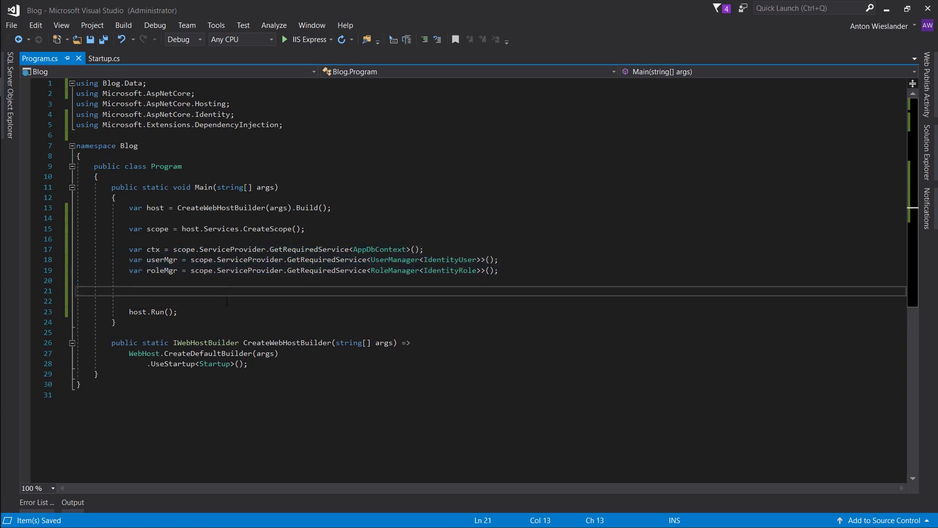
Add ctx.Database.EnsureCreated(); after the manager lines and start a new line below.
{"action": "type", "text": "c"}
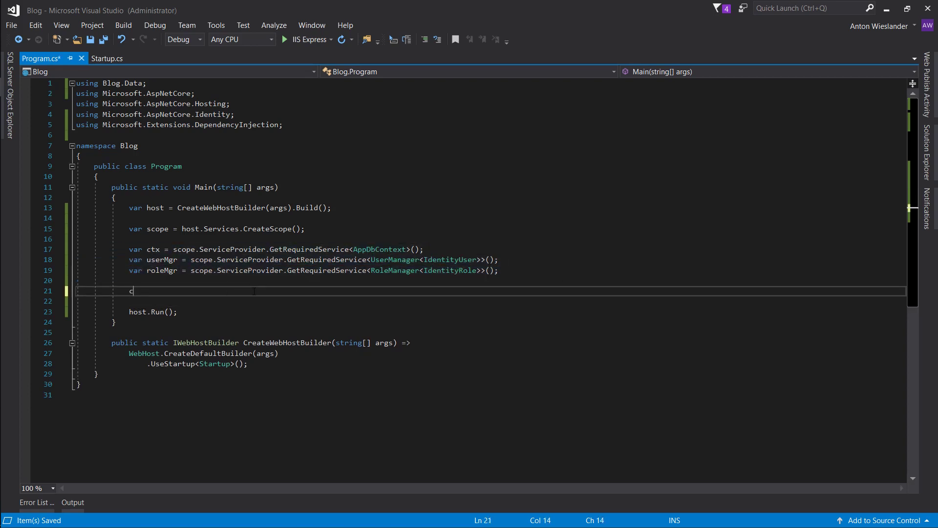
{"action": "type", "text": "tx"}
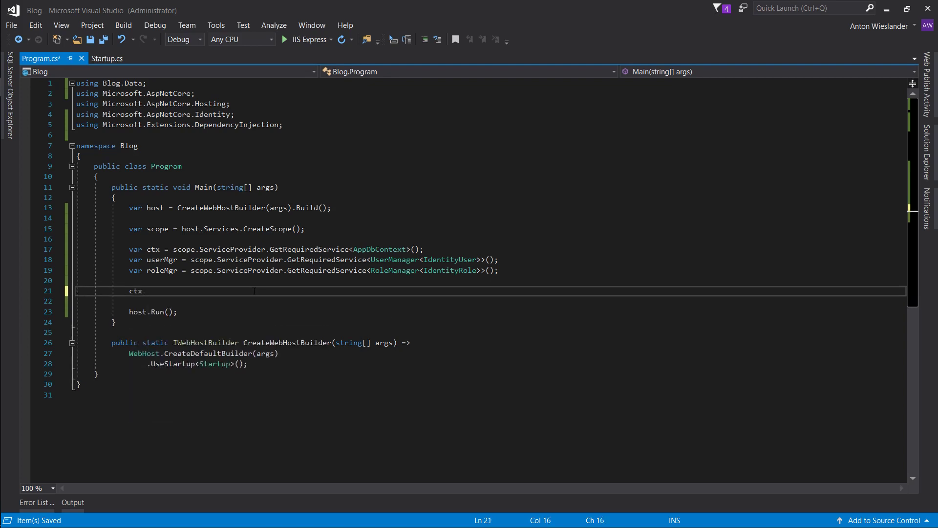
{"action": "type", "text": ".Database."}
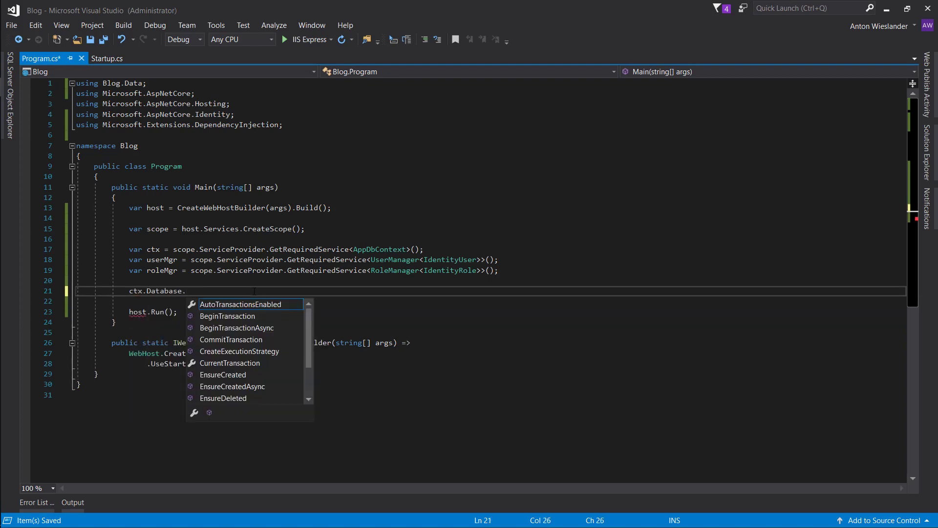
{"action": "type", "text": "EnsureCreated"}
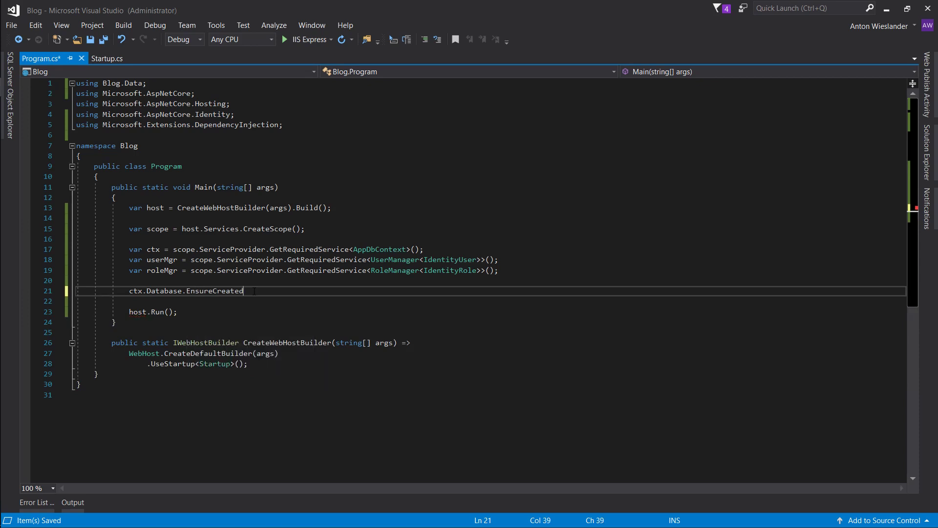
{"action": "type", "text": "();"}
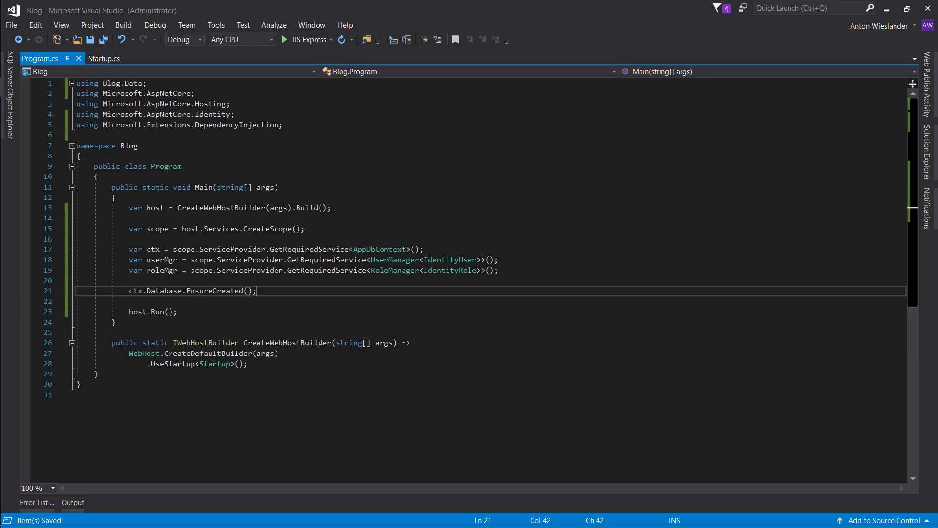
{"action": "key", "text": "Enter"}
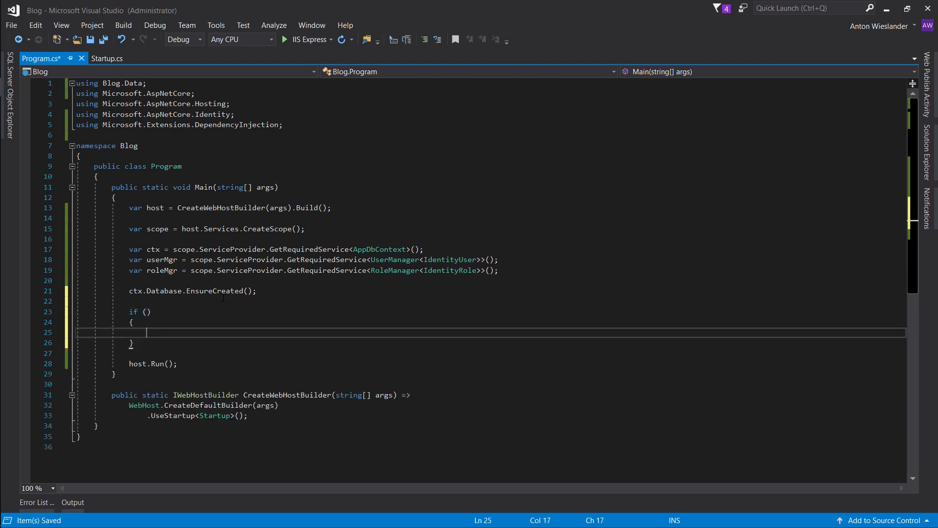
Write if (!ctx.Roles.Any()) commented 'create a role', add using System.Linq, select the block.
{"action": "type", "text": "ctx"}
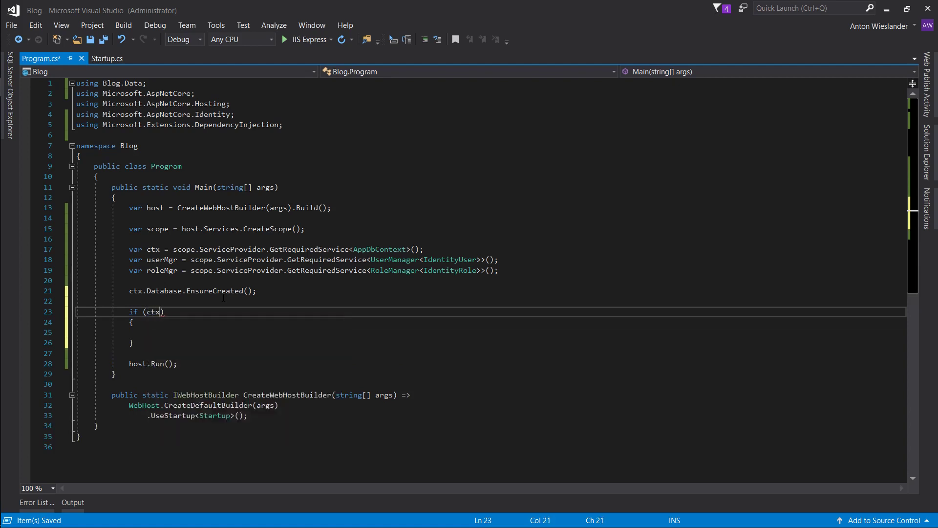
{"action": "type", "text": "."}
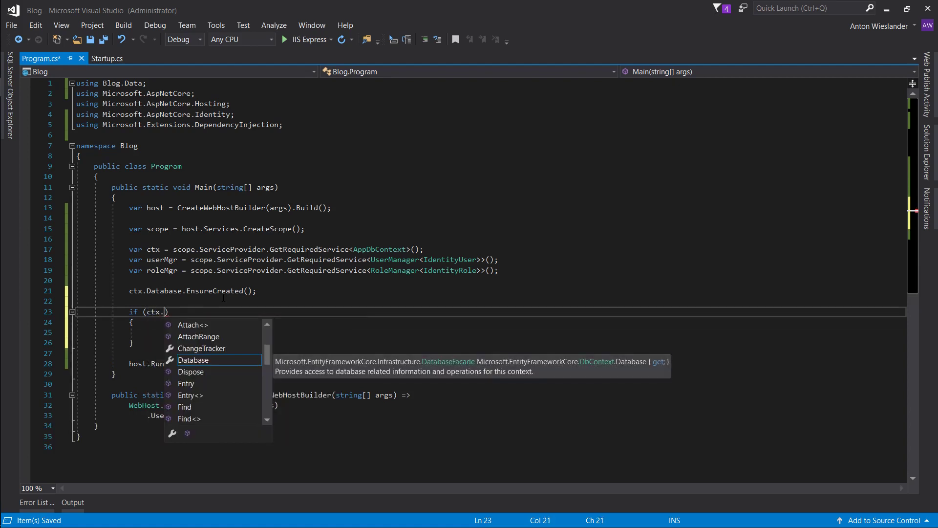
{"action": "type", "text": "Roles"}
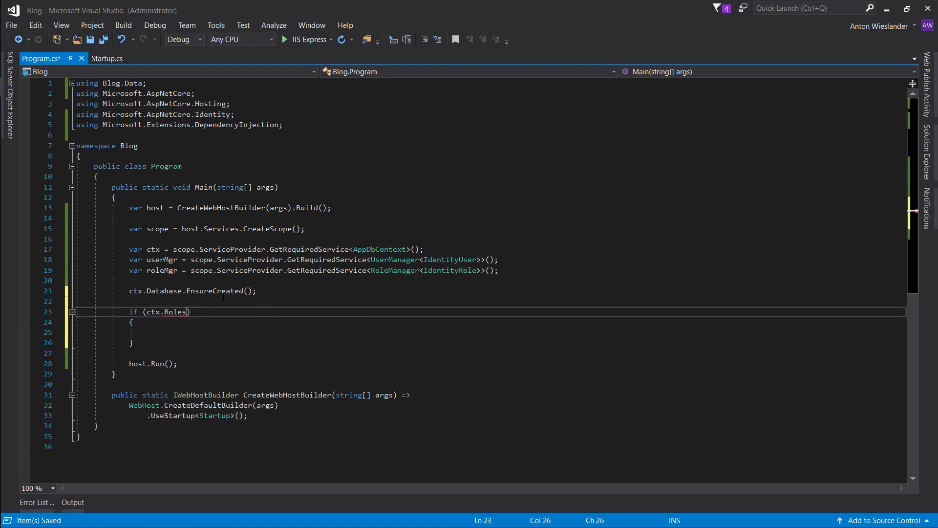
{"action": "type", "text": ".Any("}
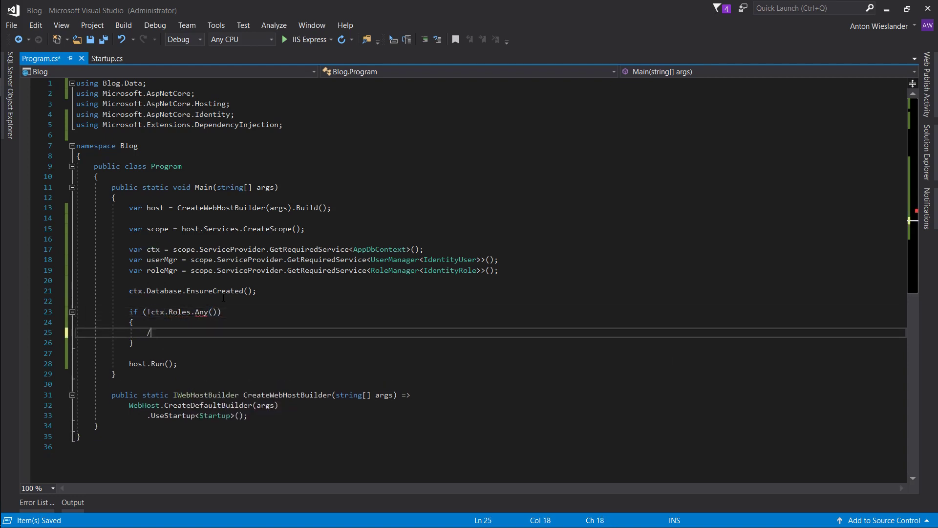
{"action": "type", "text": "/create a ro"}
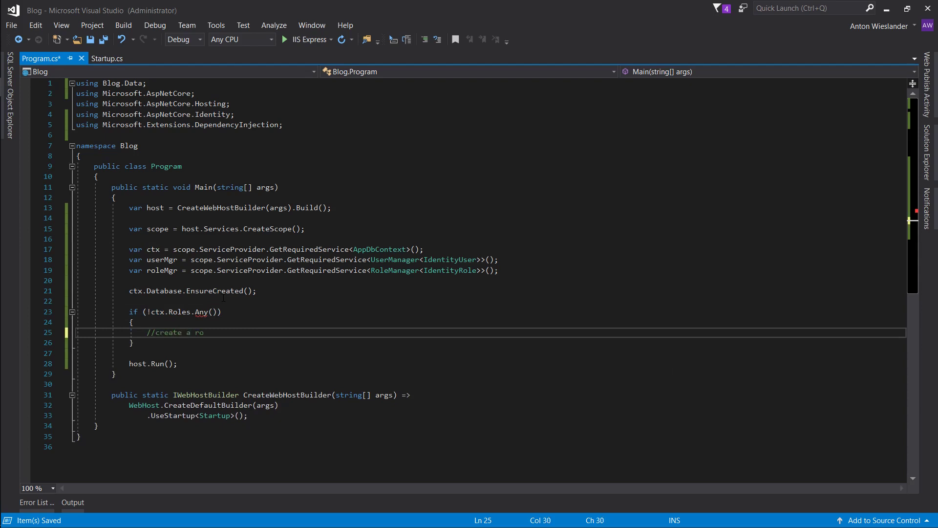
{"action": "type", "text": "le"}
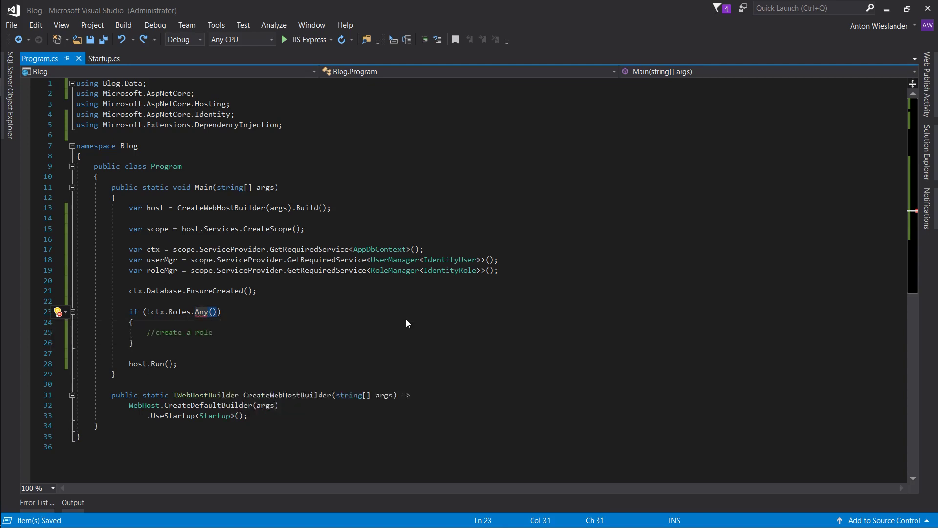
{"action": "type", "text": "using System.Linq;"}
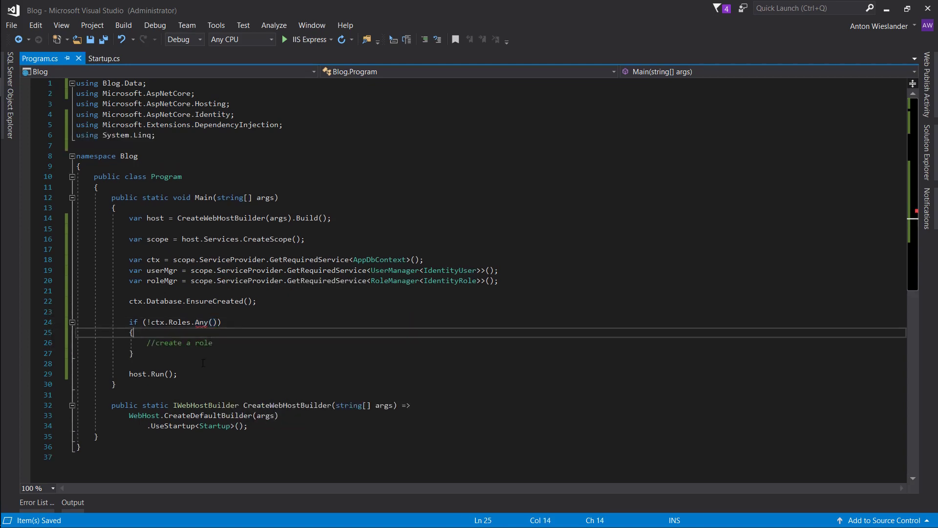
{"action": "left_click_drag", "start_coordinate": [131, 322], "coordinate": [135, 353]}
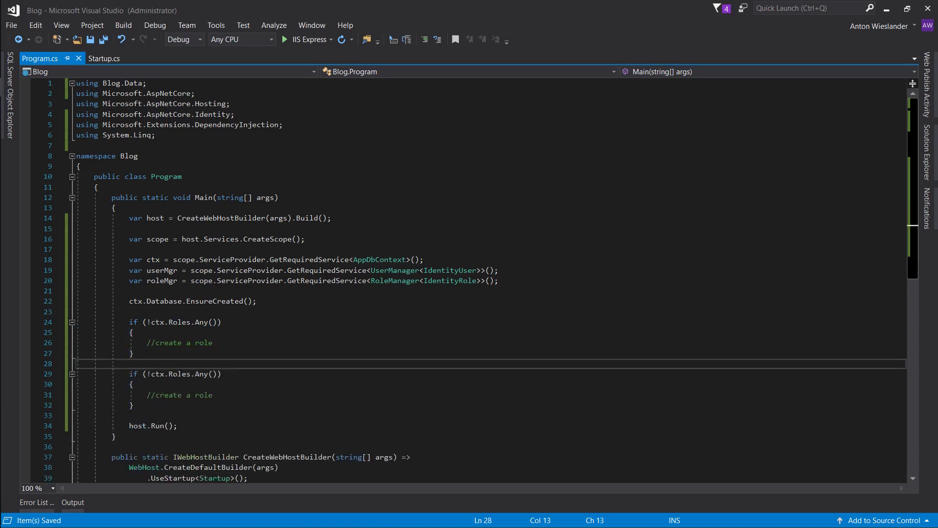
Change the copy to check !ctx.Users.Any(u => u.UserName == "admin"), commented 'create an admin'.
{"action": "type", "text": "User"}
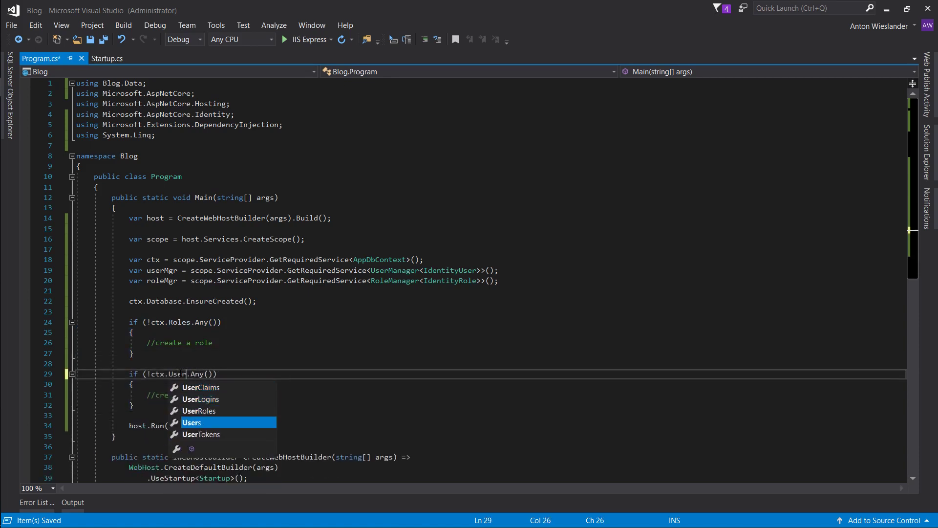
{"action": "key", "text": "Tab"}
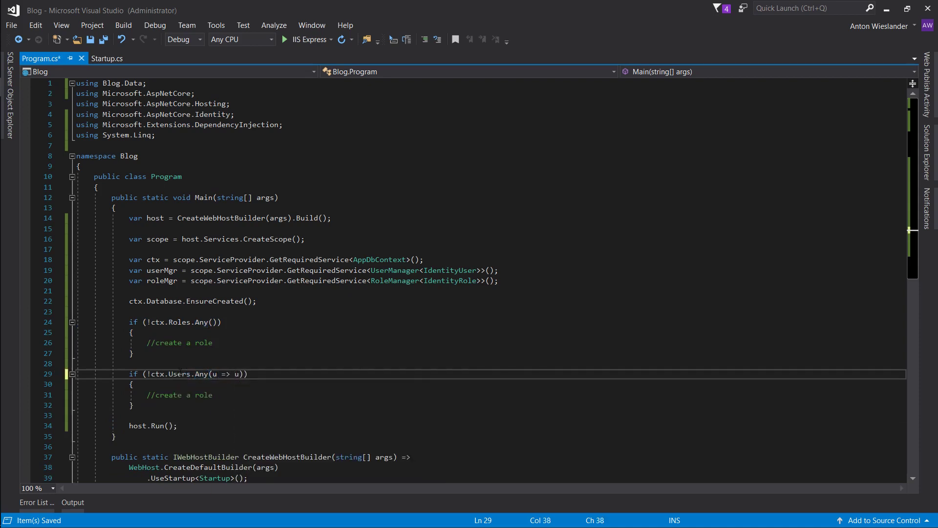
{"action": "type", "text": "."}
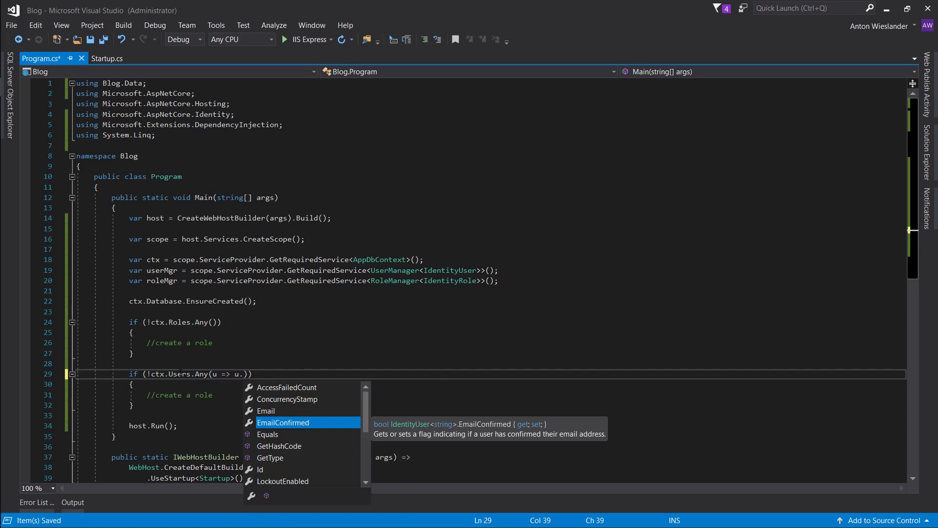
{"action": "type", "text": "UserName"}
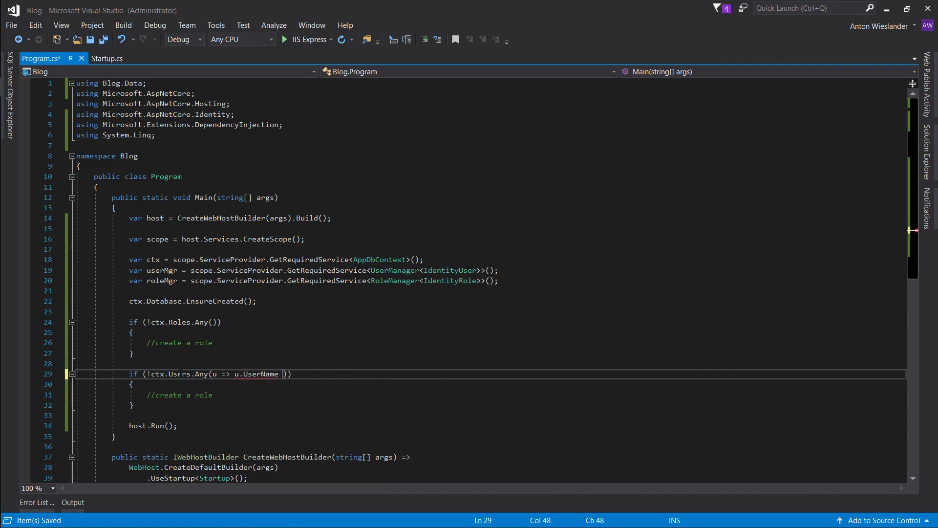
{"action": "type", "text": "== \""}
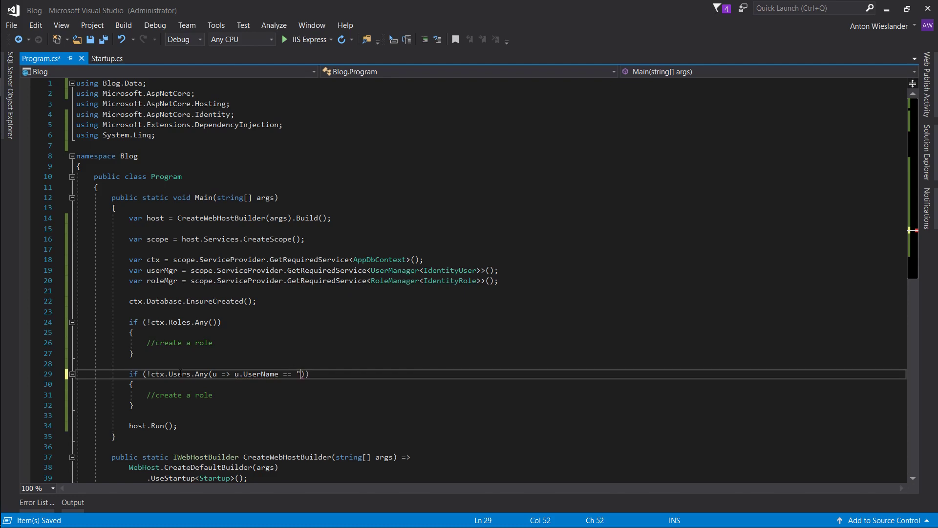
{"action": "type", "text": "admin"}
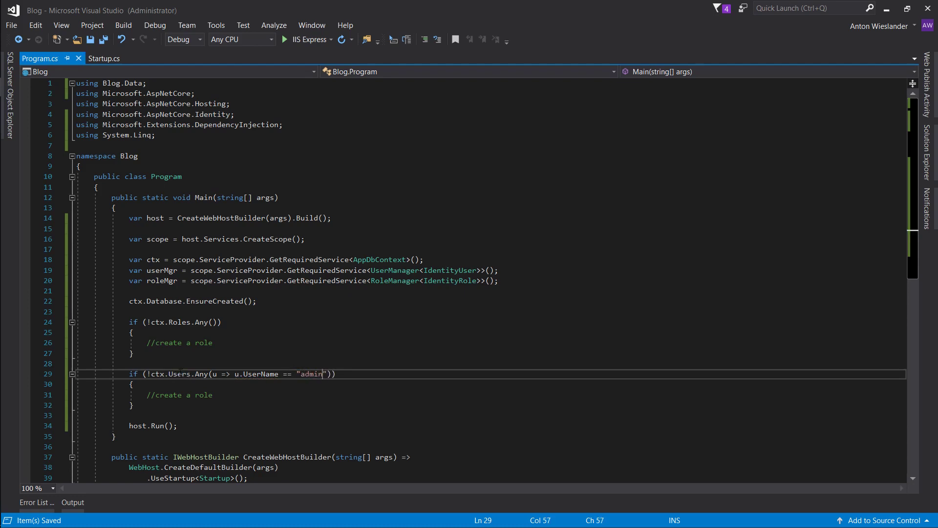
{"action": "double_click", "coordinate": [203, 395]}
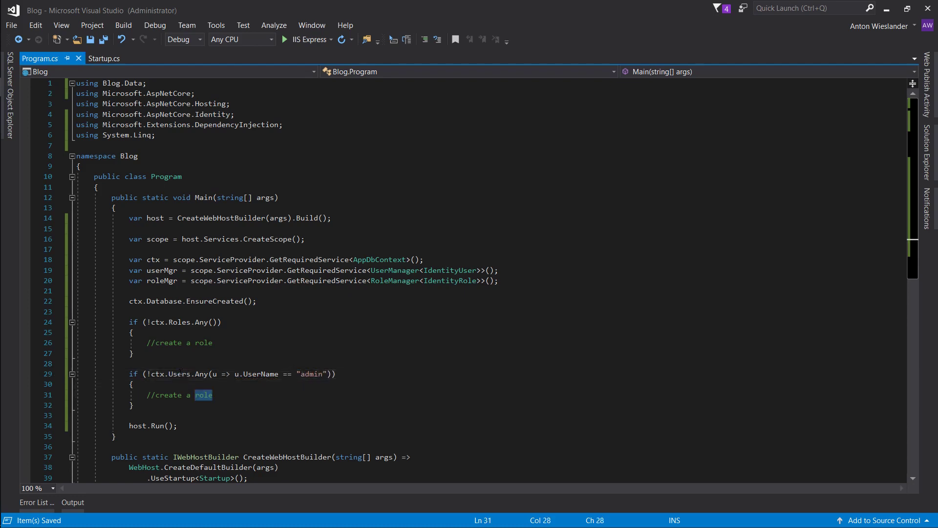
{"action": "type", "text": "admin"}
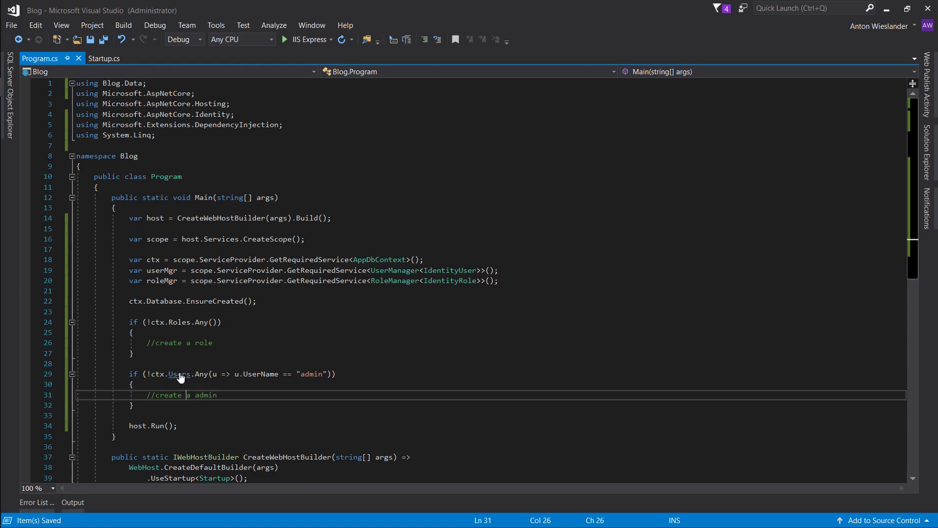
{"action": "type", "text": "n"}
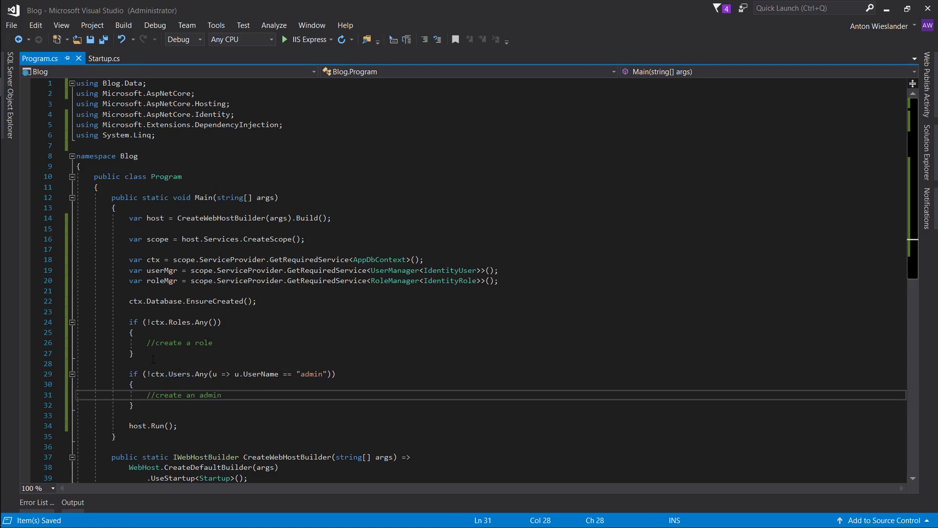
{"action": "left_click", "coordinate": [244, 374]}
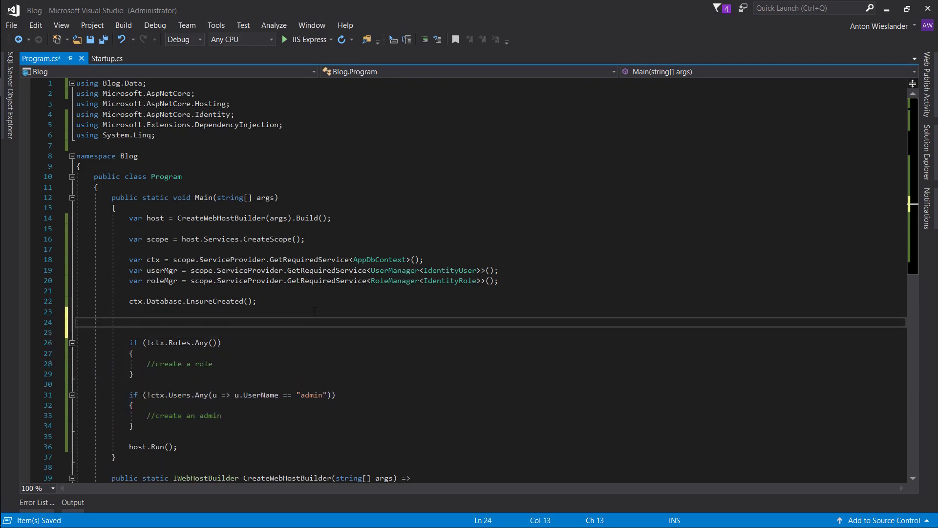
Declare var adminRole = new IdentityRole("Admin"), after inspecting IdentityRole's constructors.
{"action": "type", "text": "var admin"}
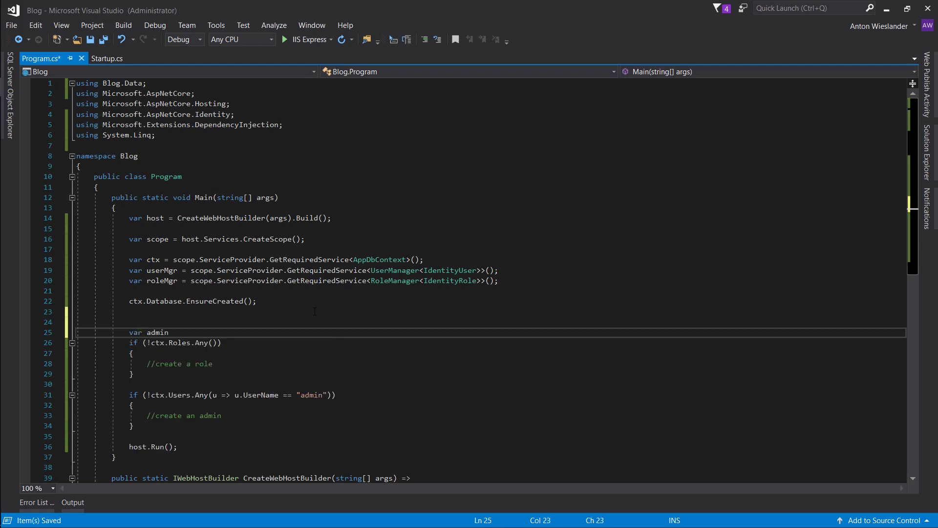
{"action": "type", "text": "Role ="}
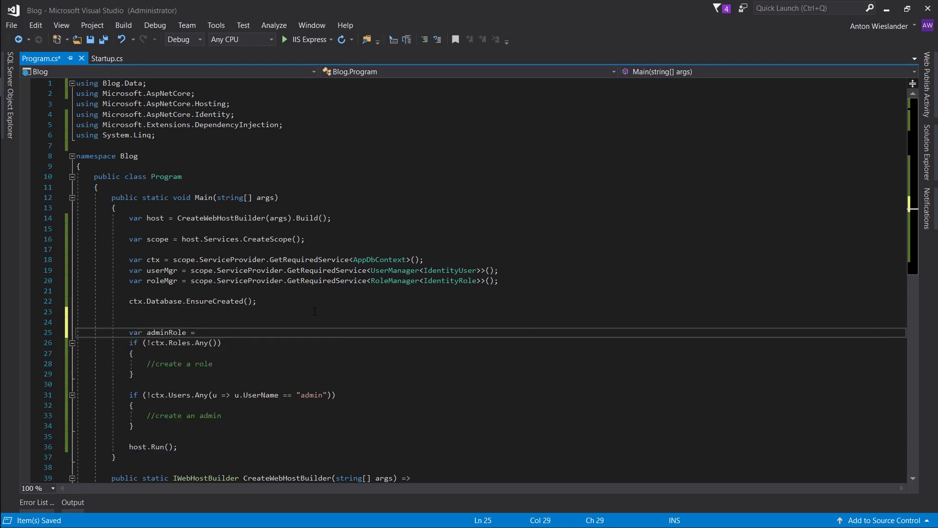
{"action": "double_click", "coordinate": [449, 271]}
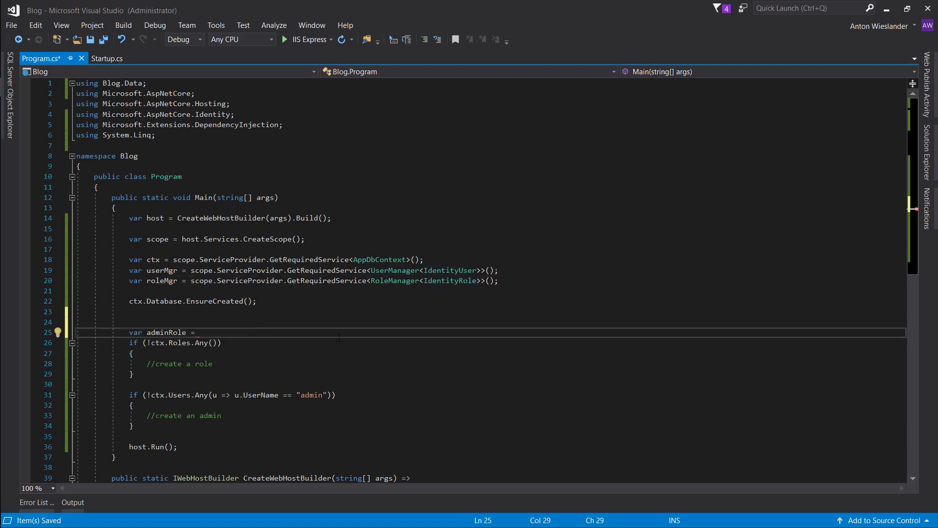
{"action": "type", "text": "new IdentityRole()"}
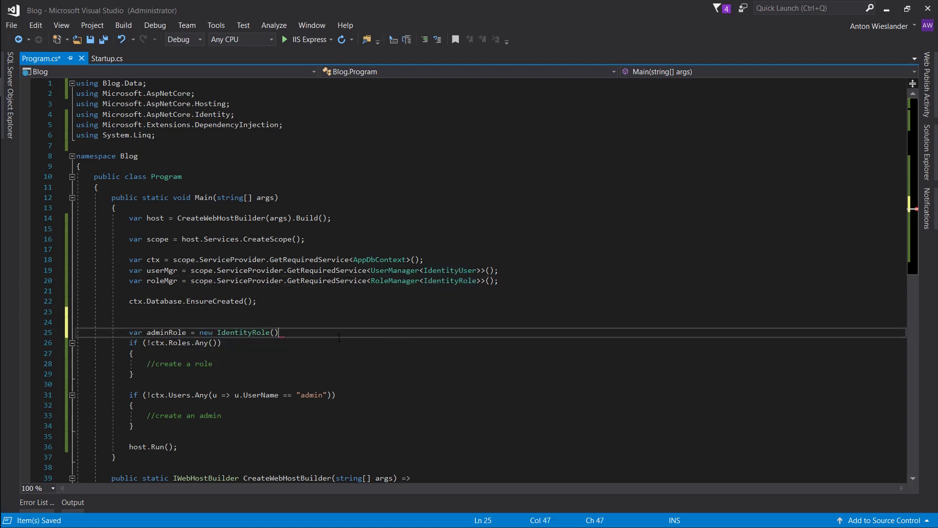
{"action": "double_click", "coordinate": [243, 333]}
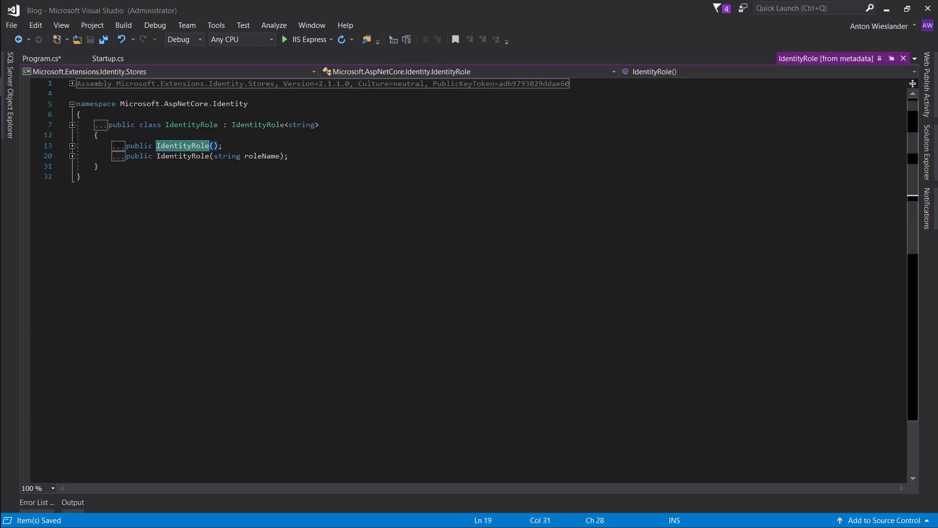
{"action": "left_click", "coordinate": [242, 156]}
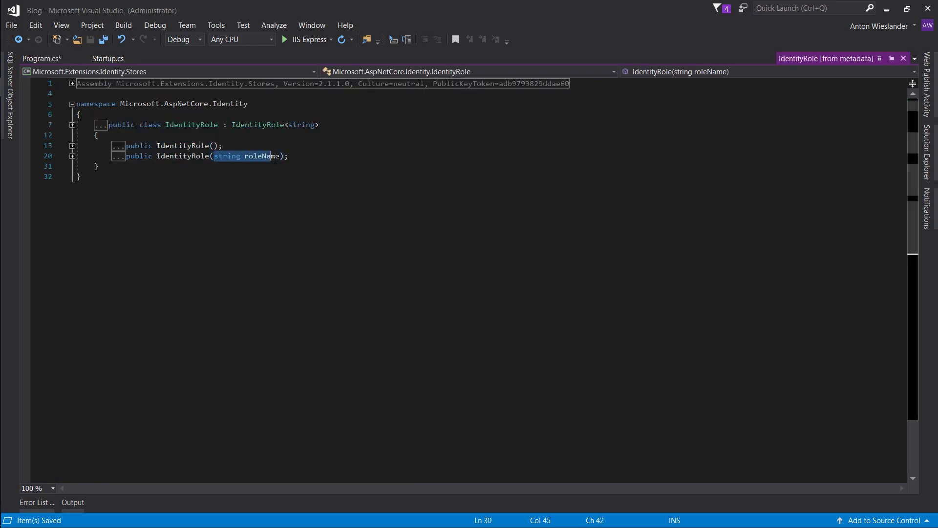
{"action": "left_click", "coordinate": [44, 57]}
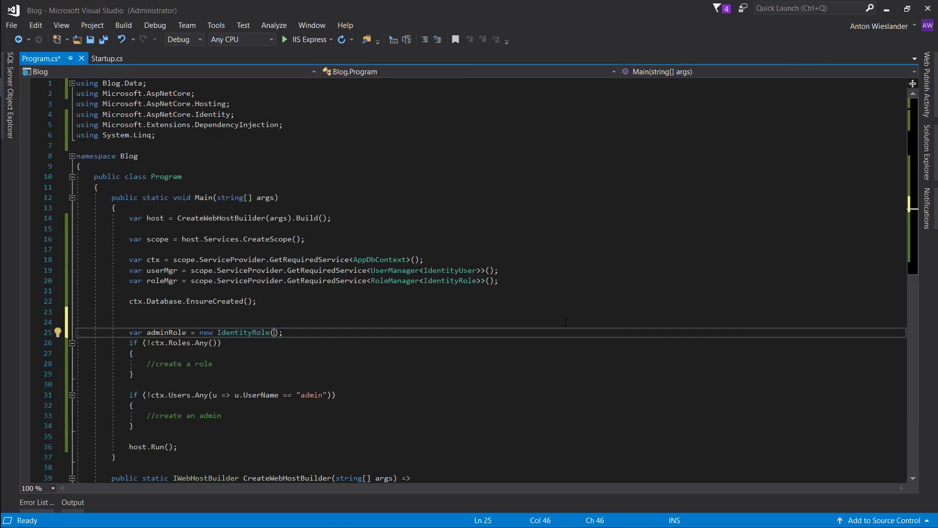
{"action": "type", "text": "\"\""}
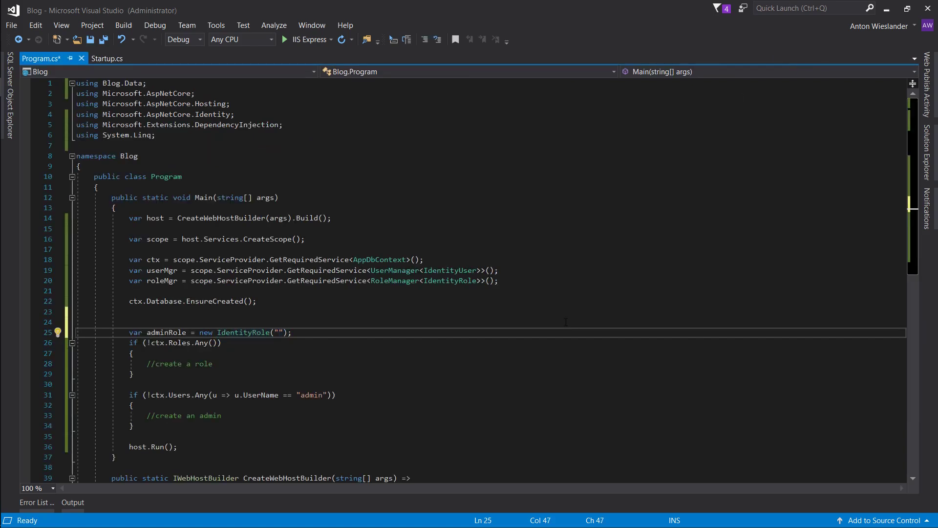
{"action": "type", "text": "Admin"}
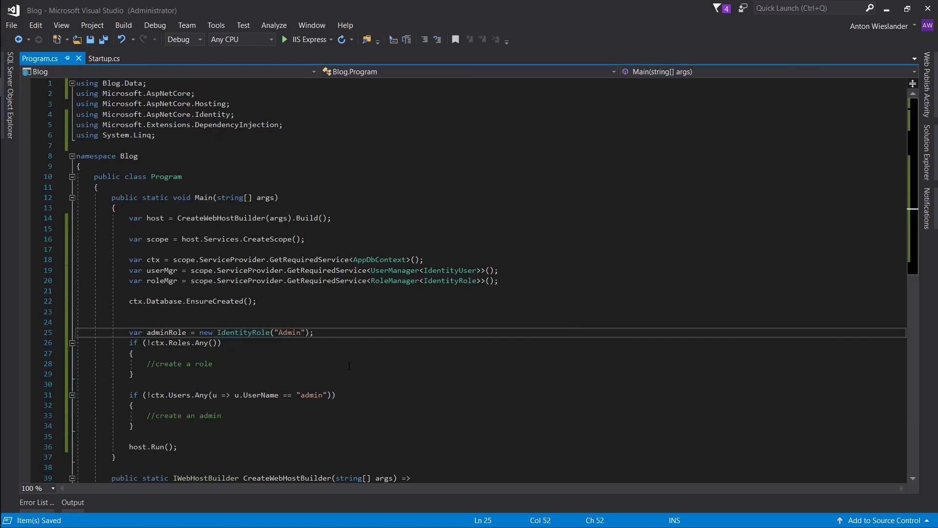
{"action": "key", "text": "Enter"}
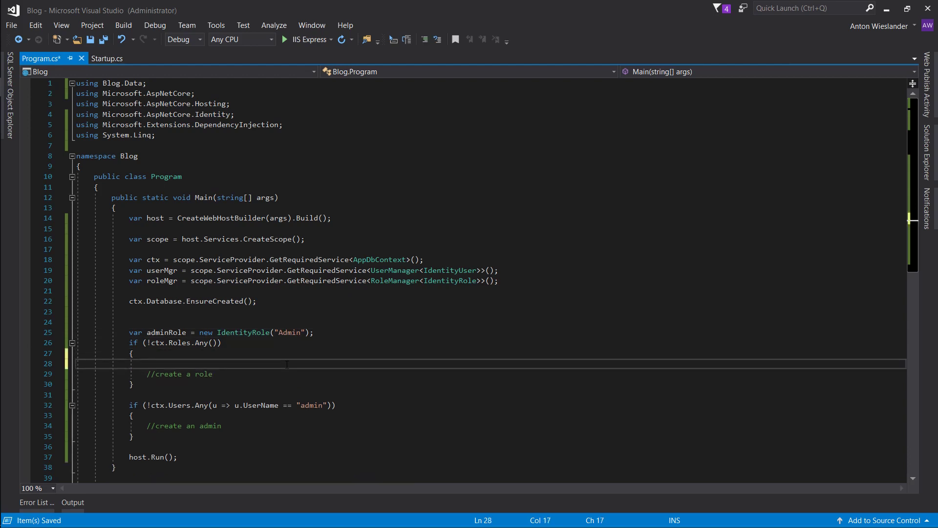
Call roleMgr.CreateAsync(adminRole).GetAwaiter().GetResult() inside the role check.
{"action": "type", "text": "roleMgr."}
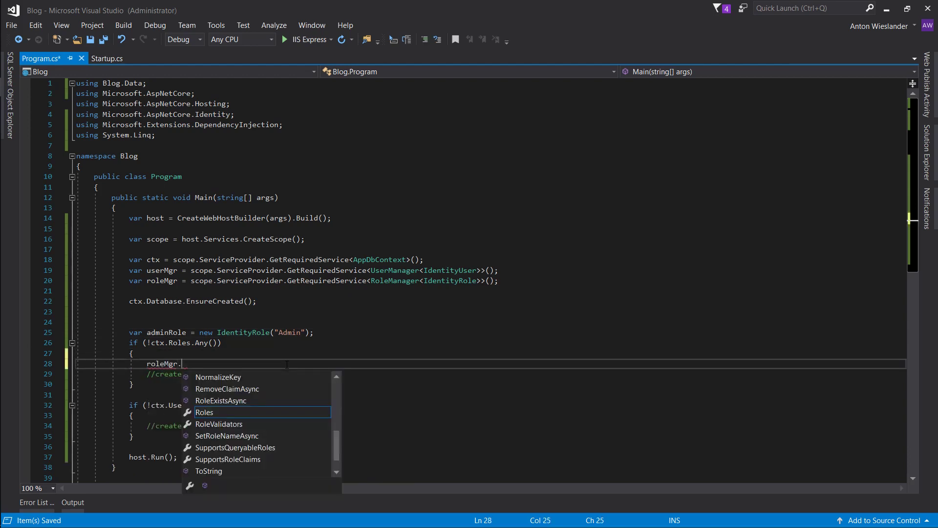
{"action": "type", "text": "CreateAsync();"}
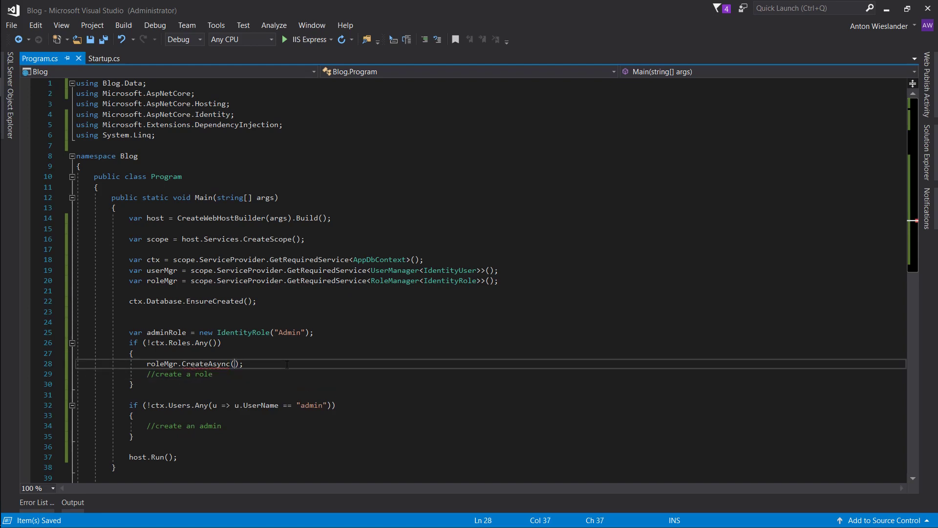
{"action": "type", "text": "adminRole"}
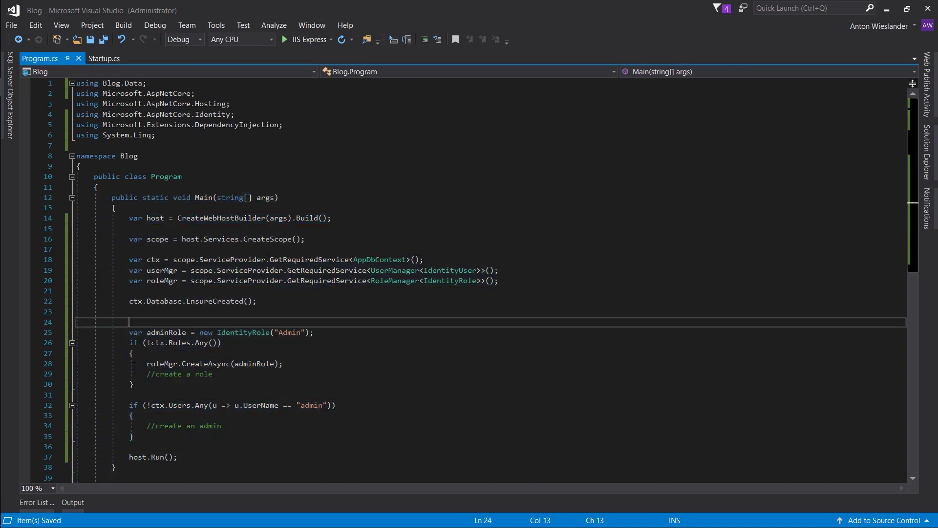
{"action": "type", "text": "await"}
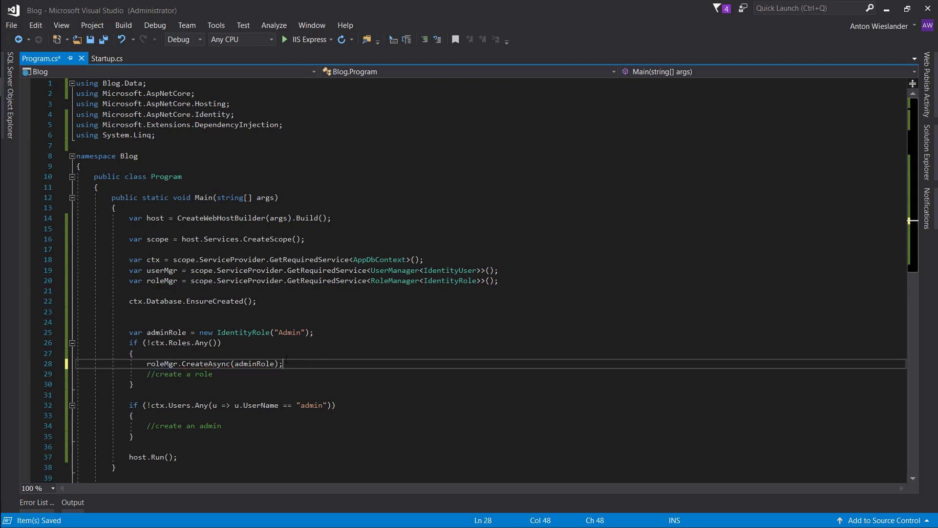
{"action": "type", "text": ".GetAwaiter()."}
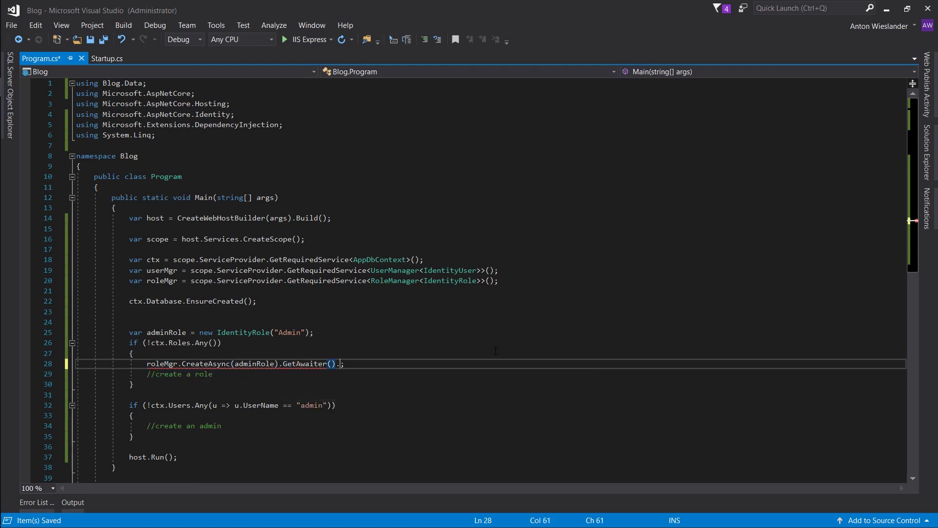
{"action": "type", "text": "GetResult()"}
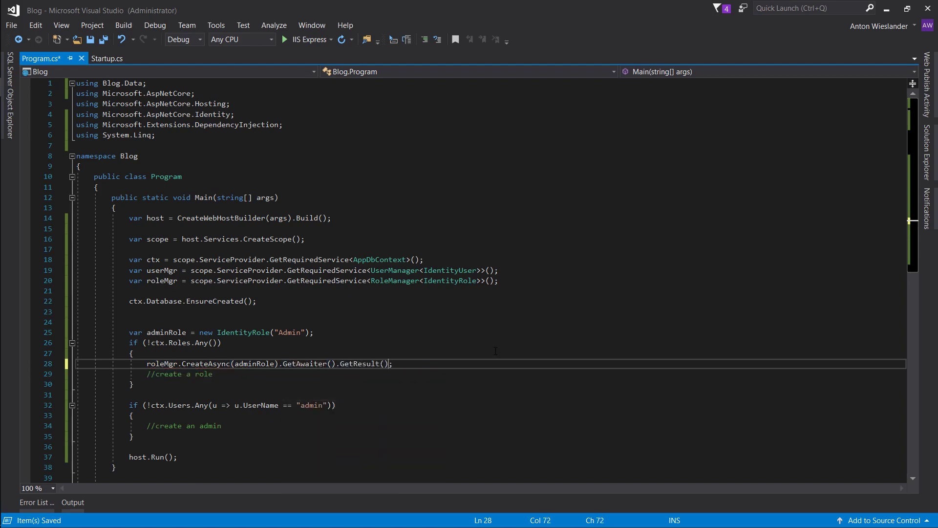
{"action": "type", "text": "\" \""}
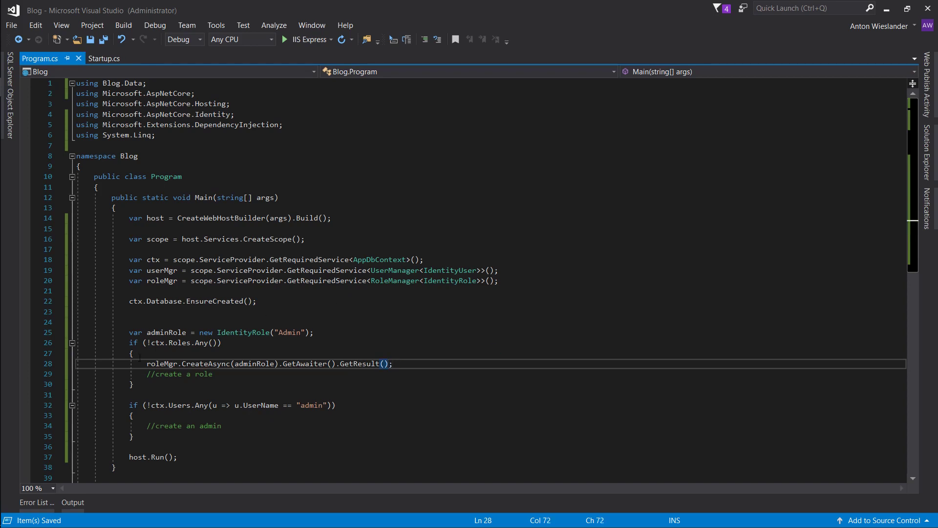
{"action": "type", "text": "aw"}
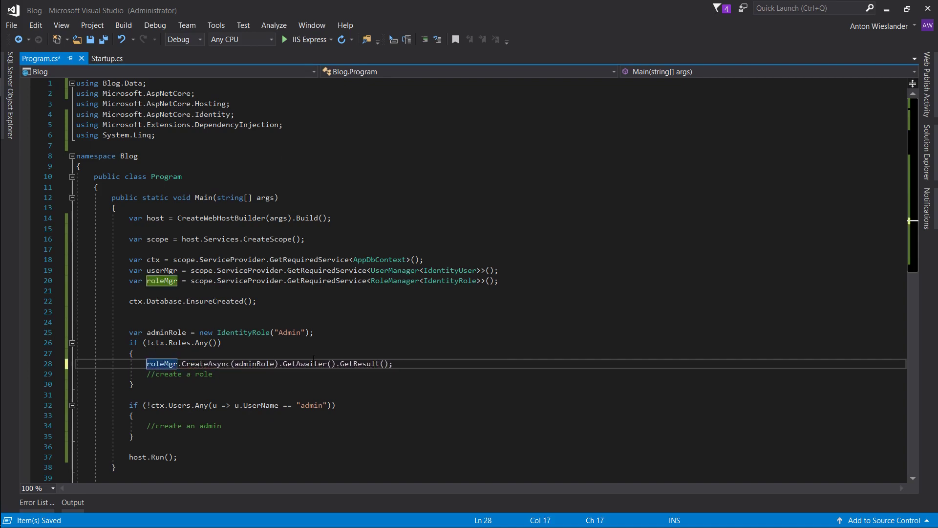
{"action": "left_click", "coordinate": [301, 363]}
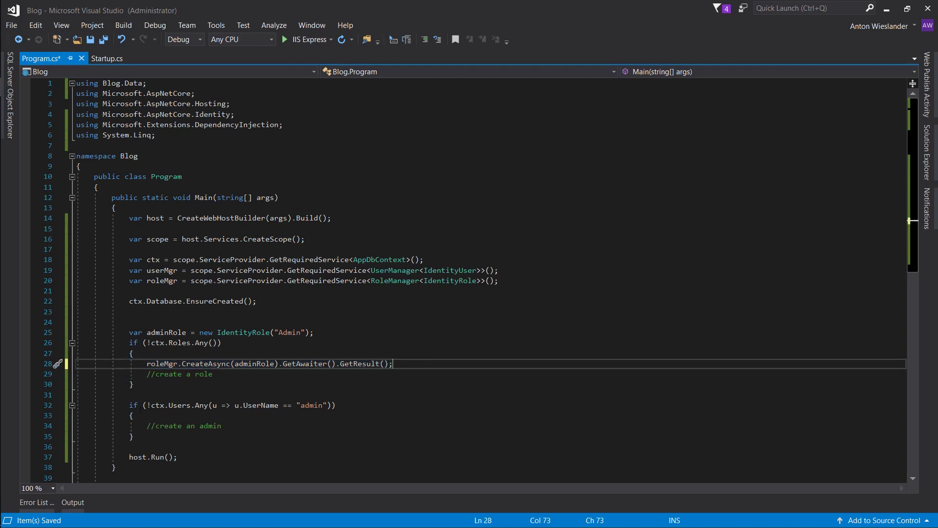
{"action": "left_click_drag", "start_coordinate": [392, 363], "coordinate": [144, 364]}
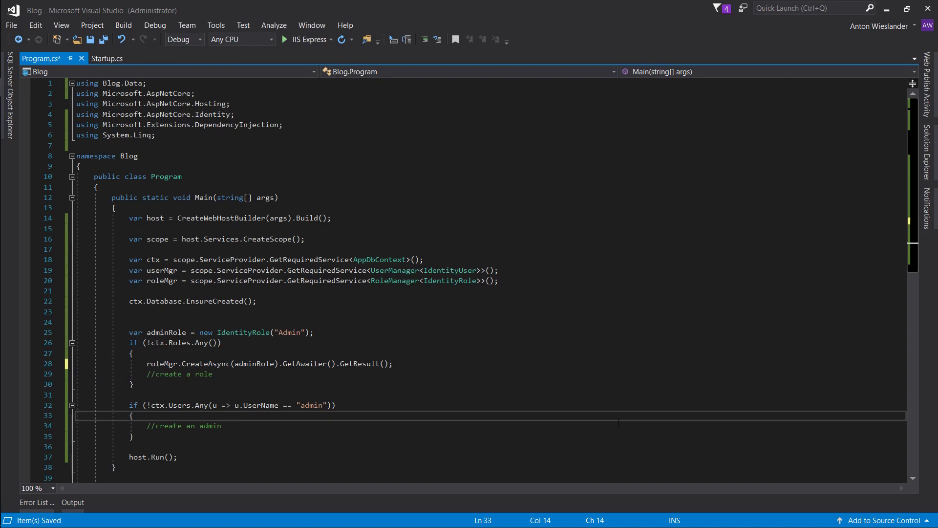
{"action": "key", "text": "Enter"}
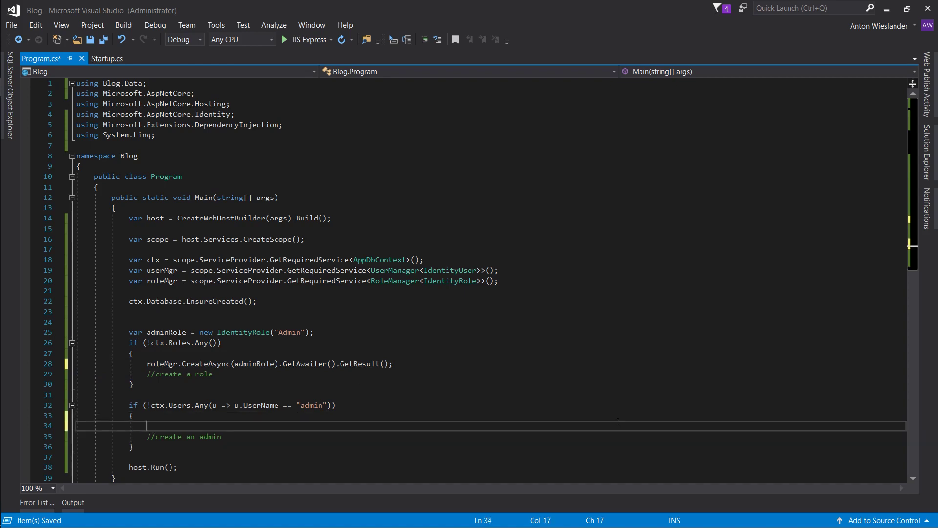
{"action": "type", "text": "admi"}
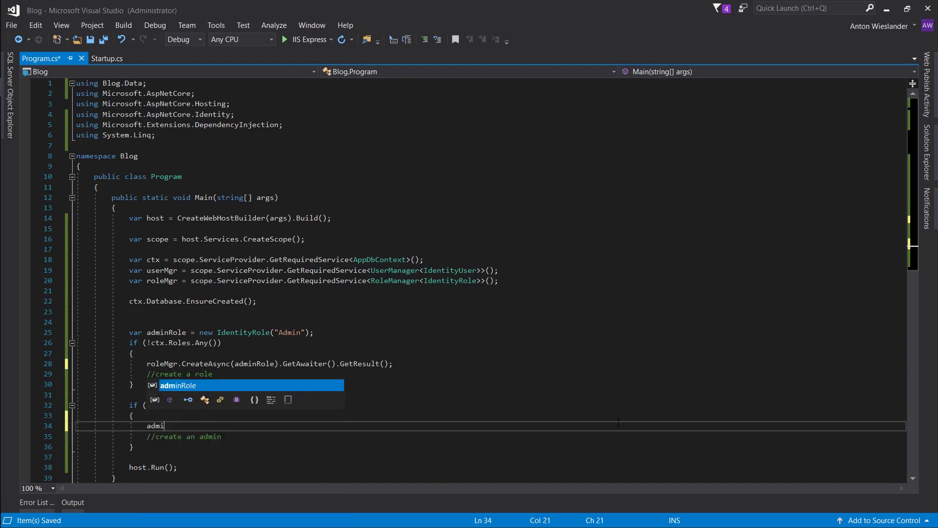
{"action": "type", "text": "nUser = new"}
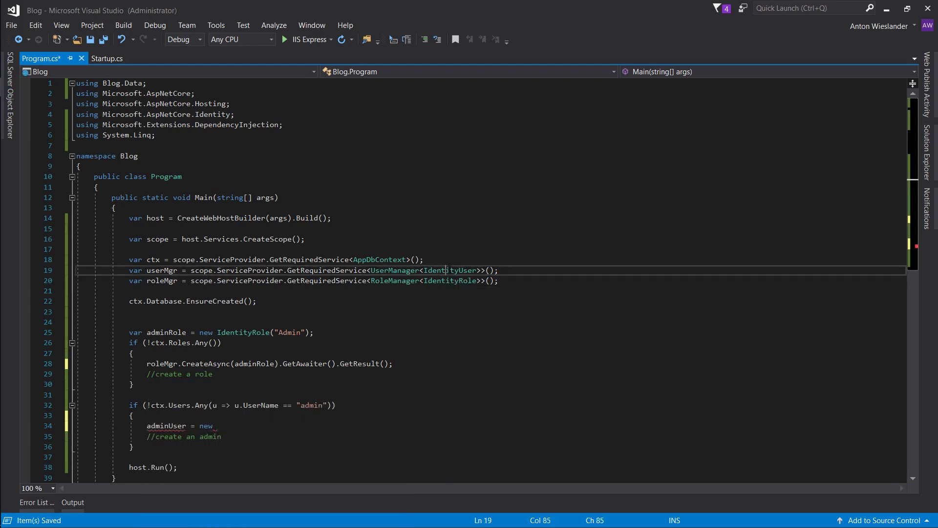
{"action": "type", "text": "IdentityUser"}
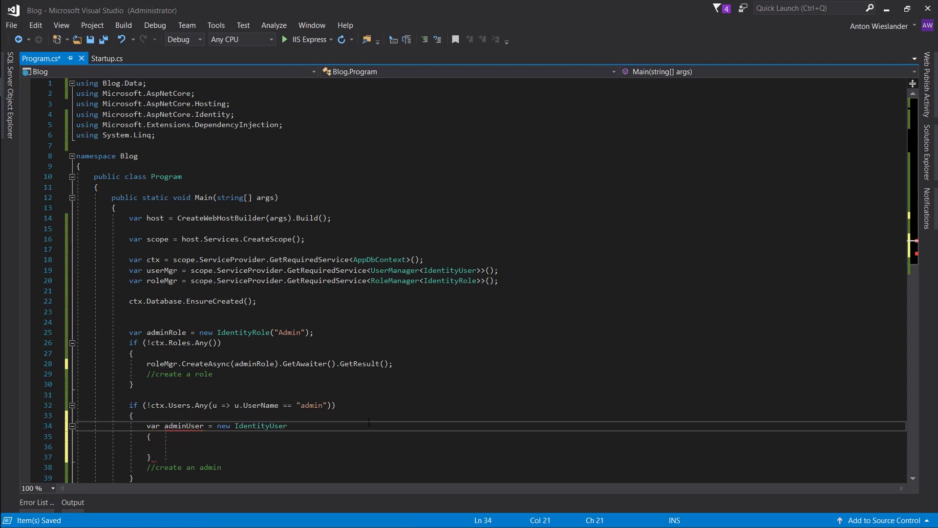
{"action": "type", "text": "UserName = \""}
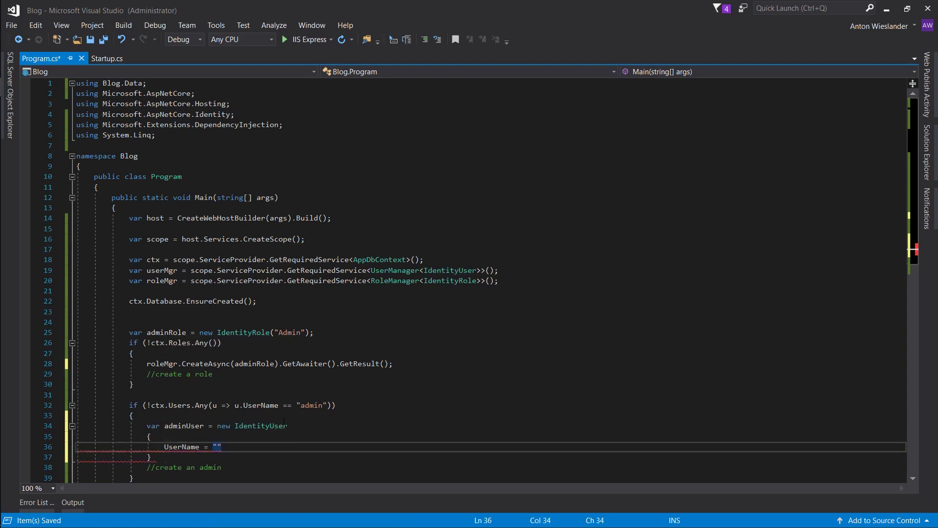
{"action": "type", "text": "adm"}
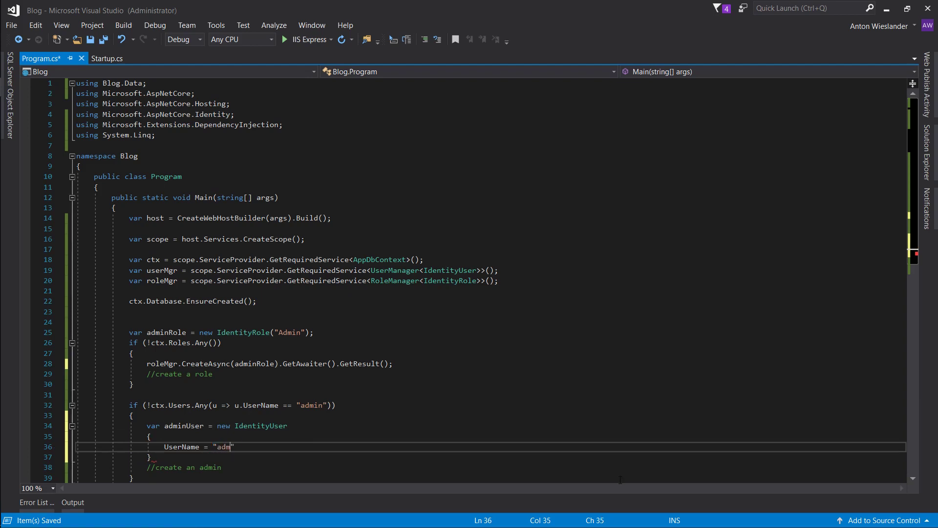
{"action": "type", "text": "in"}
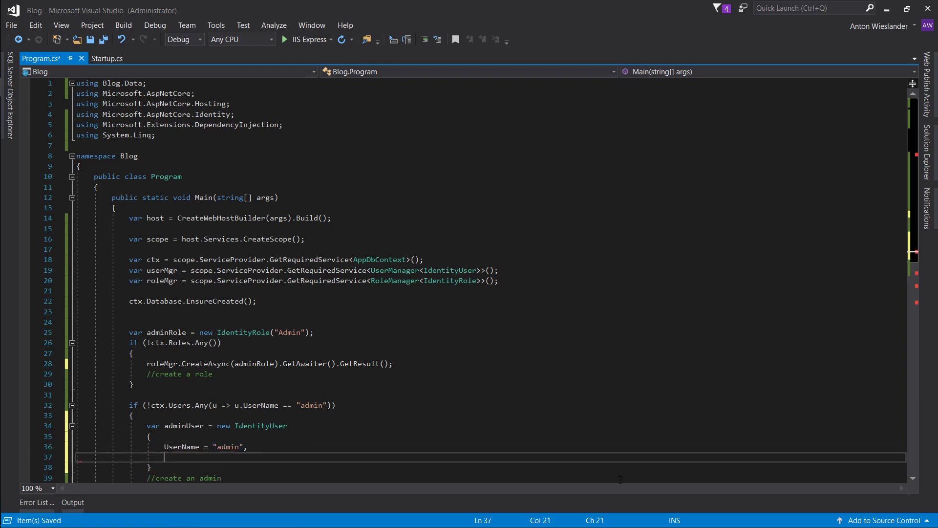
{"action": "type", "text": "Email"}
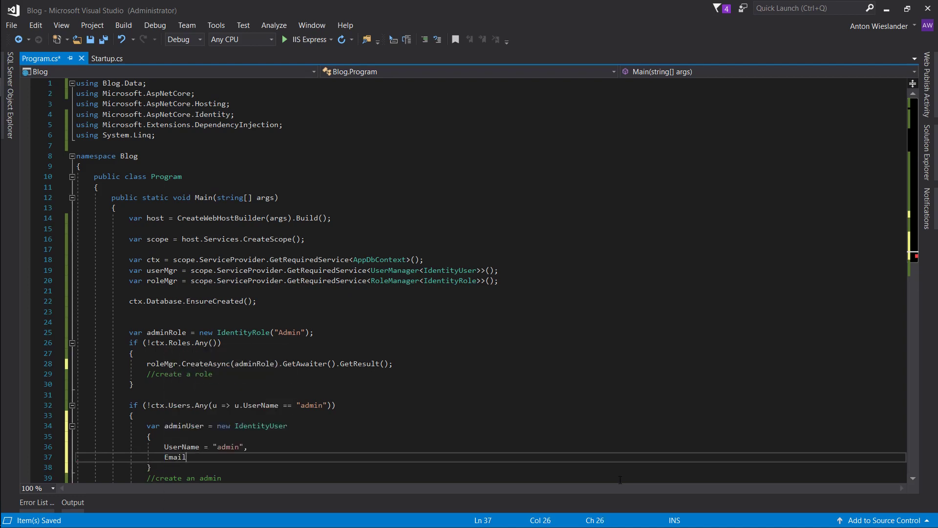
{"action": "type", "text": "= \"\""}
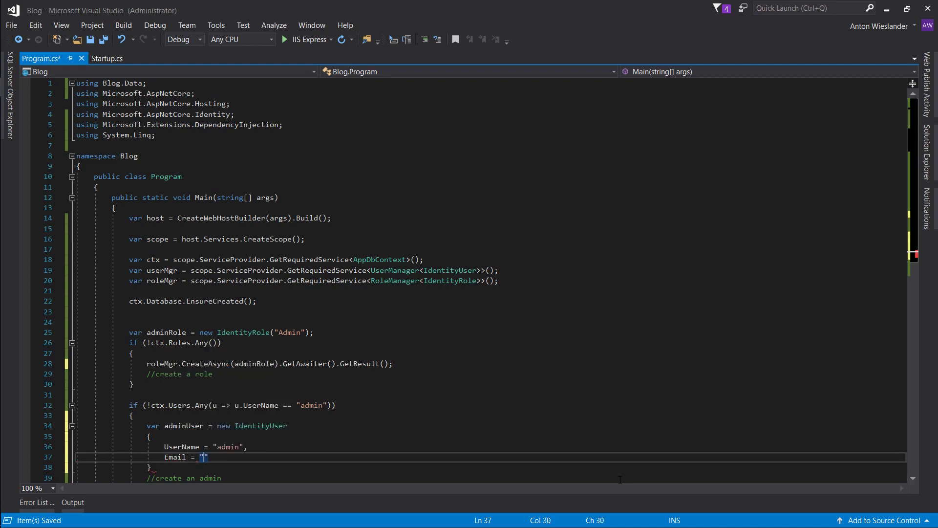
{"action": "type", "text": "admin@emai"}
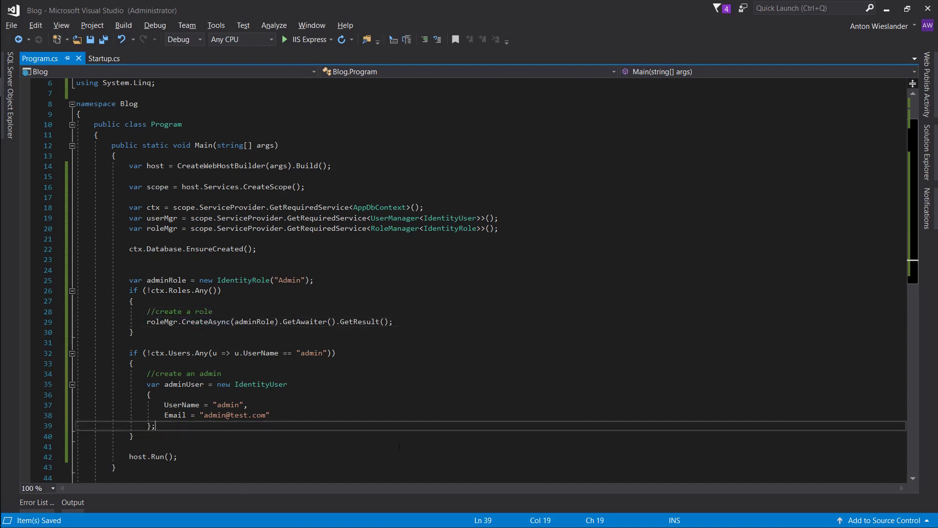
Inspect UserManager's definition for the CreateAsync(user, password) overload.
{"action": "key", "text": "Enter"}
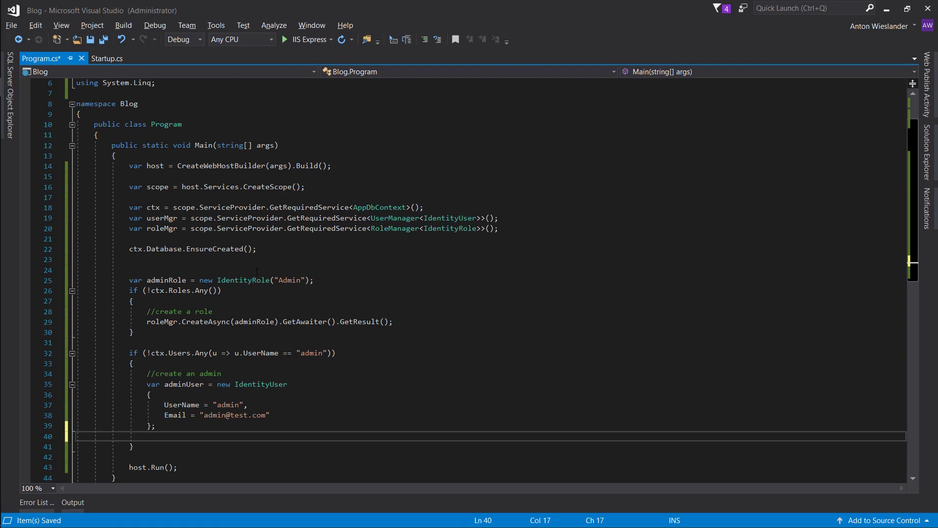
{"action": "left_click_drag", "start_coordinate": [144, 384], "coordinate": [128, 456]}
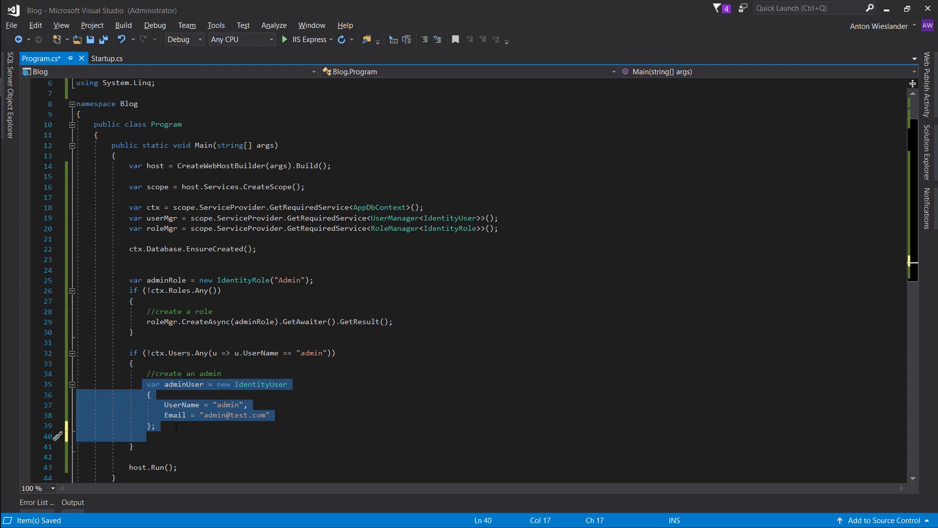
{"action": "type", "text": "user"}
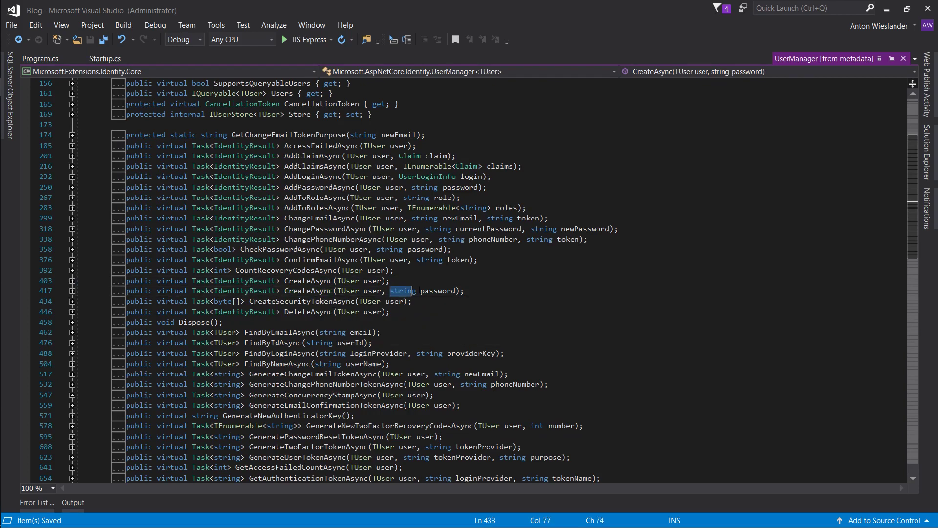
{"action": "left_click", "coordinate": [38, 58]}
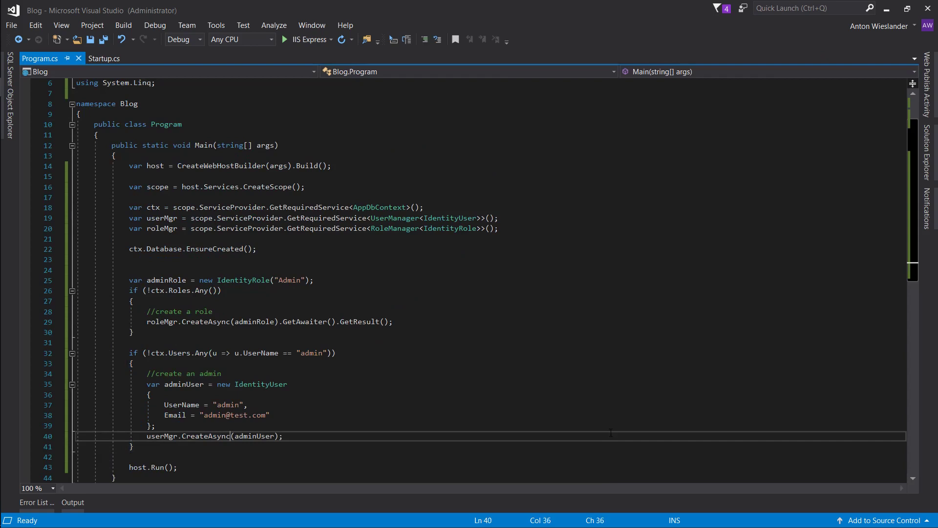
{"action": "type", "text": ", \"\""}
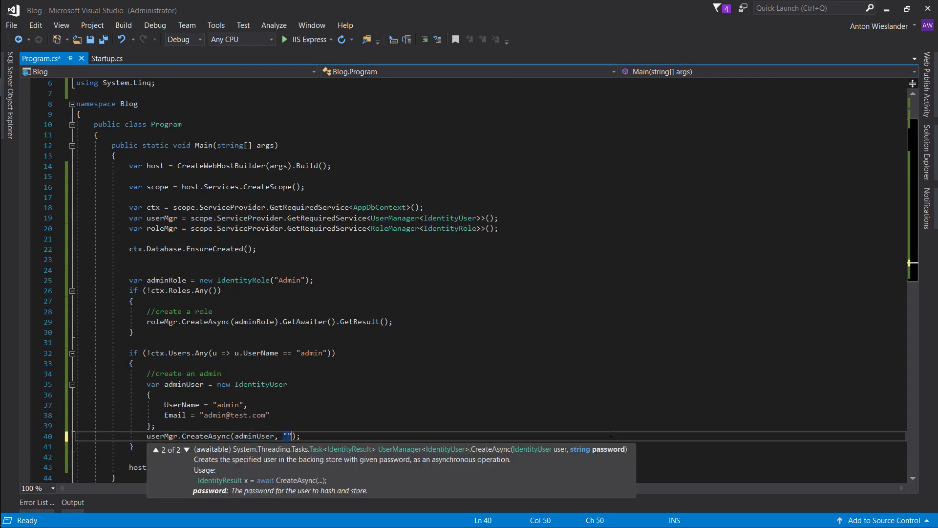
{"action": "type", "text": "password"}
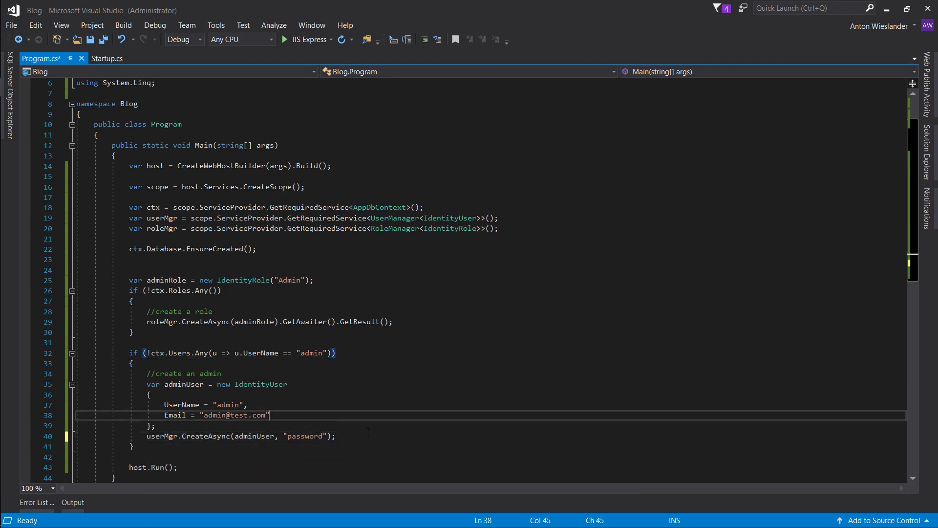
{"action": "key", "text": "Ctrl+S"}
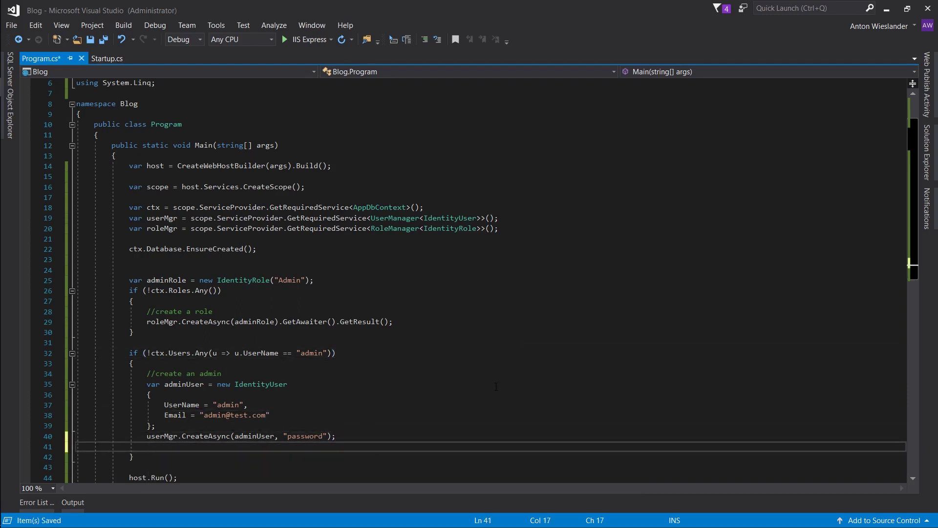
Add an 'add role to user' comment and a userMgr.AddToRoleAsync(adminUser, "Admin") call.
{"action": "type", "text": "userMgr"}
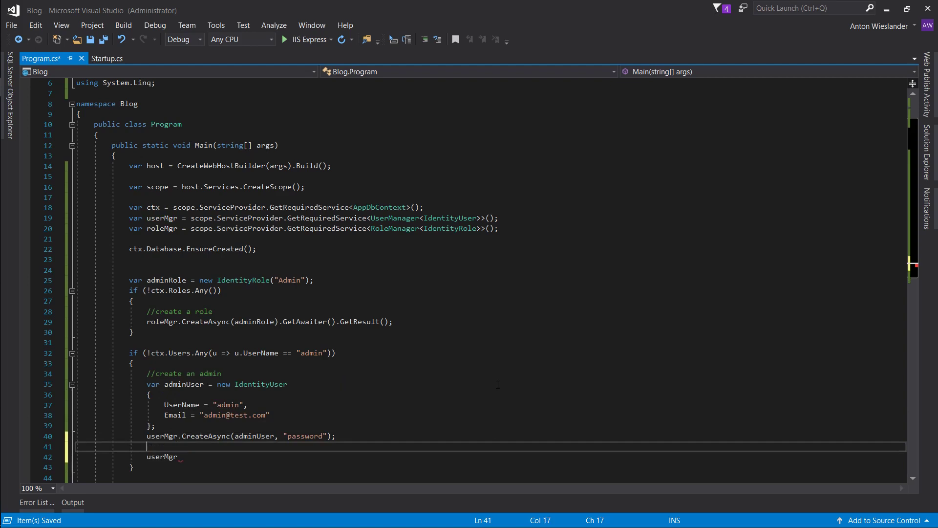
{"action": "type", "text": "//add role to"}
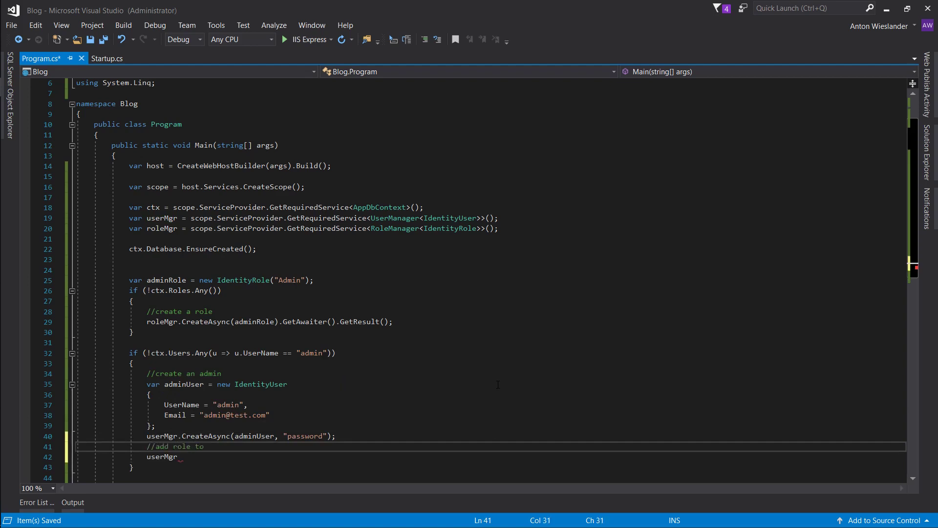
{"action": "type", "text": "user"}
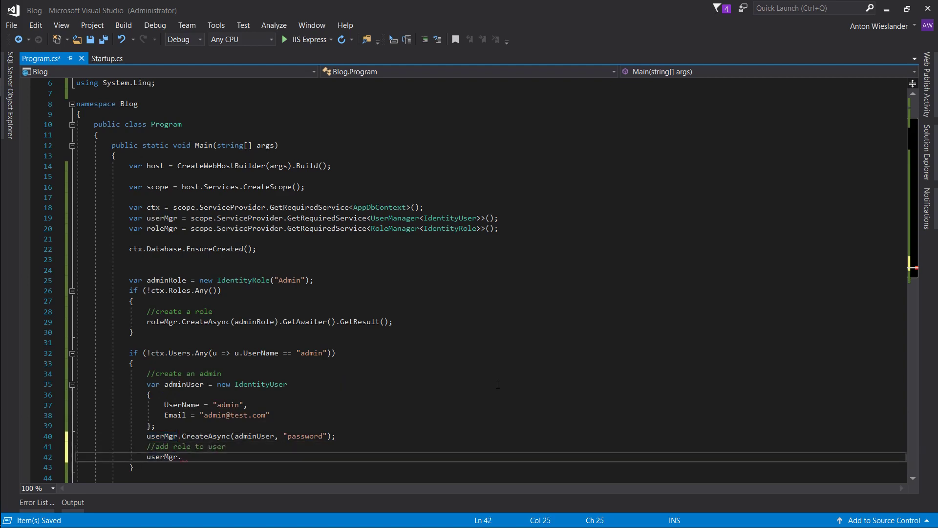
{"action": "type", "text": "AddR"}
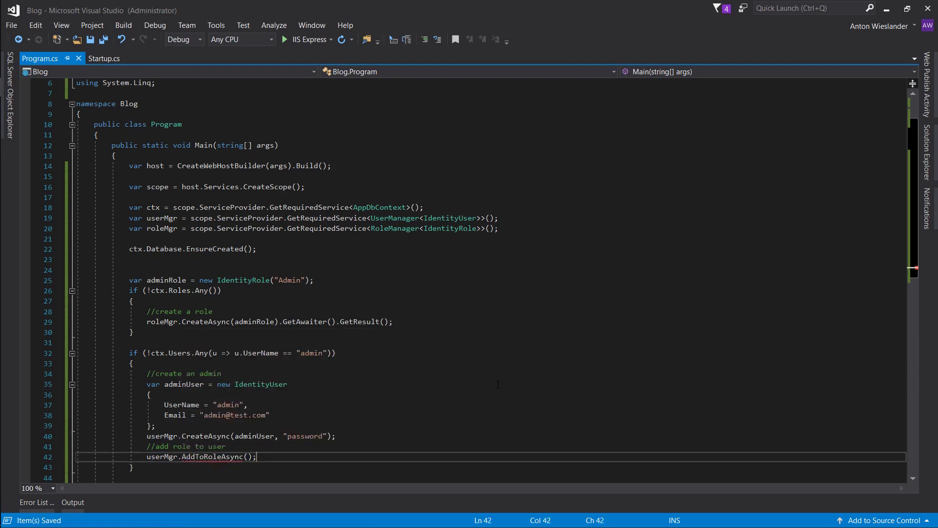
{"action": "type", "text": "adminUser,"}
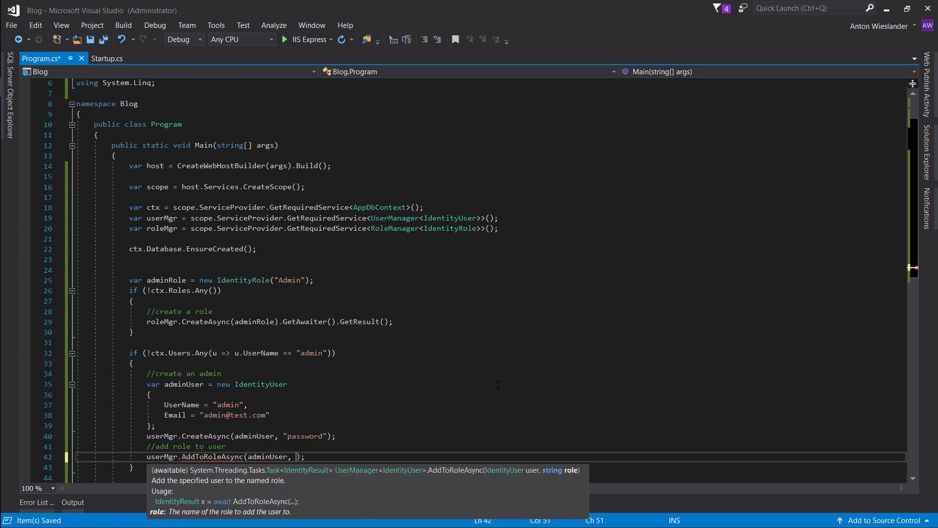
{"action": "type", "text": "\"Adm\""}
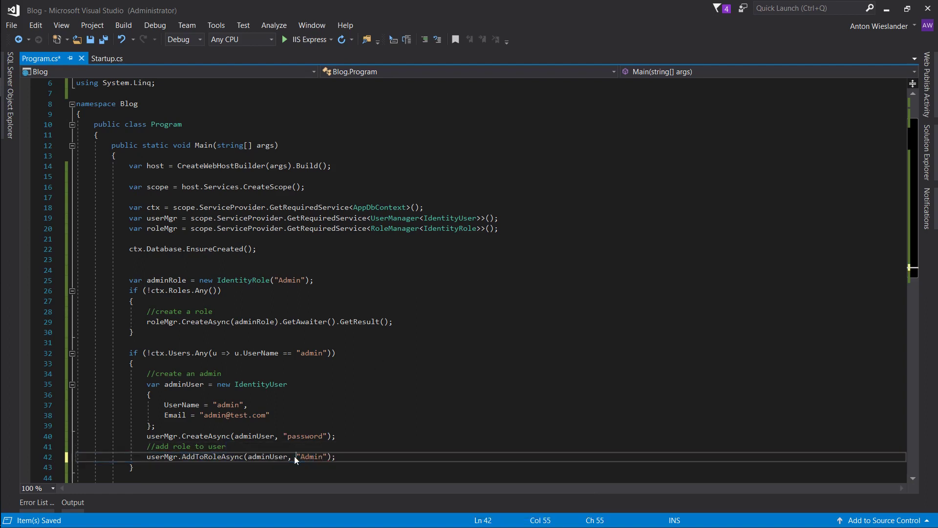
Replace the "Admin" argument with adminRole.Name.
{"action": "double_click", "coordinate": [290, 280]}
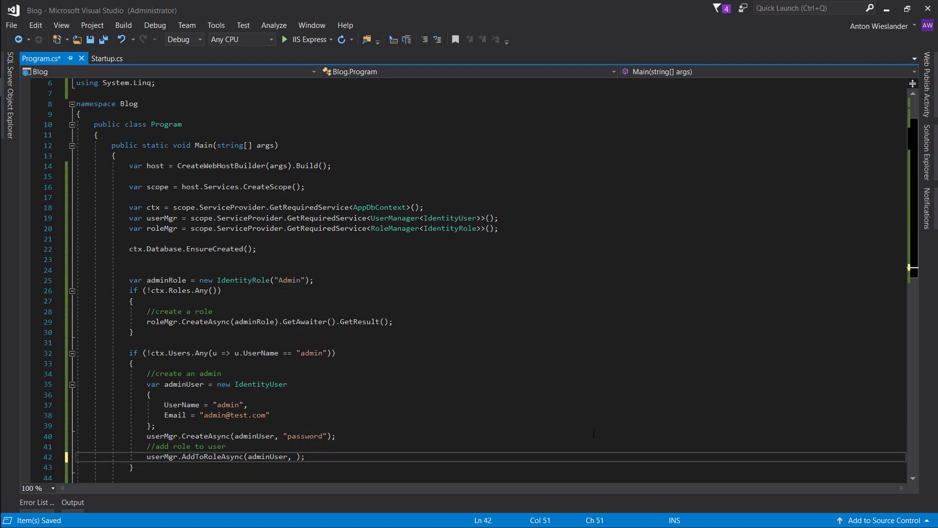
{"action": "type", "text": "adminRole"}
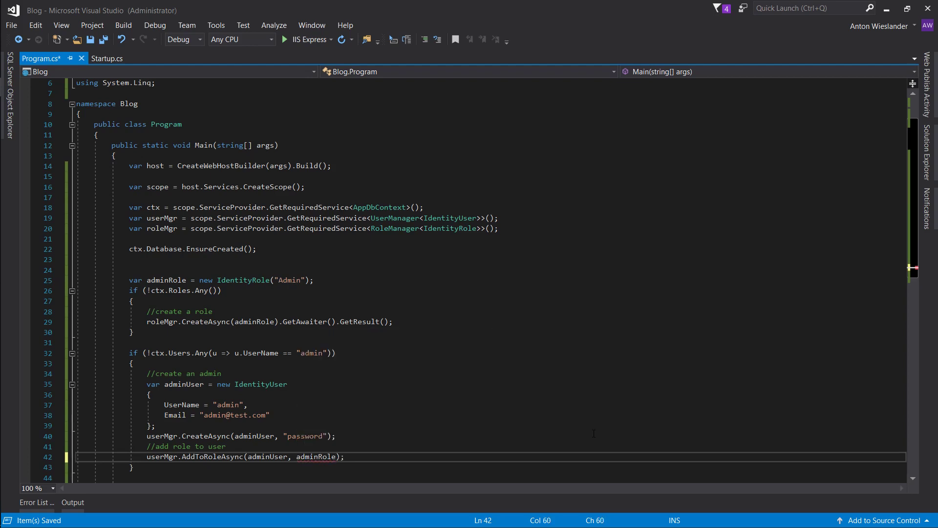
{"action": "type", "text": ".Name"}
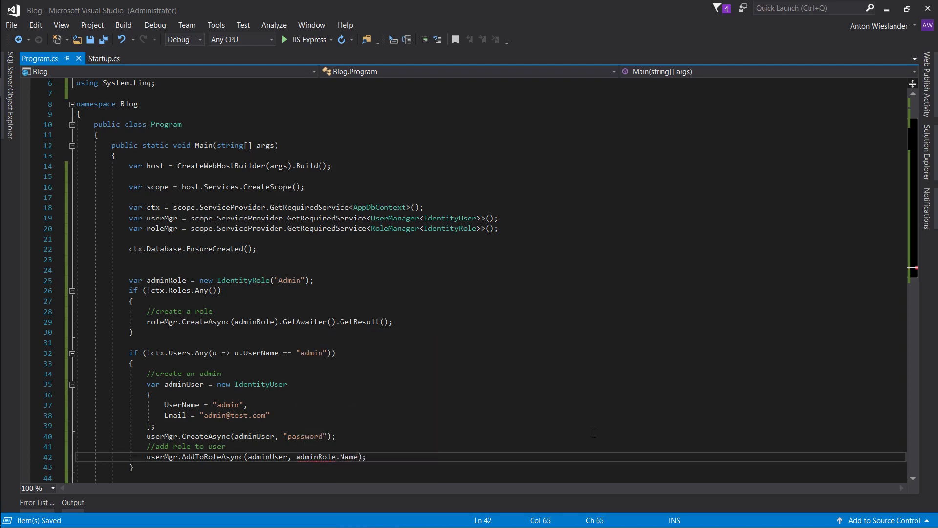
{"action": "double_click", "coordinate": [349, 456]}
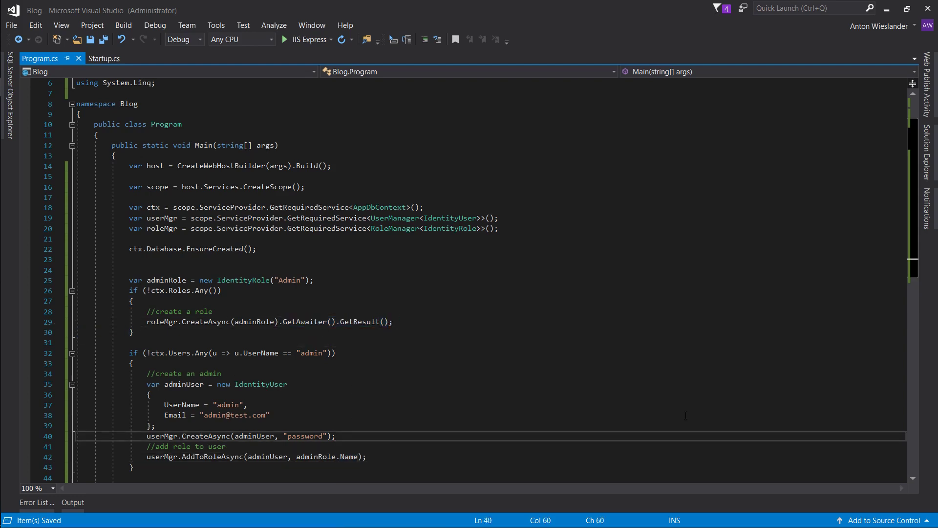
{"action": "type", "text": ".GetAwaiter().GetResult()"}
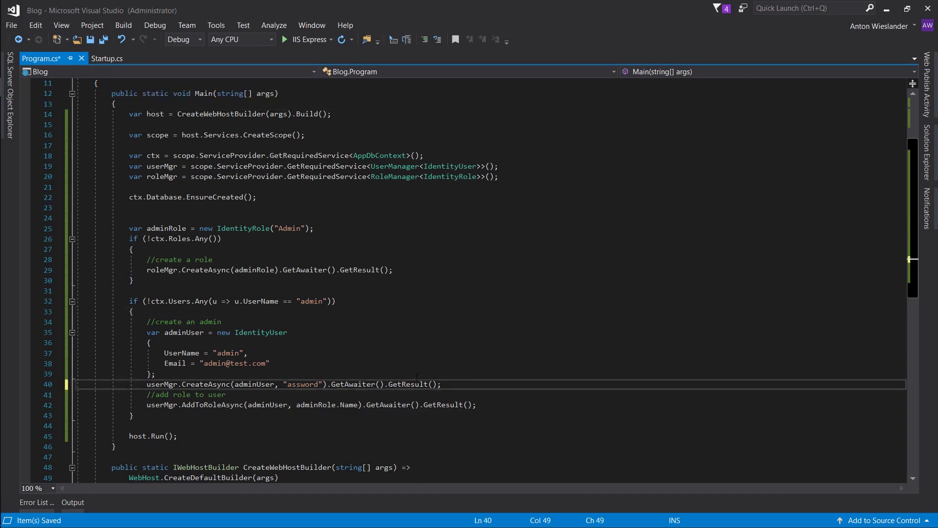
{"action": "type", "text": "Password1"}
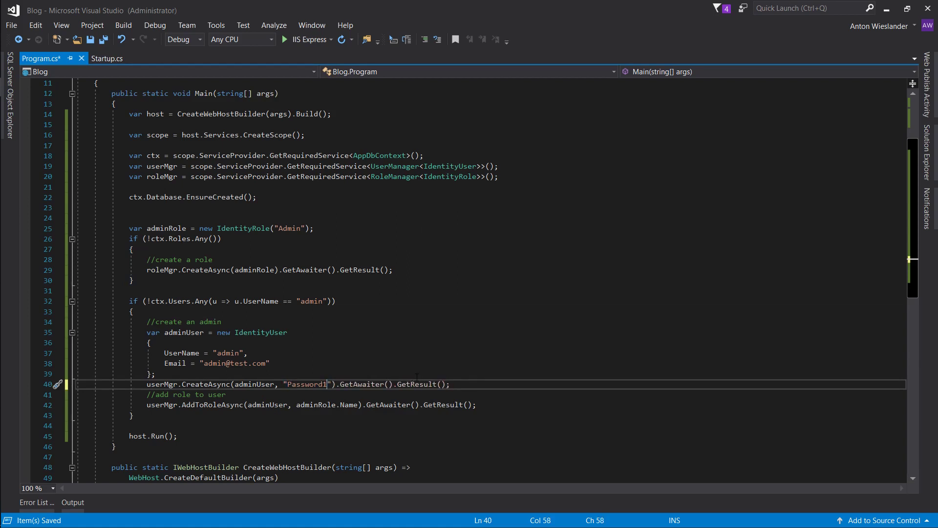
{"action": "type", "text": "£"}
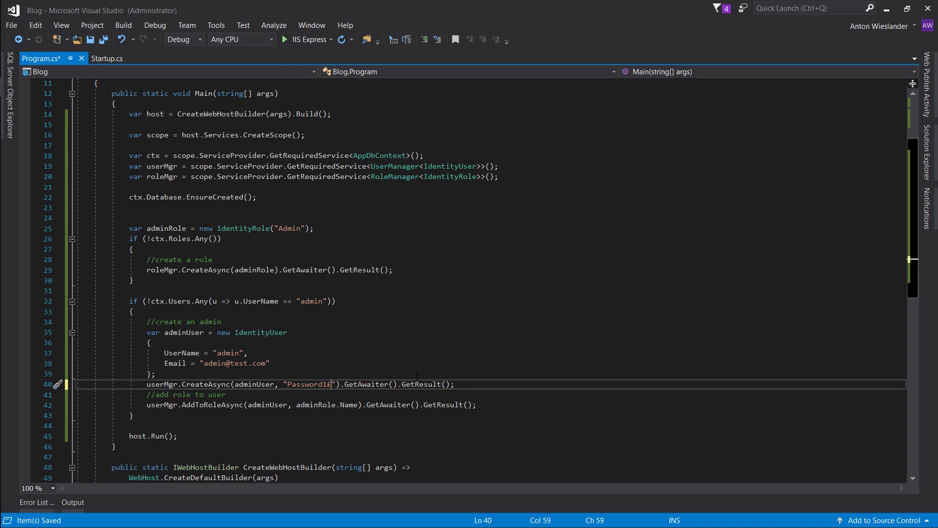
{"action": "key", "text": "BackSpace"}
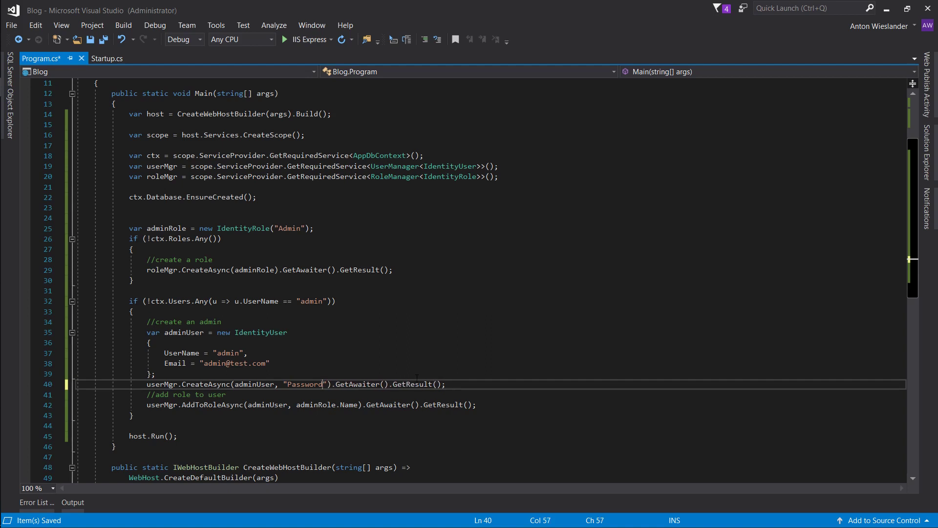
{"action": "type", "text": "password"}
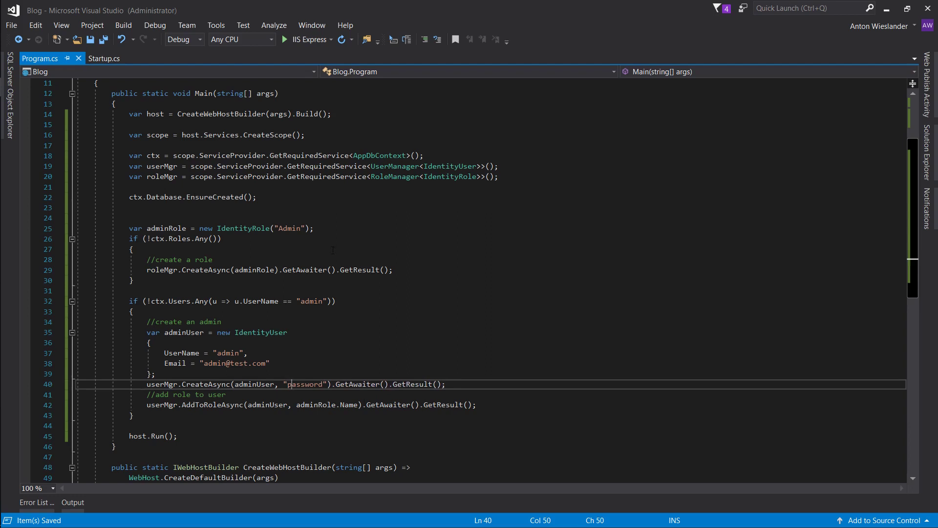
{"action": "left_click", "coordinate": [105, 58]}
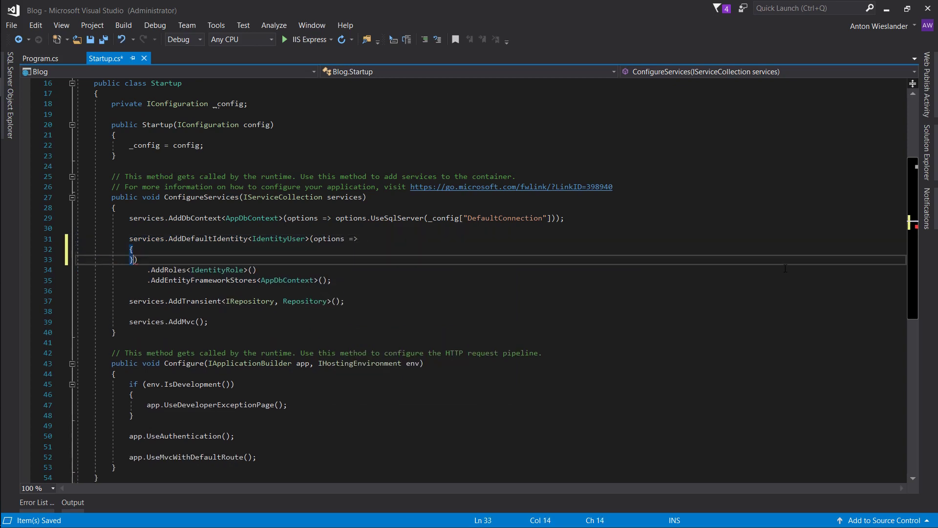
Set options RequireDigit, RequireNonAlphanumeric, RequireUppercase to false and RequiredLength to 6.
{"action": "type", "text": "options.Password"}
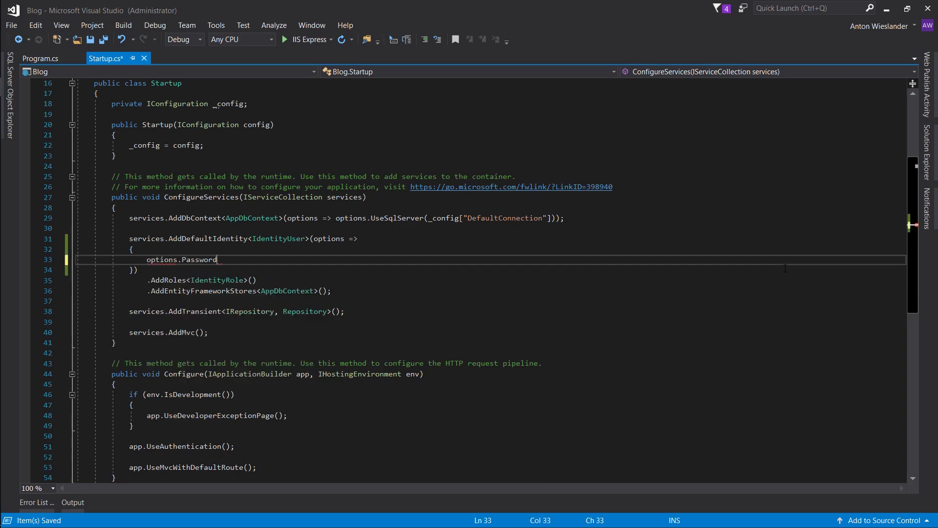
{"action": "type", "text": ".re"}
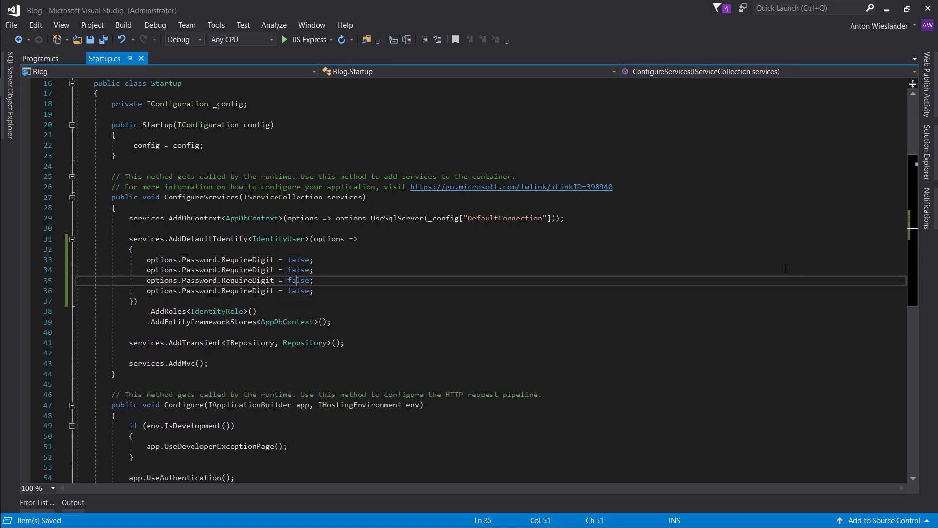
{"action": "type", "text": "re"}
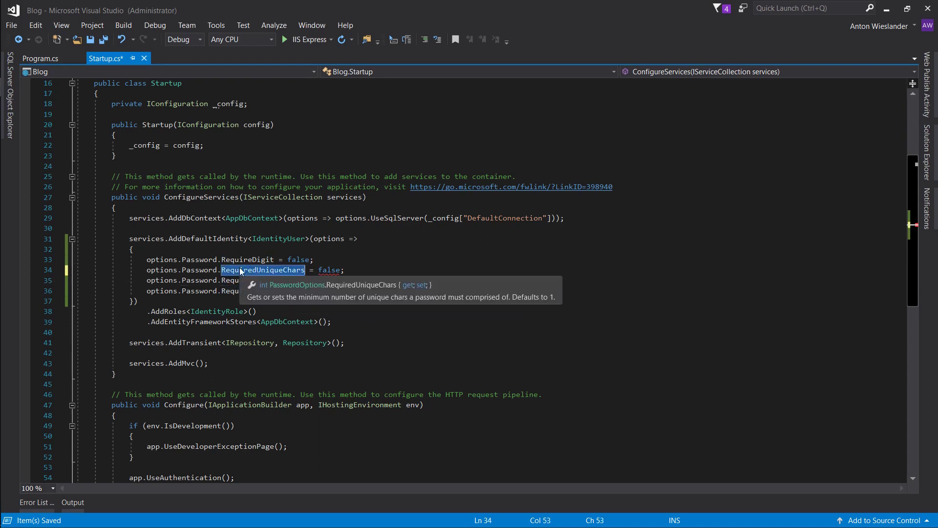
{"action": "type", "text": "Re"}
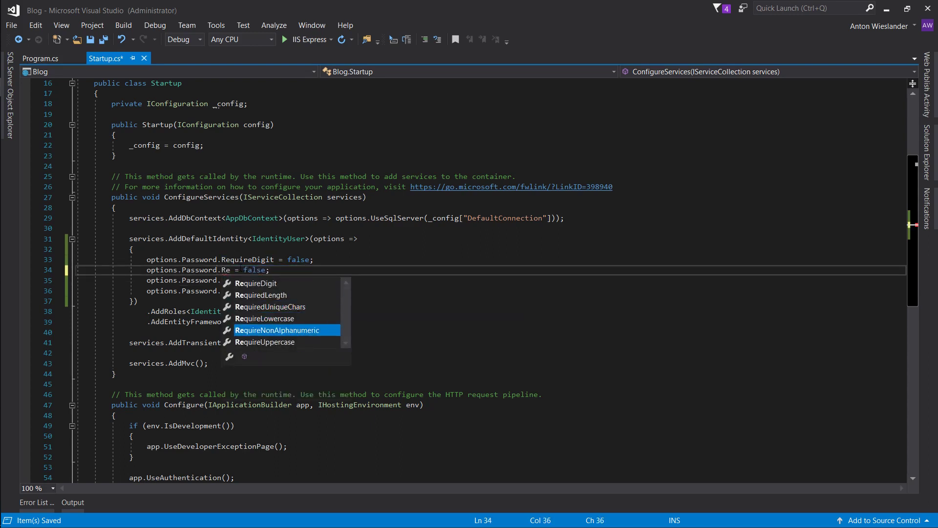
{"action": "key", "text": "Tab"}
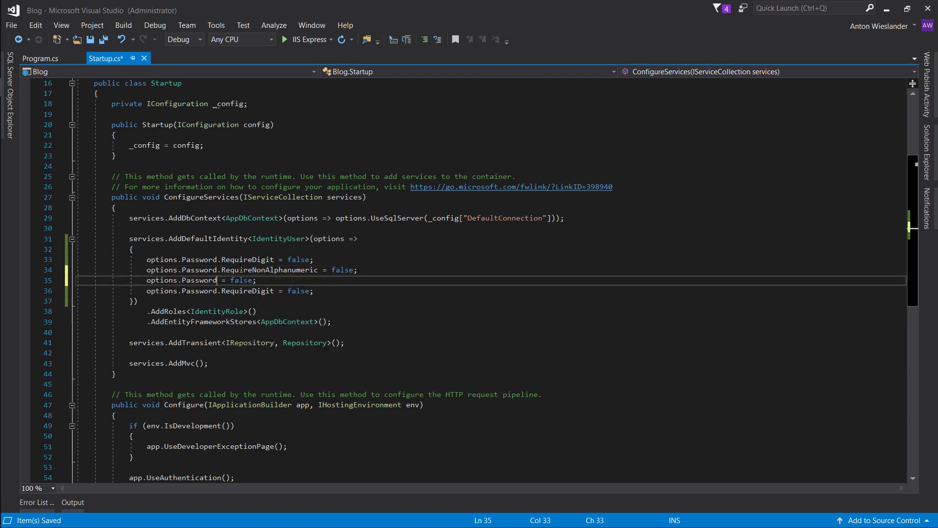
{"action": "type", "text": "."}
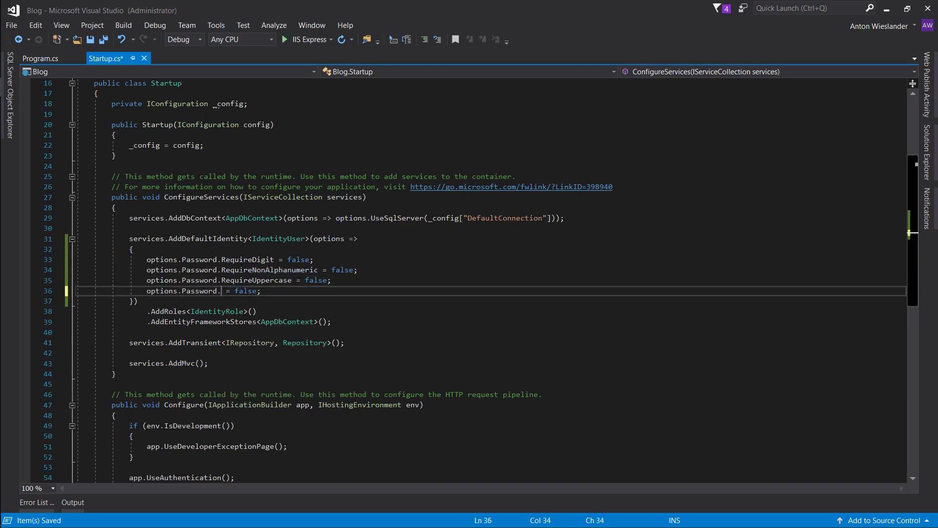
{"action": "type", "text": "RequiredLength"}
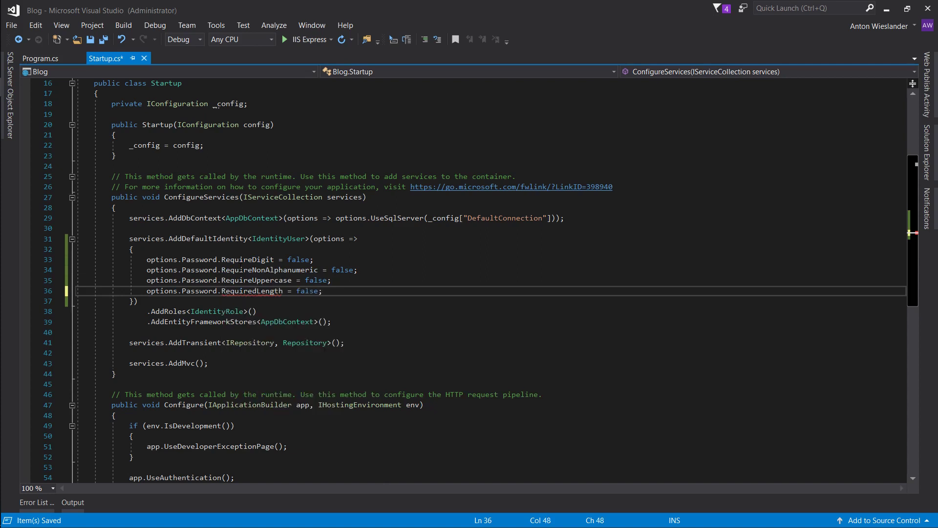
{"action": "double_click", "coordinate": [307, 291]}
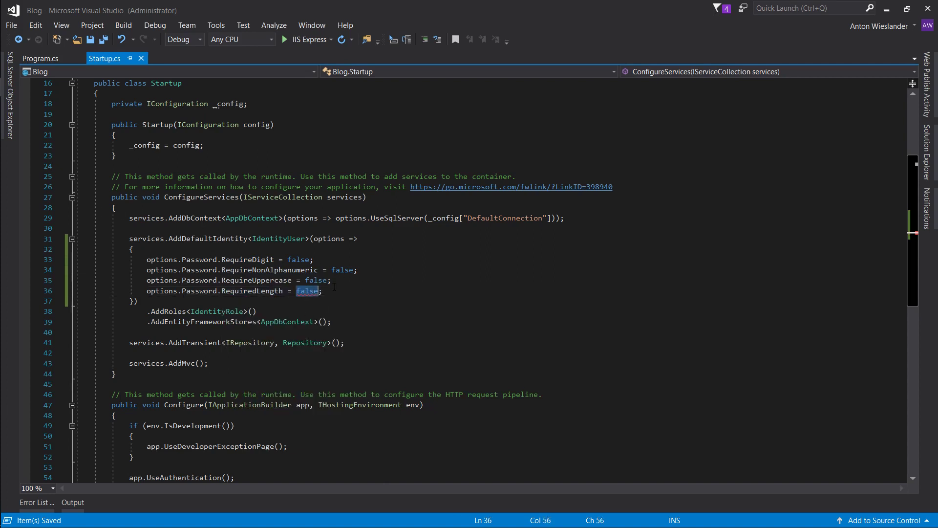
{"action": "type", "text": "6"}
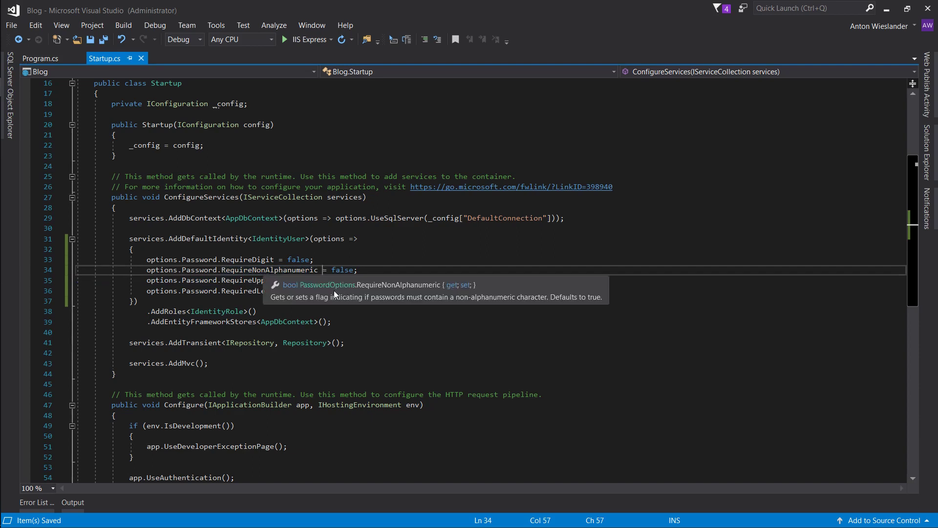
{"action": "double_click", "coordinate": [248, 259]}
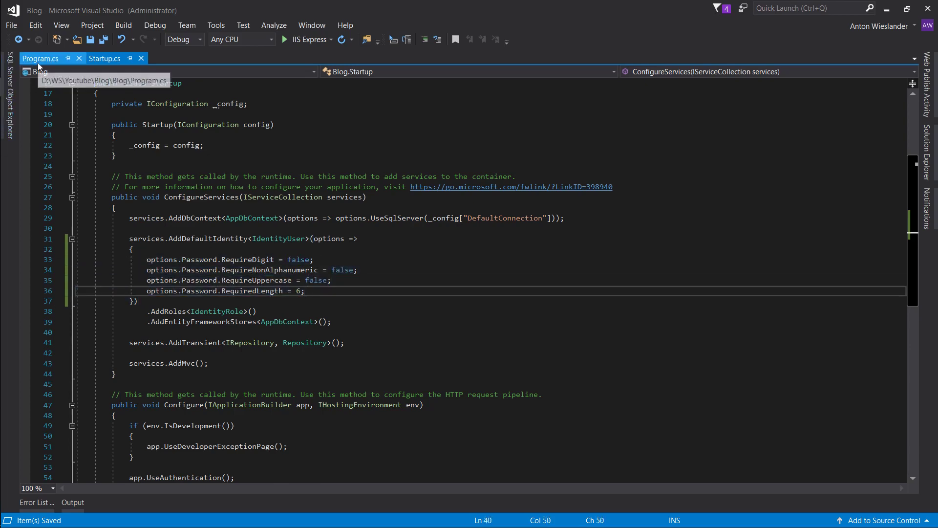
Prefix the CreateAsync call on line 40 with 'var result ='.
{"action": "left_click", "coordinate": [40, 59]}
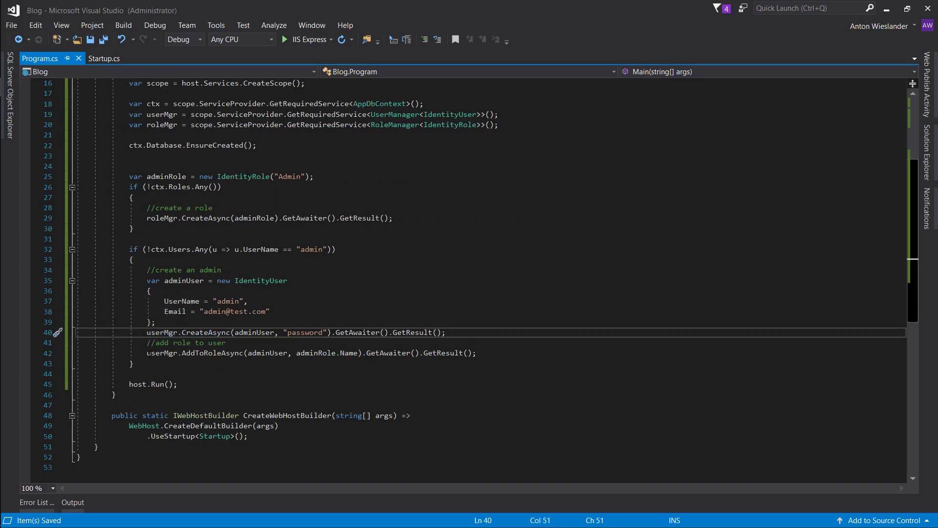
{"action": "type", "text": "var result ="}
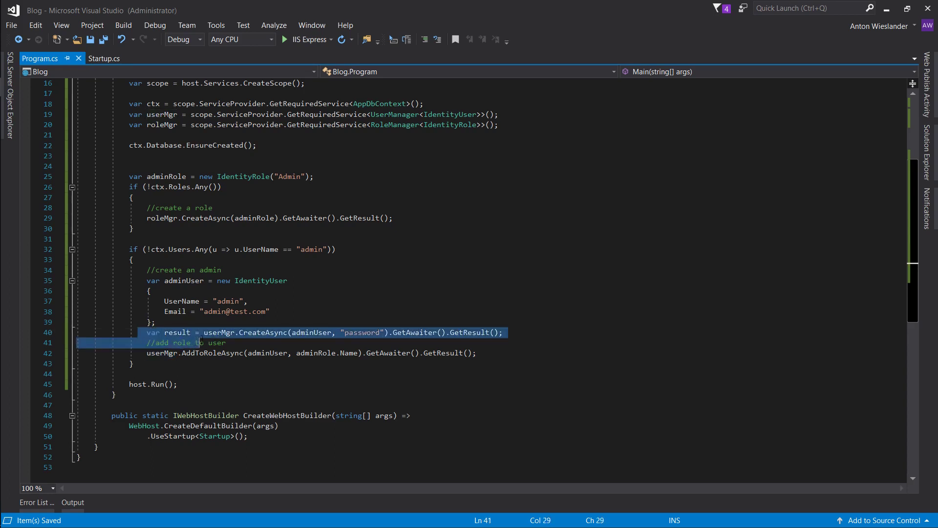
{"action": "left_click", "coordinate": [25, 353]}
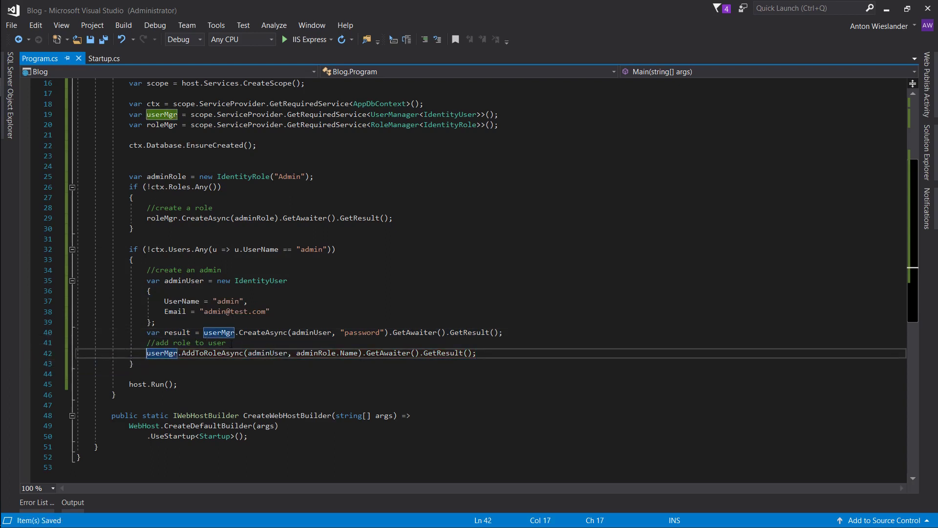
{"action": "mouse_move", "coordinate": [23, 363]}
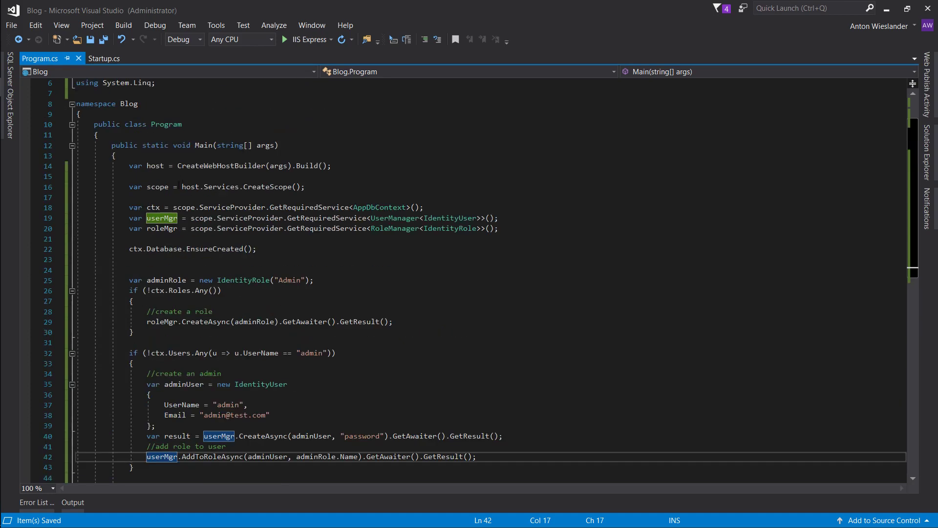
Add a catch (Exception e) block after the seeding code.
{"action": "left_click", "coordinate": [131, 176]}
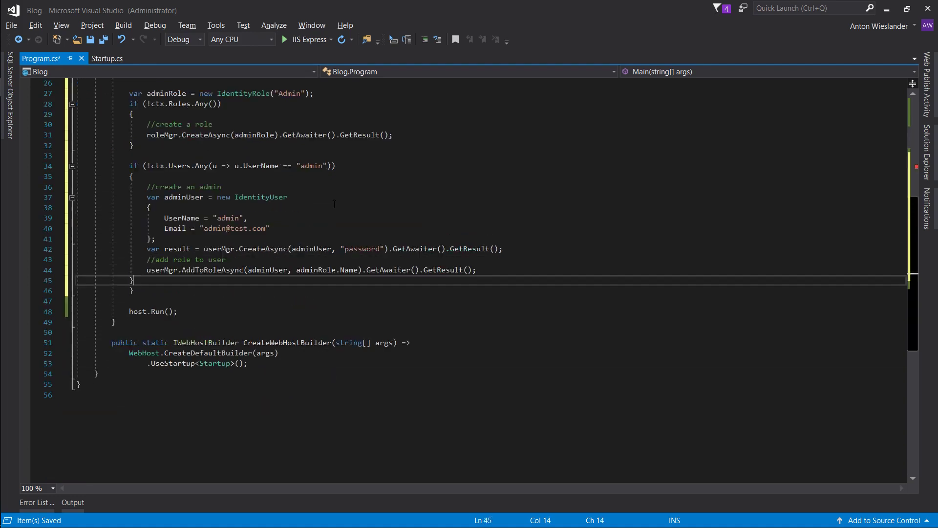
{"action": "key", "text": "Down"}
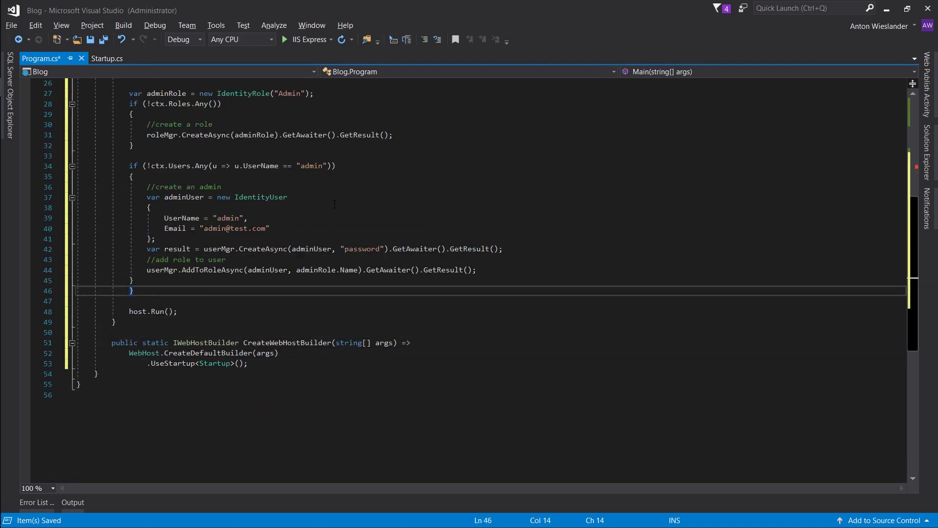
{"action": "type", "text": "catch()"}
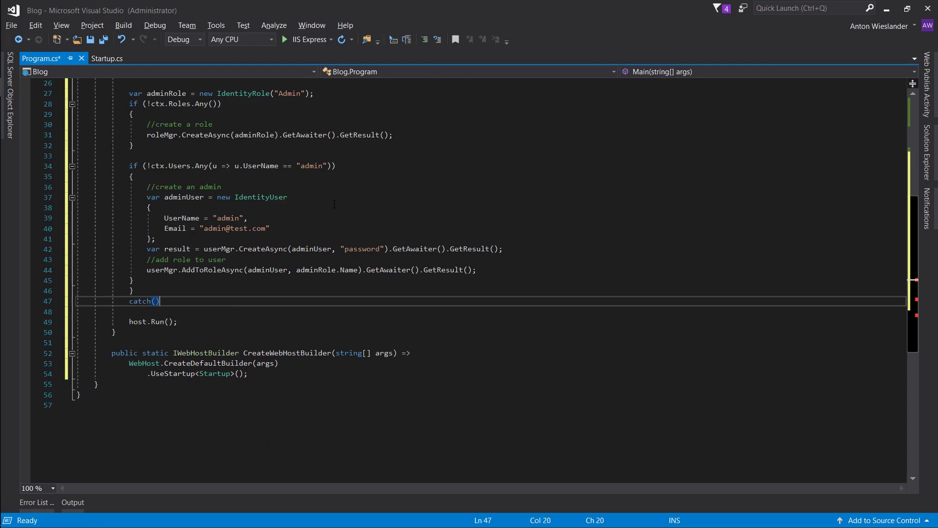
{"action": "type", "text": "Exception e"}
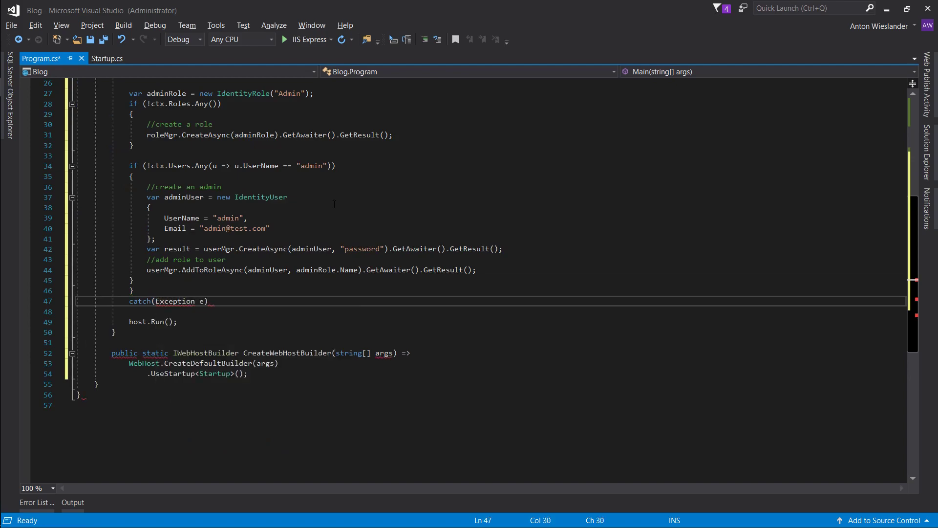
{"action": "key", "text": "Enter"}
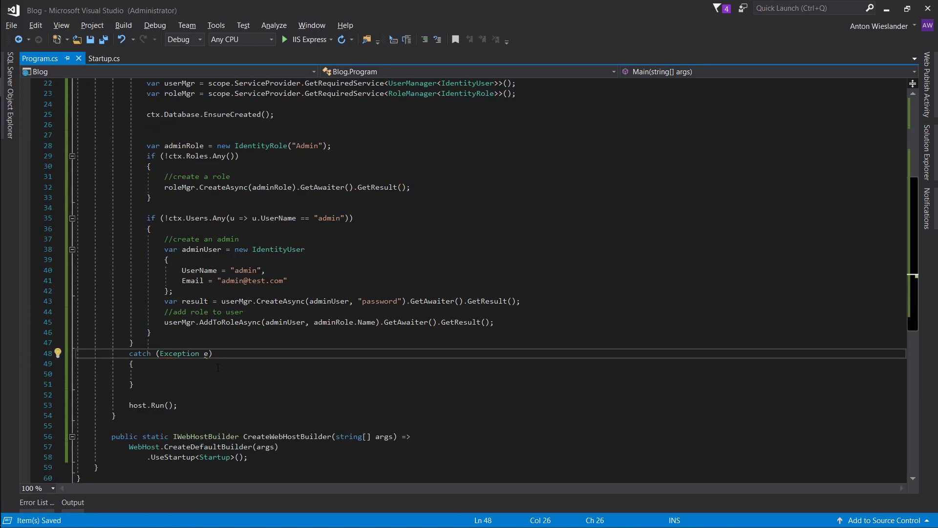
Write Console.WriteLine(e.Message); inside the catch block.
{"action": "type", "text": "Con"}
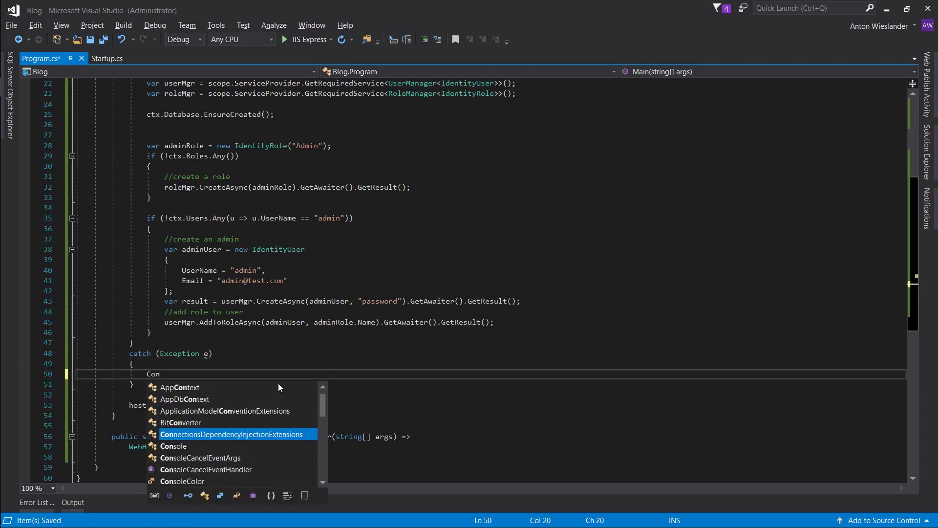
{"action": "type", "text": "sole."}
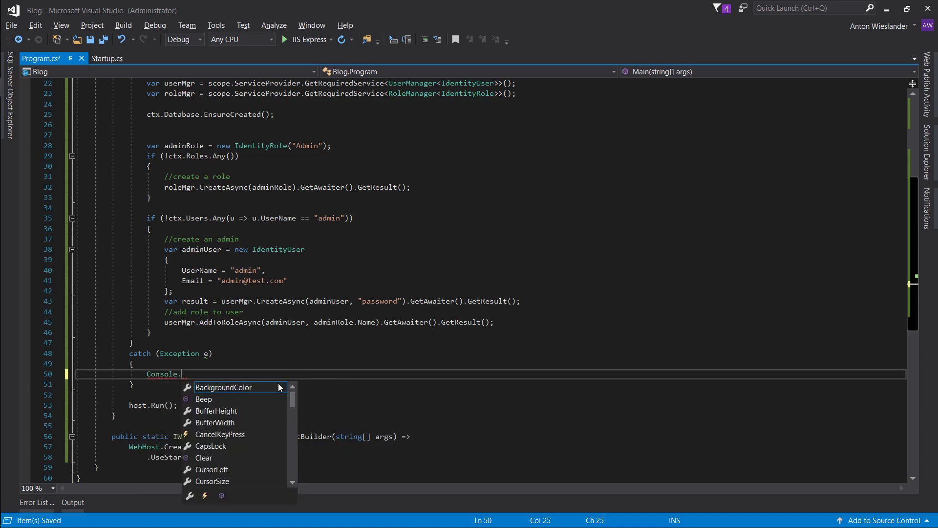
{"action": "type", "text": "WriteLine("}
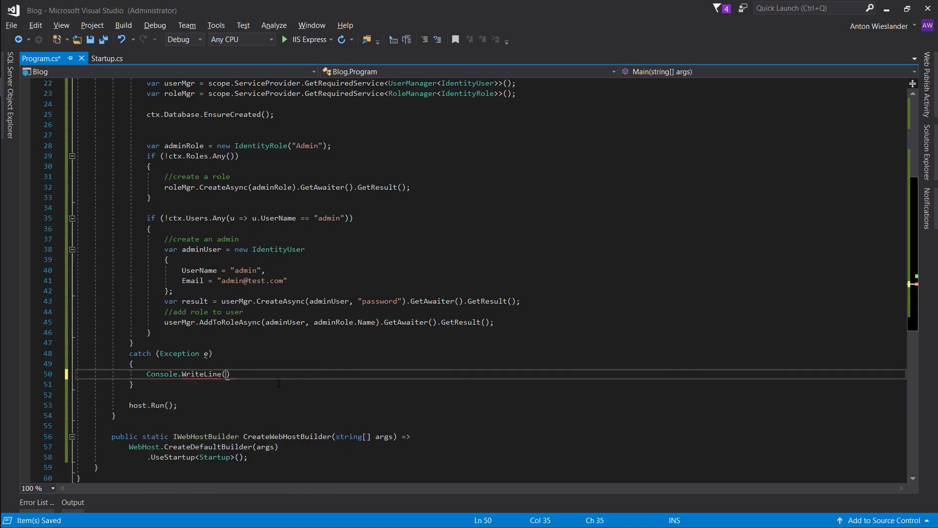
{"action": "type", "text": "e.Message"}
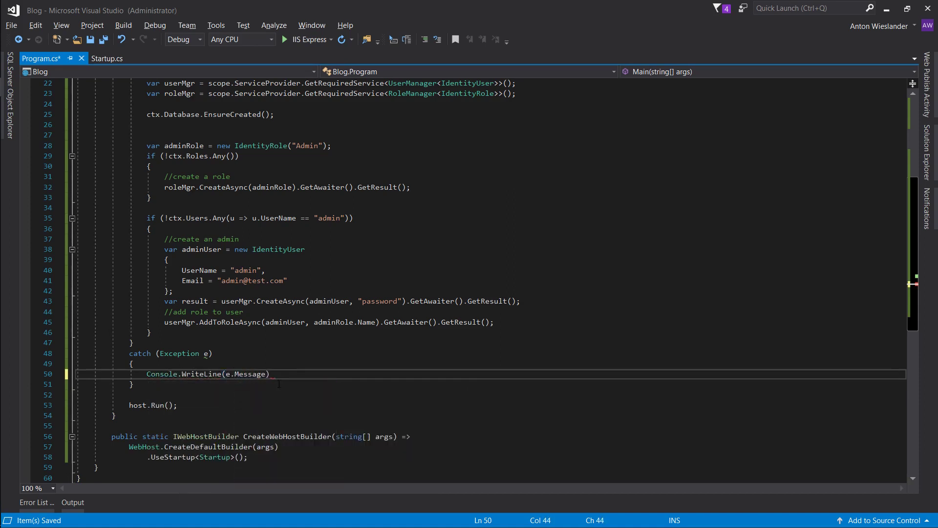
{"action": "type", "text": ";"}
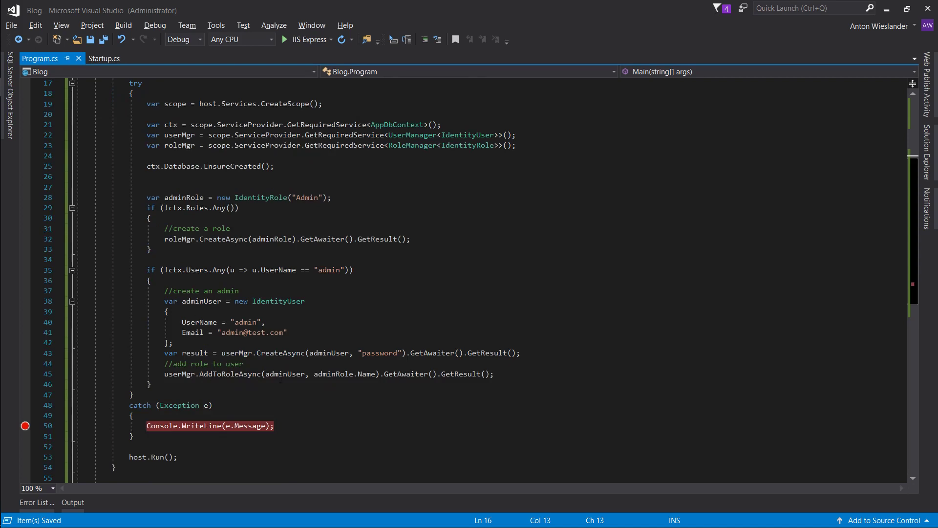
Start debugging and step over the seeding statements through Admin role creation.
{"action": "left_click", "coordinate": [151, 280]}
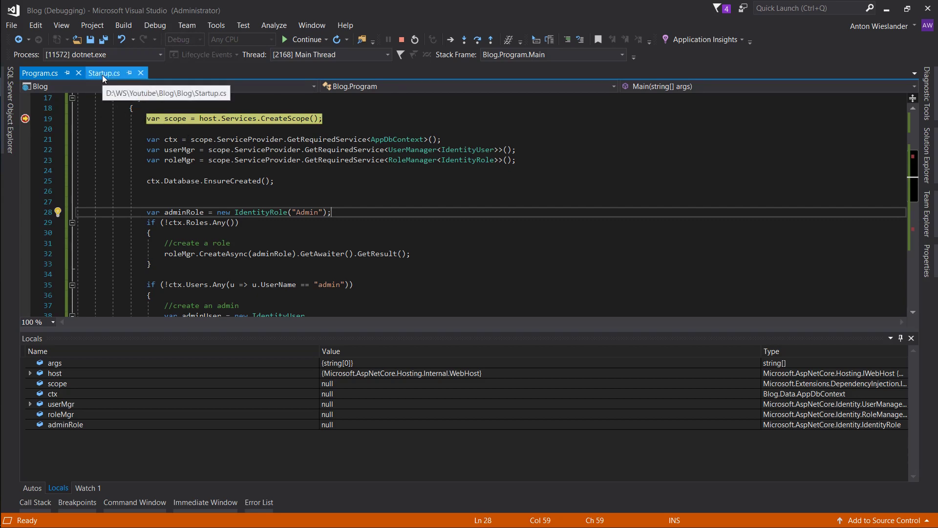
{"action": "left_click", "coordinate": [40, 73]}
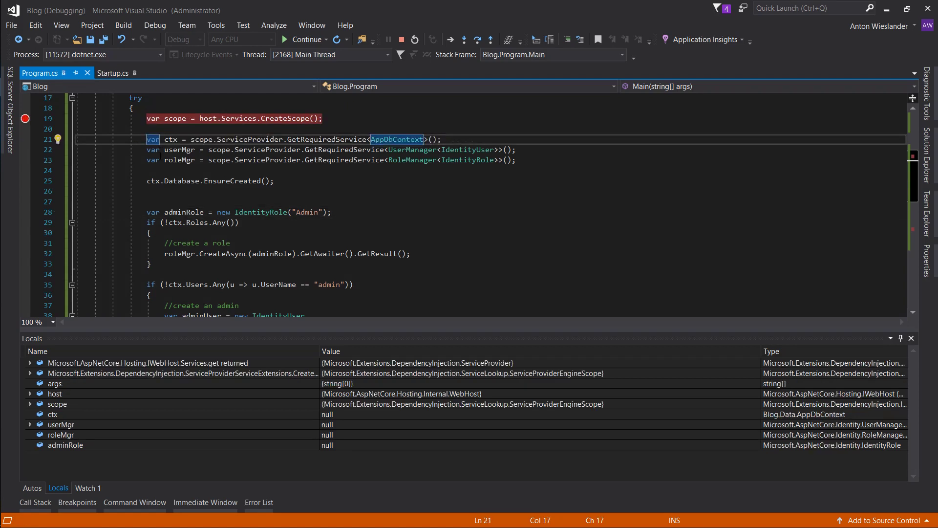
{"action": "key", "text": "F10"}
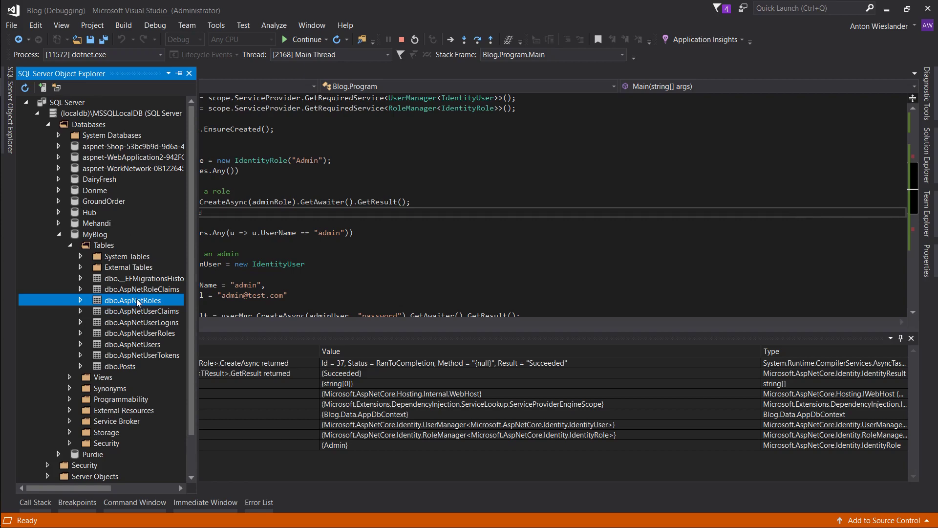
View AspNetRoles and AspNetUserRoles data, then return to Program.cs.
{"action": "double_click", "coordinate": [132, 300]}
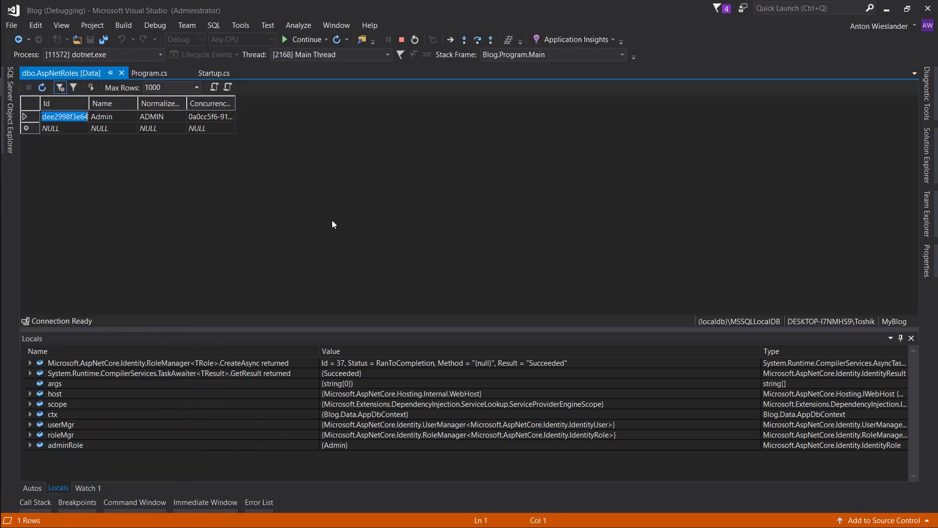
{"action": "left_click", "coordinate": [150, 73]}
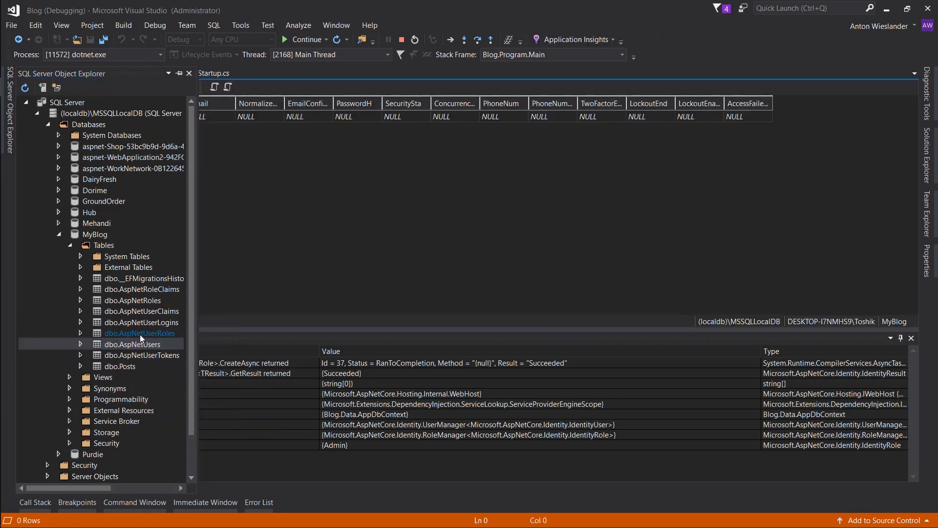
{"action": "left_click", "coordinate": [139, 333]}
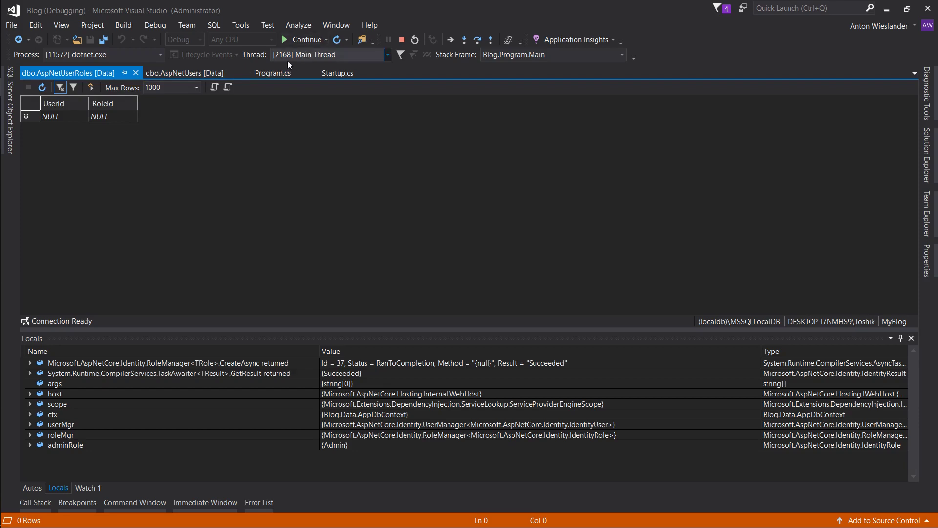
{"action": "left_click", "coordinate": [273, 73]}
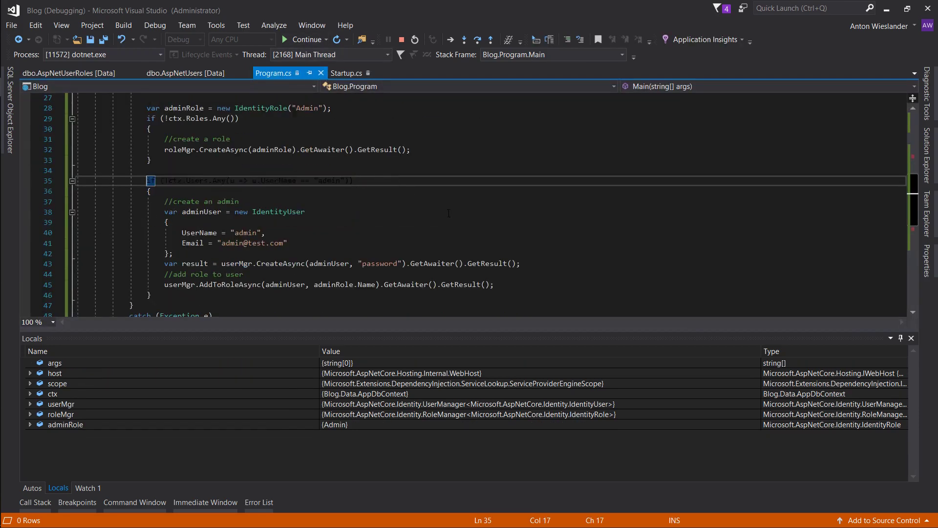
Step over CreateAsync and AddToRoleAsync, refreshing AspNetUsers and AspNetUserRoles to see new rows.
{"action": "key", "text": "F10"}
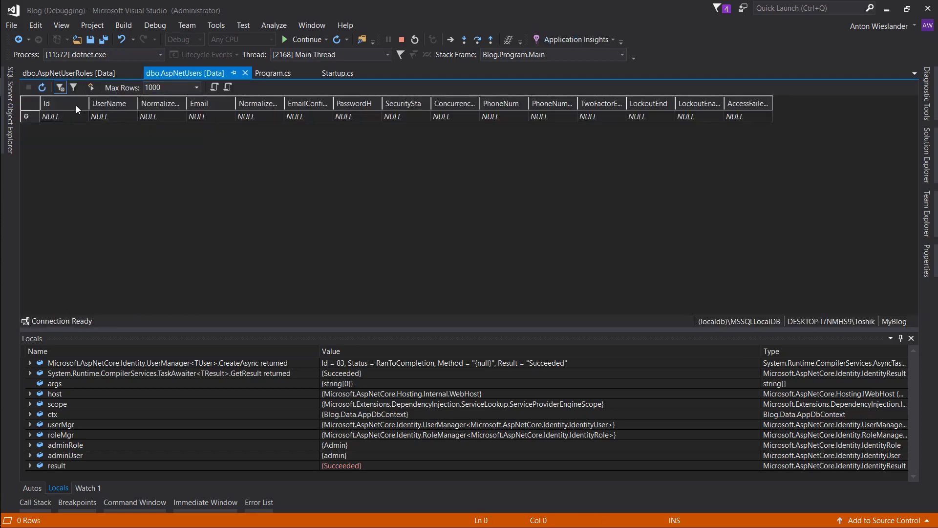
{"action": "left_click", "coordinate": [41, 88]}
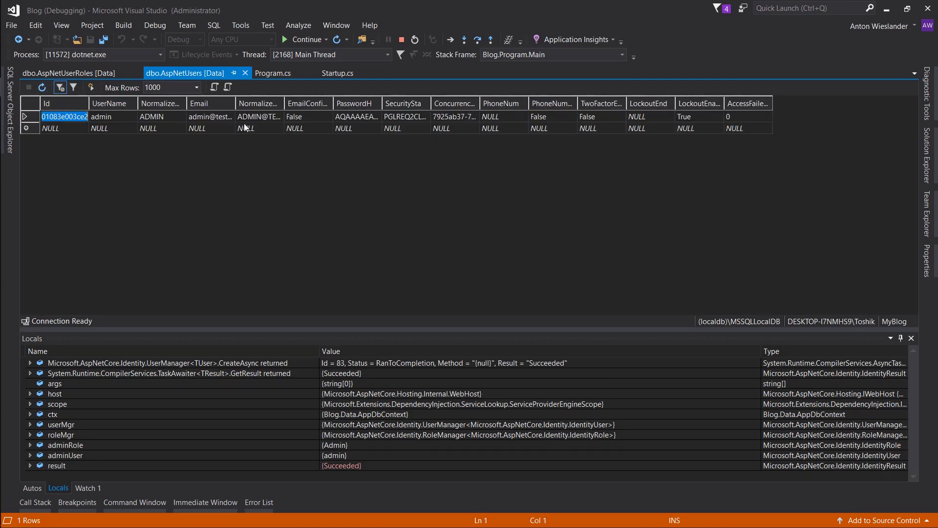
{"action": "left_click", "coordinate": [68, 73]}
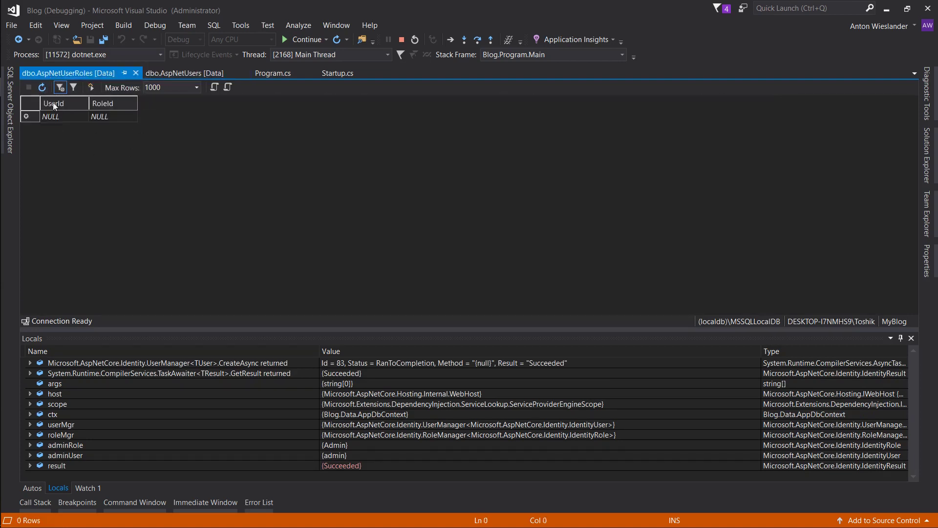
{"action": "mouse_move", "coordinate": [94, 78]}
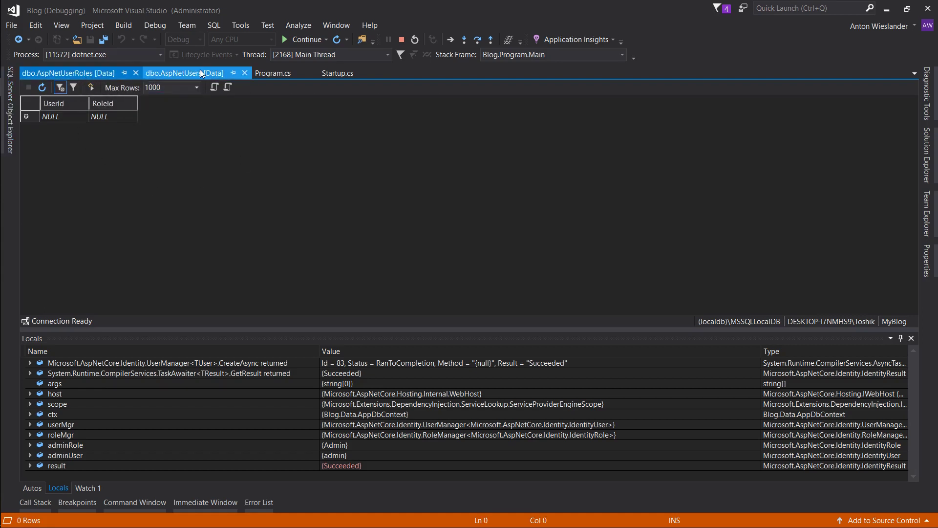
{"action": "left_click", "coordinate": [183, 73]}
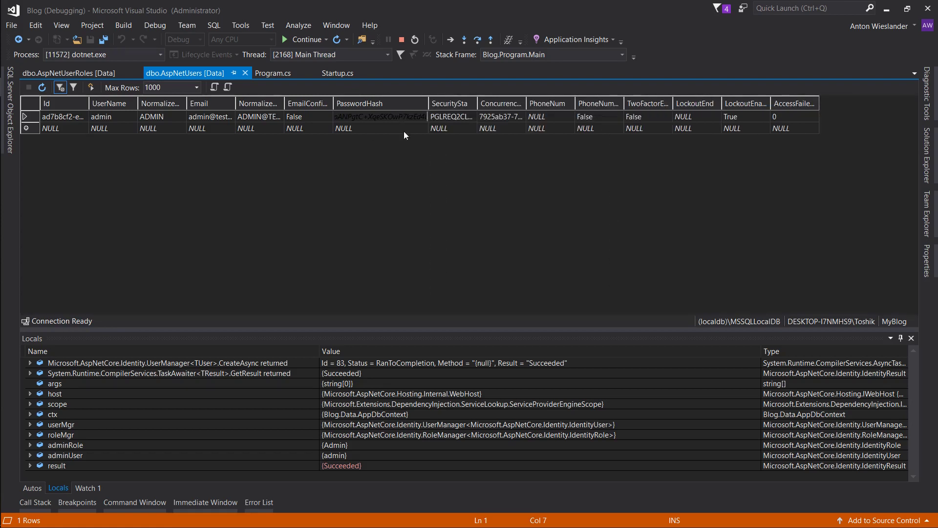
{"action": "mouse_move", "coordinate": [447, 152]}
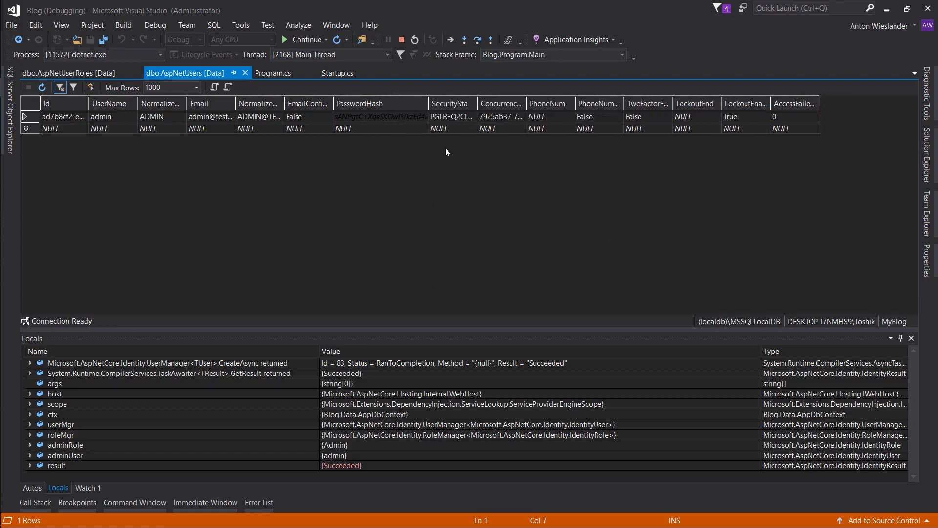
{"action": "mouse_move", "coordinate": [195, 103]}
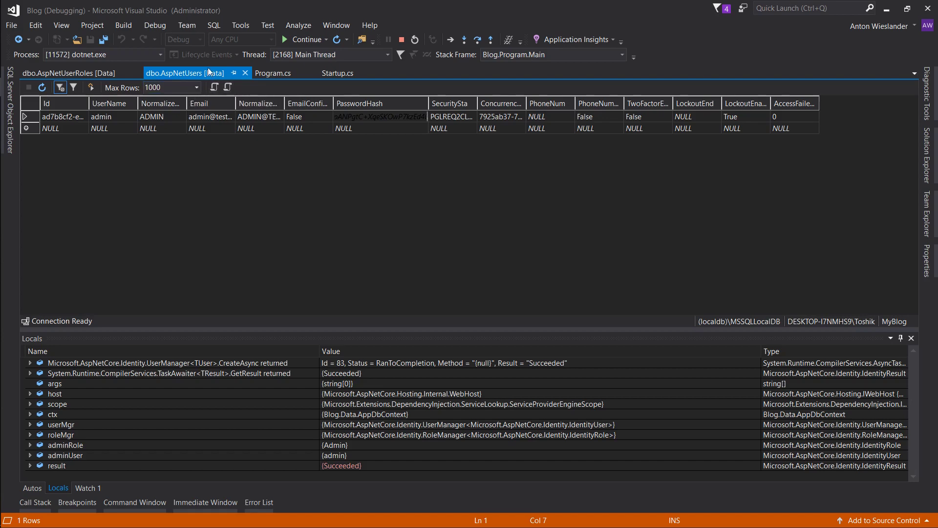
{"action": "left_click", "coordinate": [273, 72]}
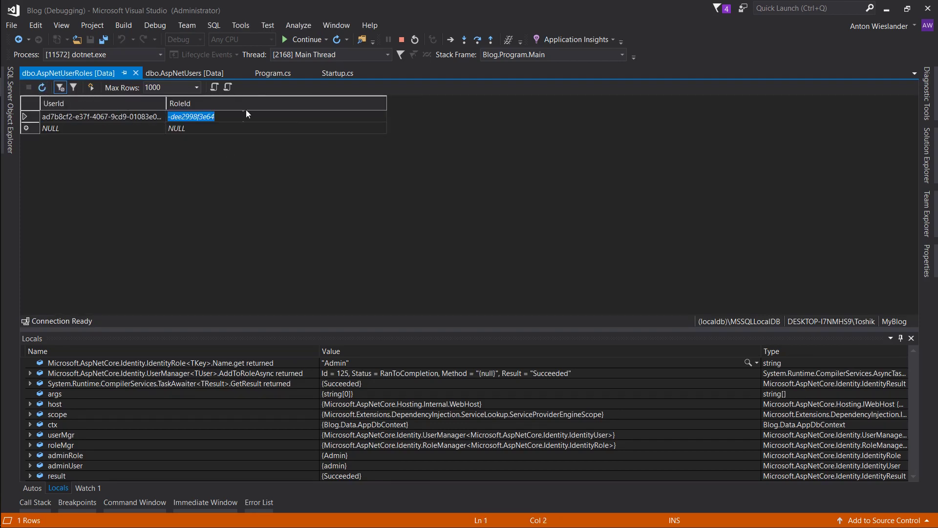
{"action": "left_click", "coordinate": [186, 72]}
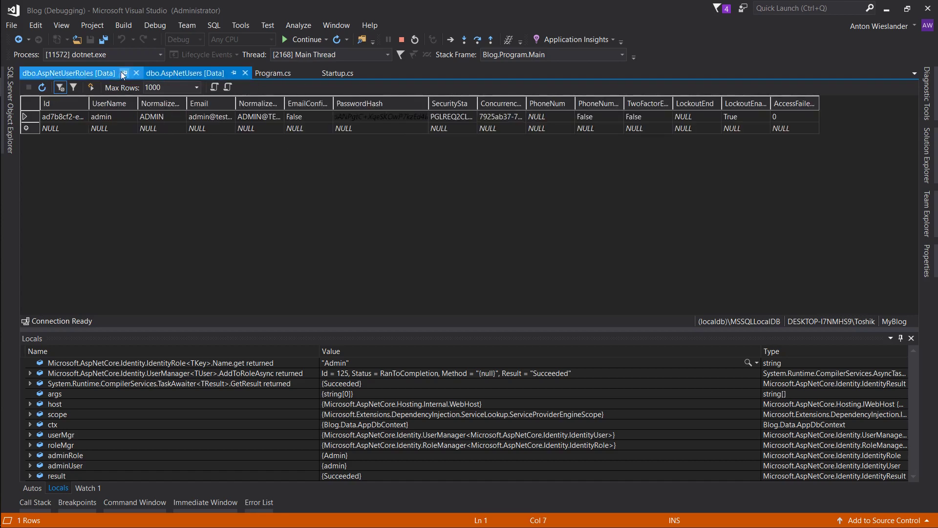
{"action": "left_click", "coordinate": [185, 73]}
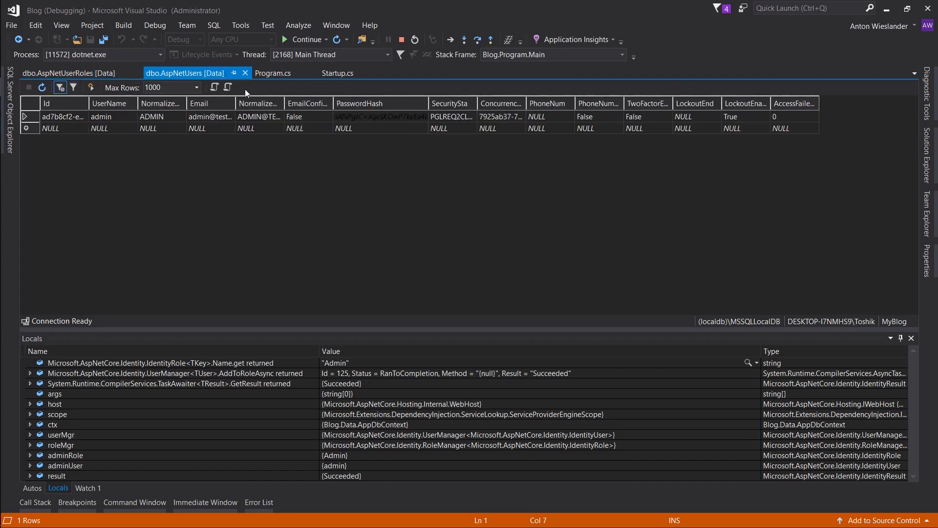
{"action": "left_click", "coordinate": [273, 73]}
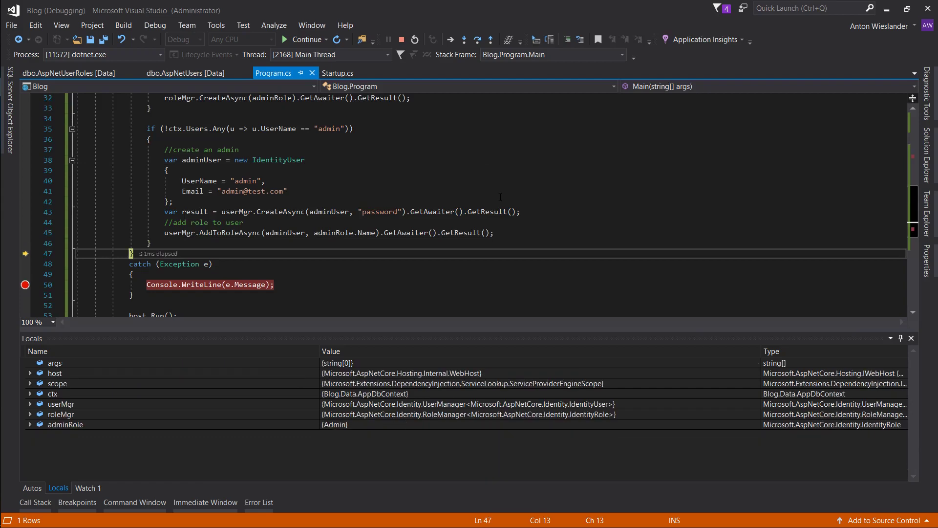
Continue the app, stop debugging, and briefly show then hide the database tables list.
{"action": "left_click", "coordinate": [300, 39]}
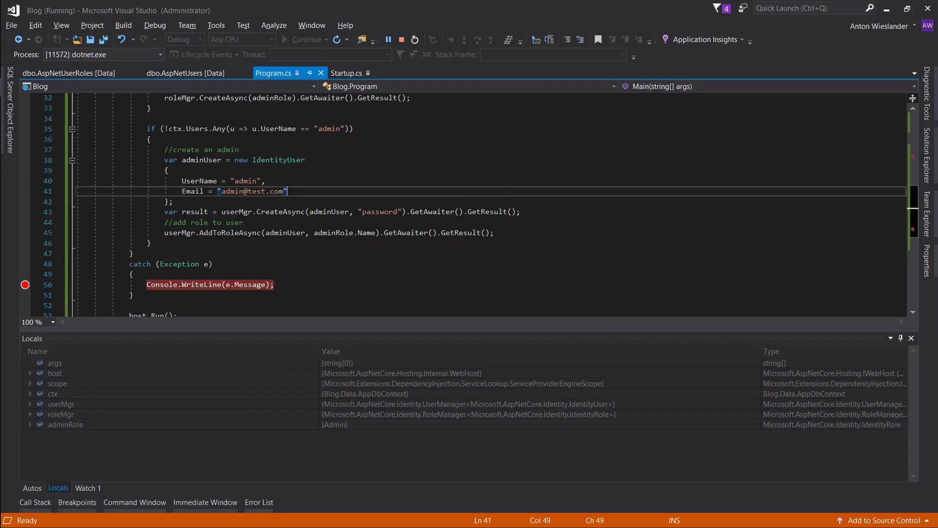
{"action": "left_click", "coordinate": [402, 39]}
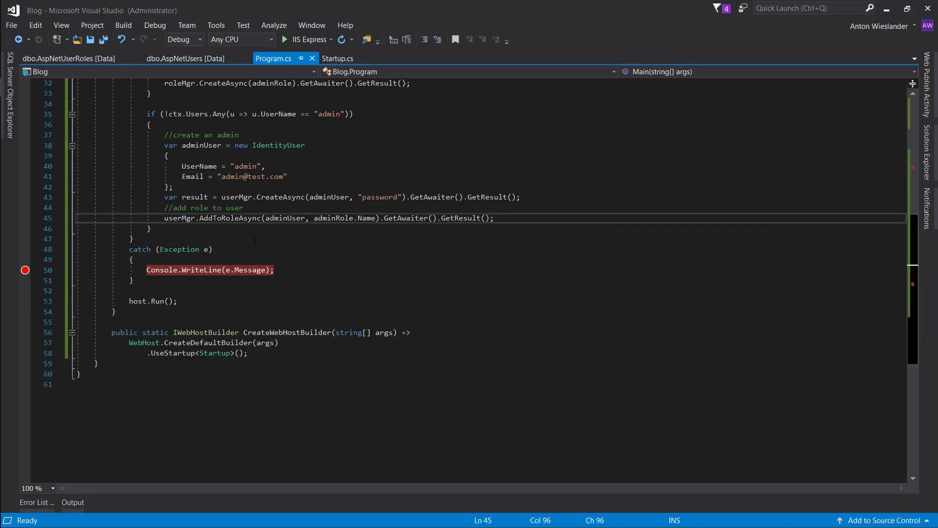
{"action": "left_click", "coordinate": [7, 112]}
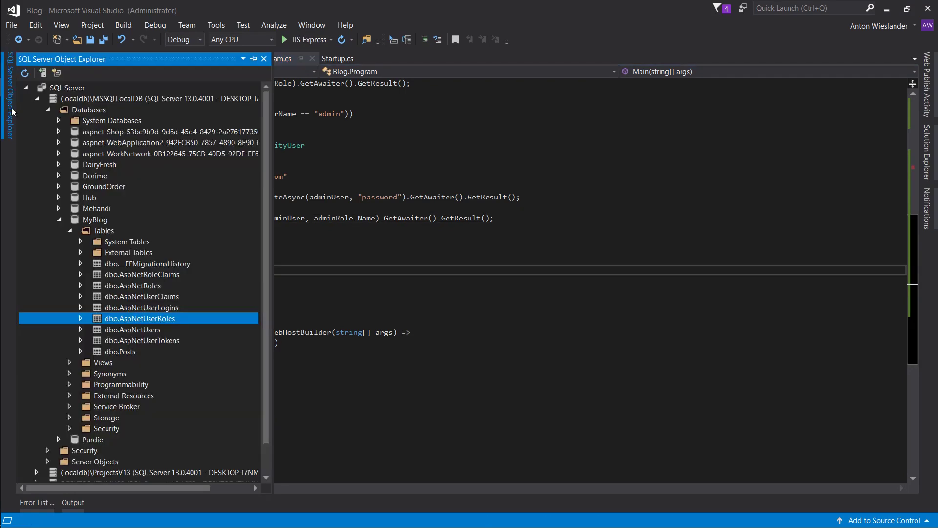
{"action": "left_click", "coordinate": [141, 275]}
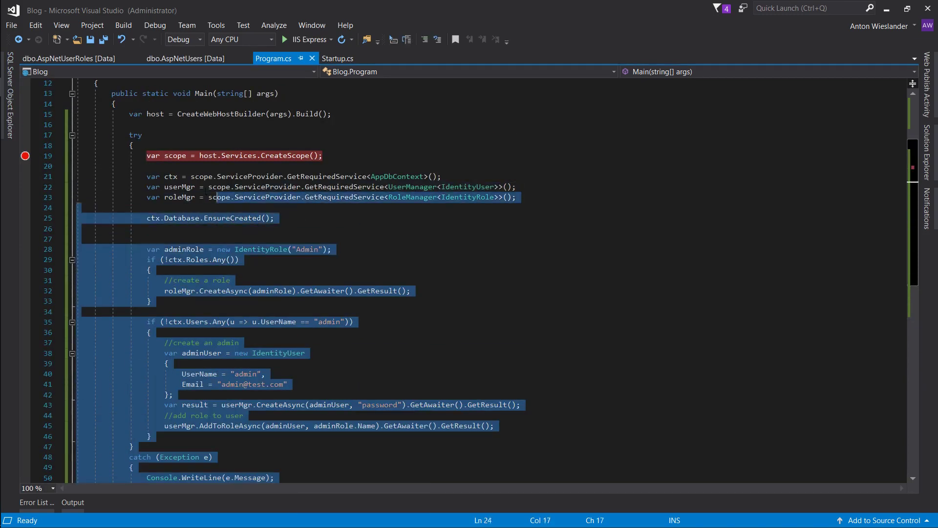
{"action": "scroll", "scroll_direction": "down", "scroll_amount": 3}
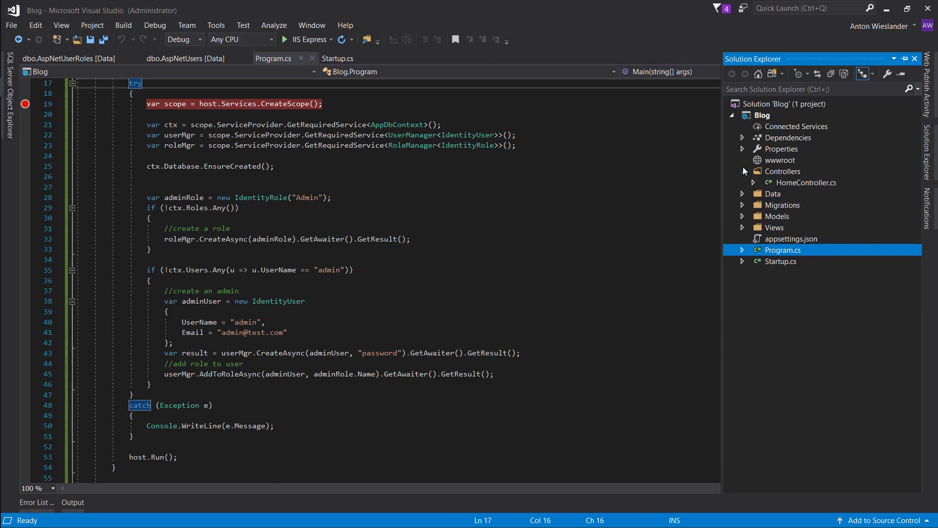
{"action": "mouse_move", "coordinate": [792, 185]}
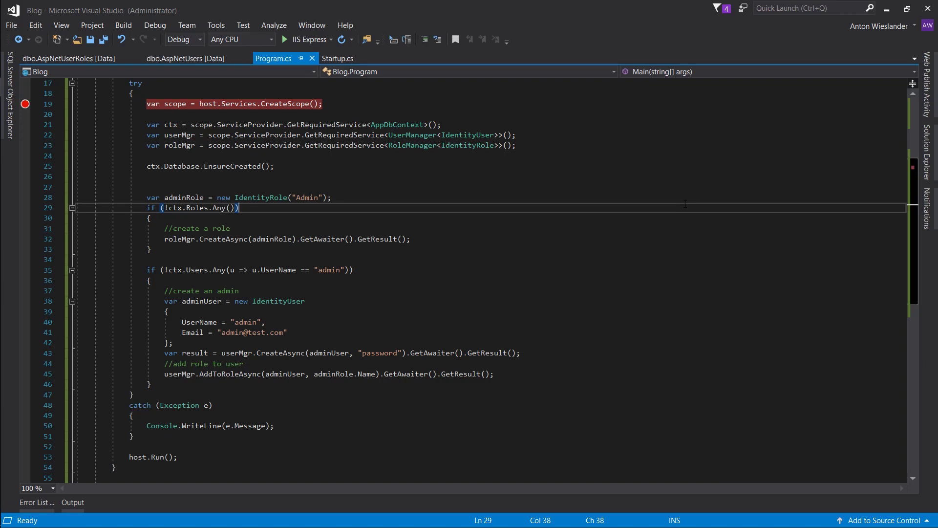
{"action": "mouse_move", "coordinate": [535, 166]}
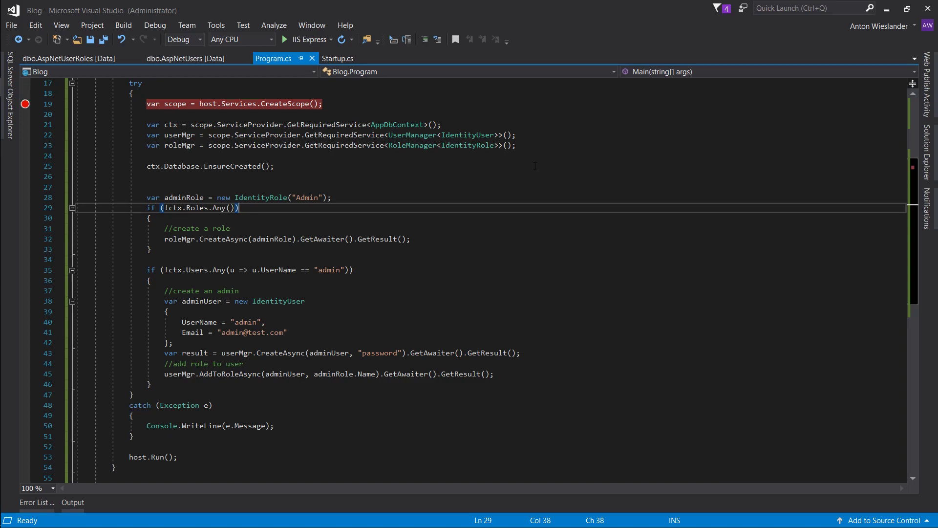